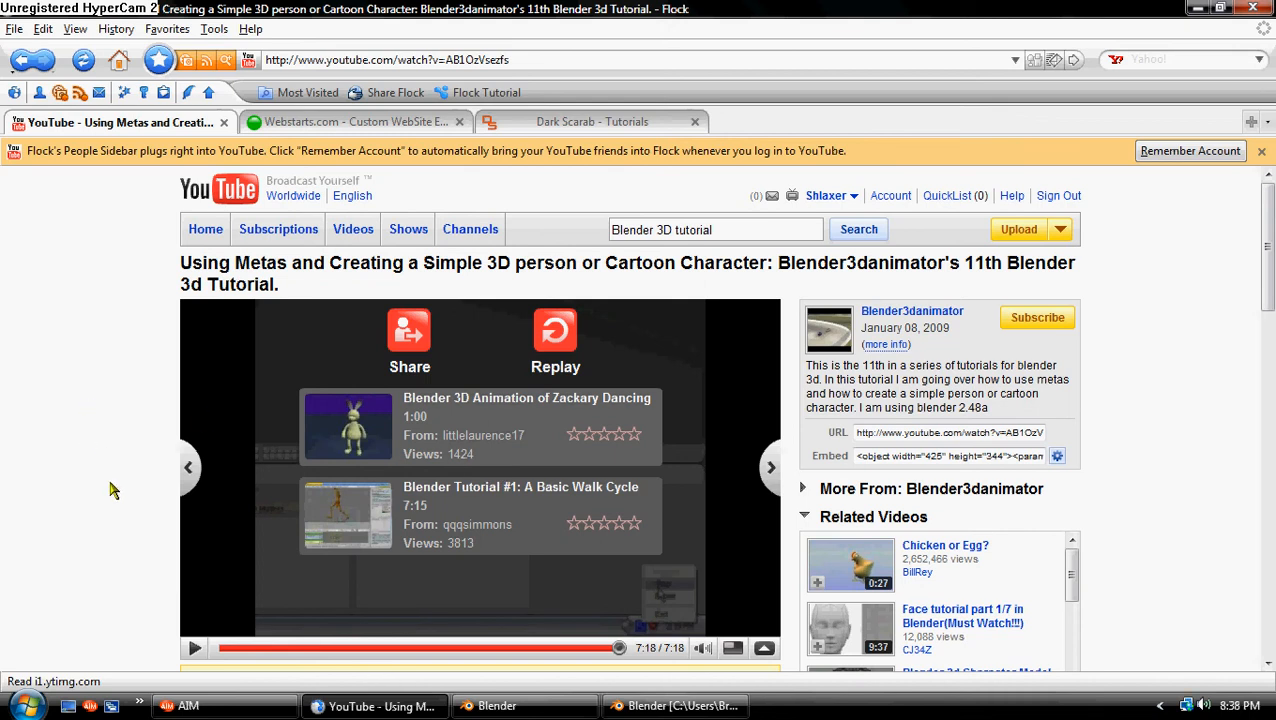
- Switch from the Flock browser to the open Blender window with the cube file
click(684, 706)
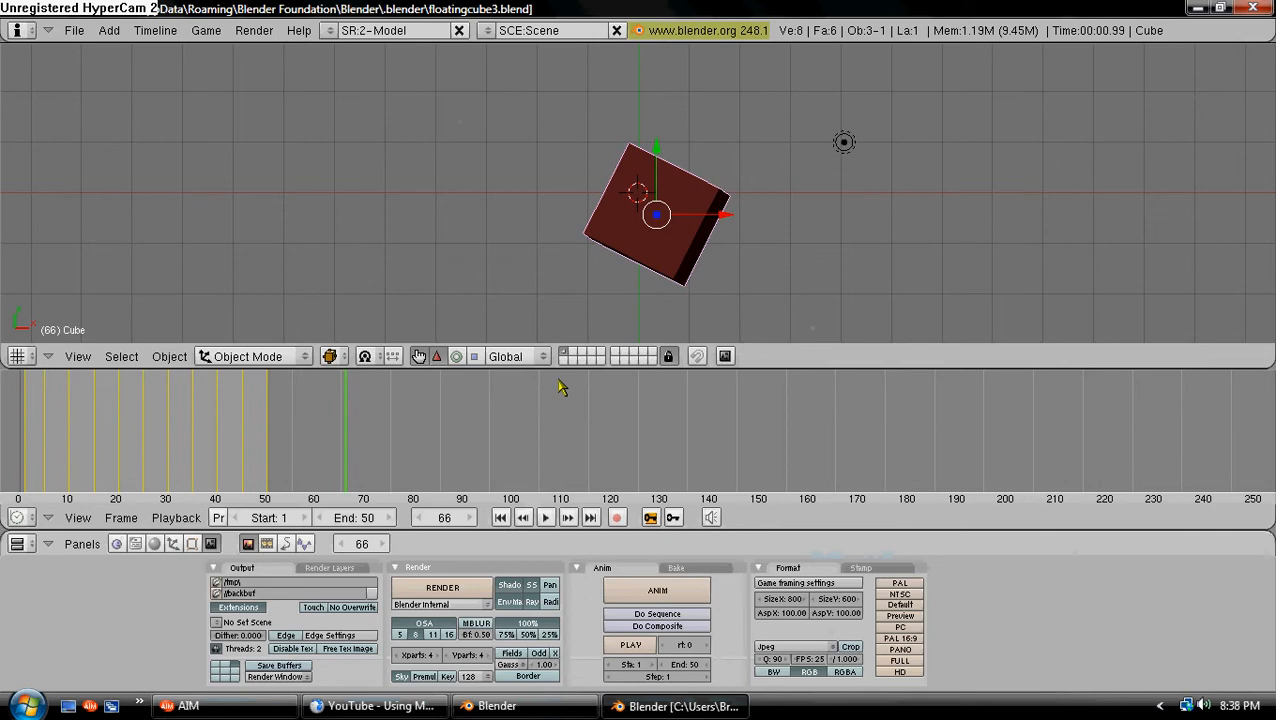
mouse_move(630, 444)
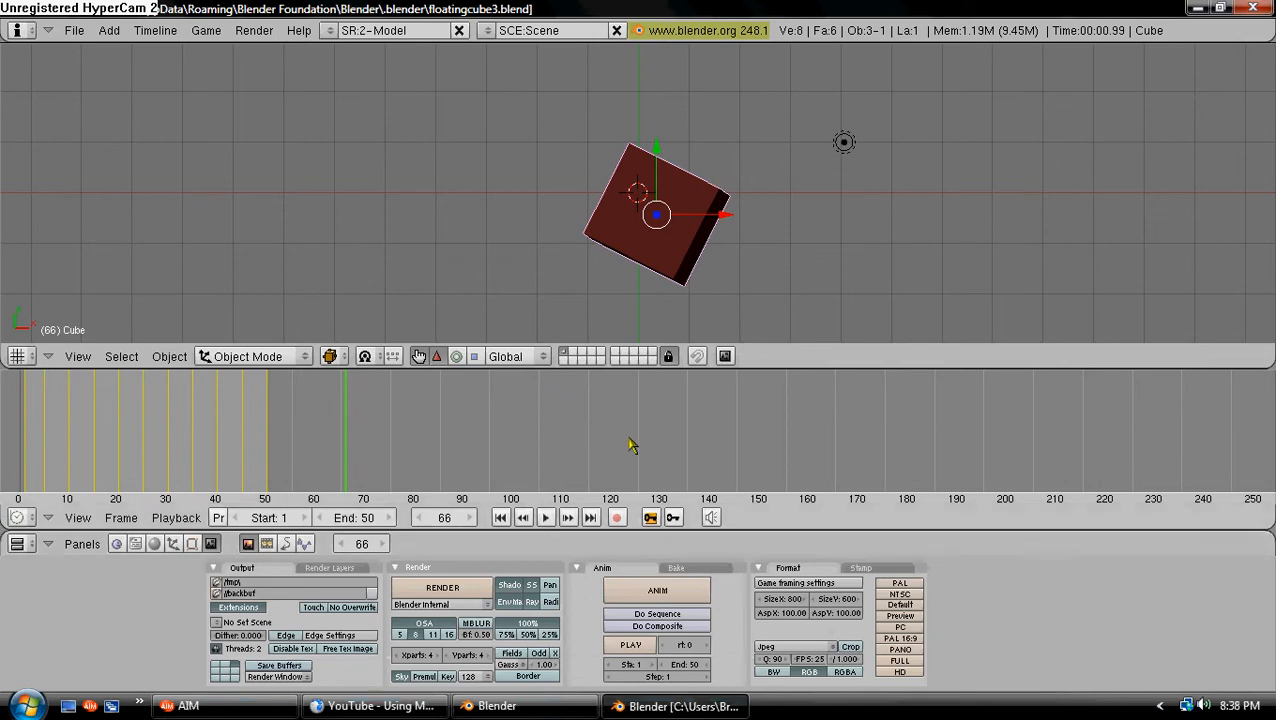
mouse_move(652, 414)
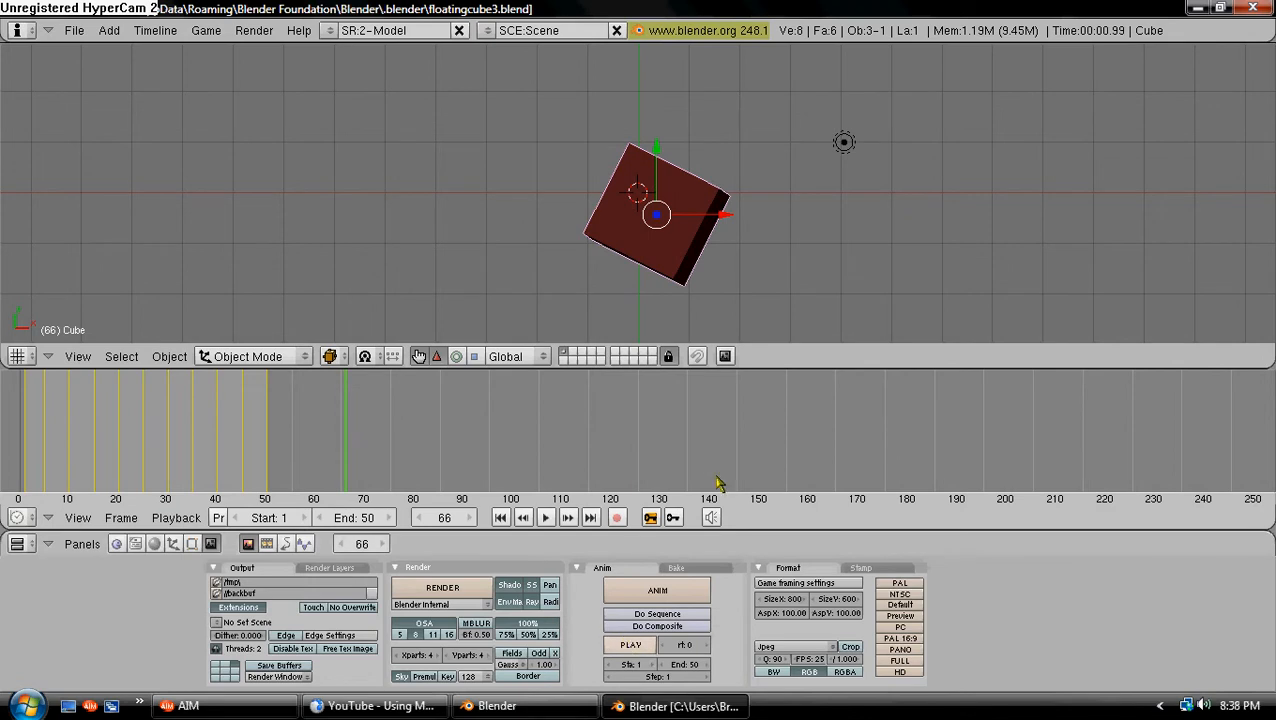
mouse_move(712, 478)
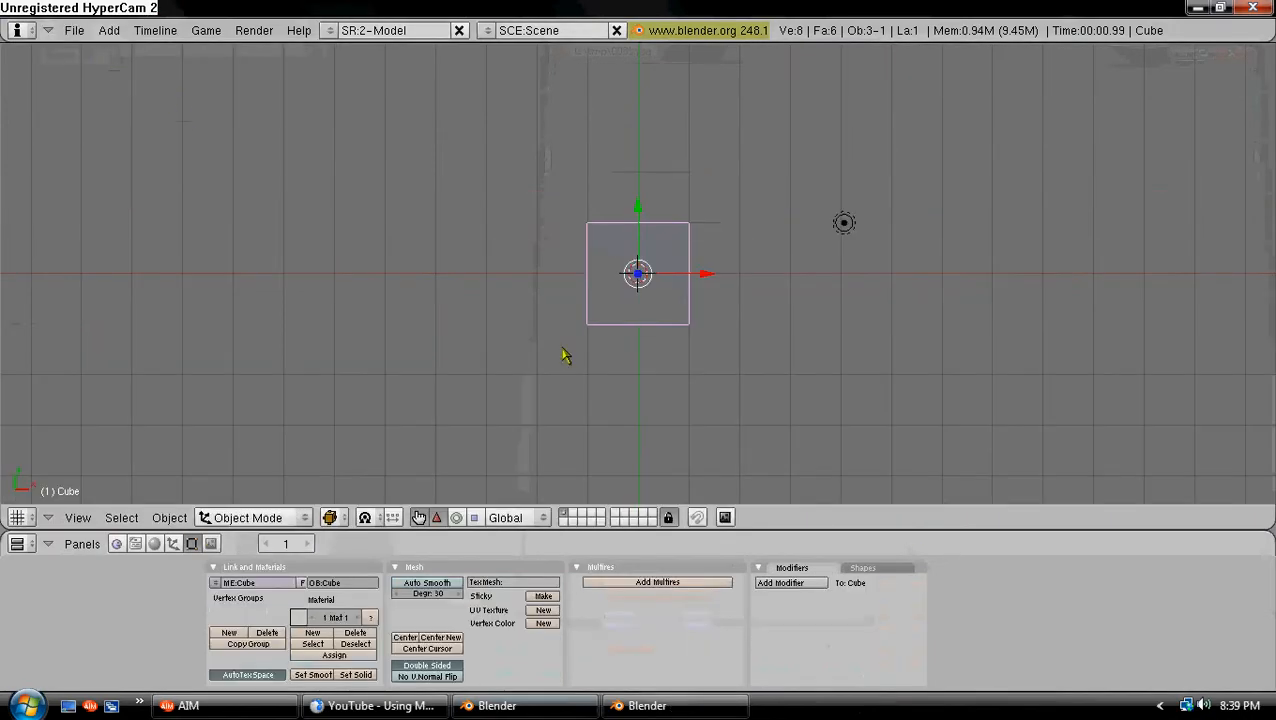
mouse_move(672, 292)
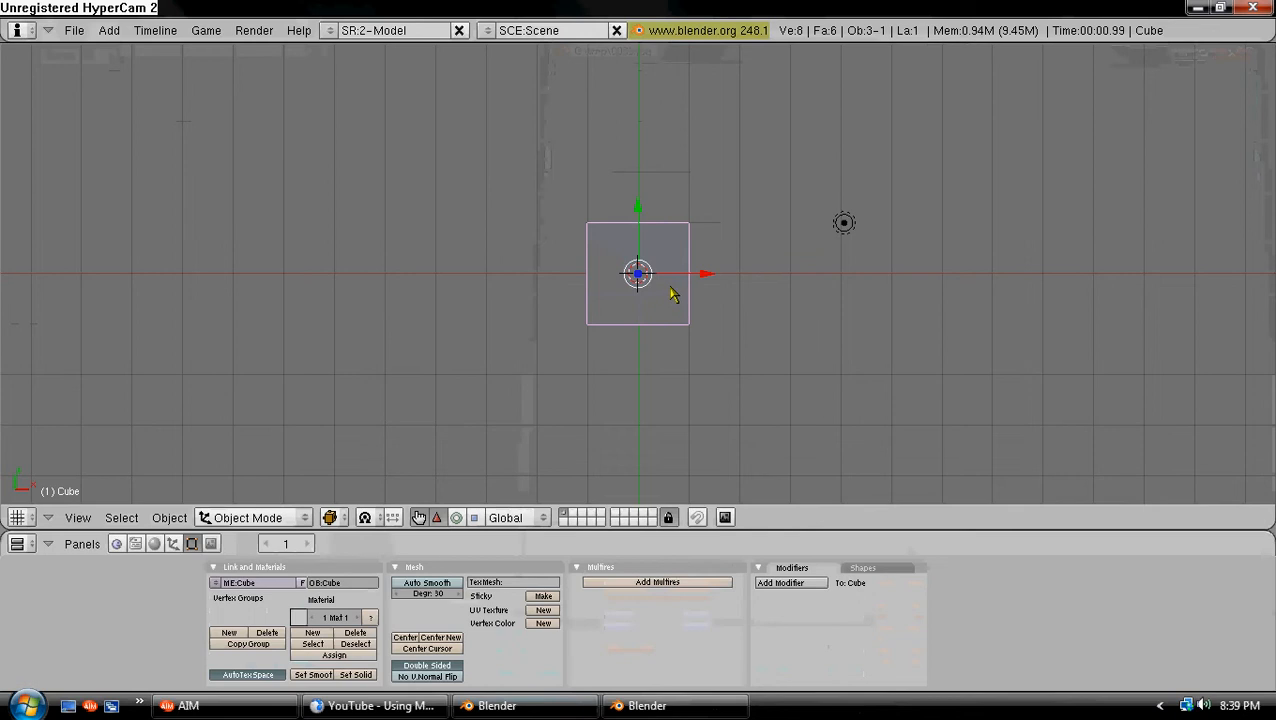
- Orbit the view around the cube, then move the cube up and left of the origin
drag(670, 296, 458, 428)
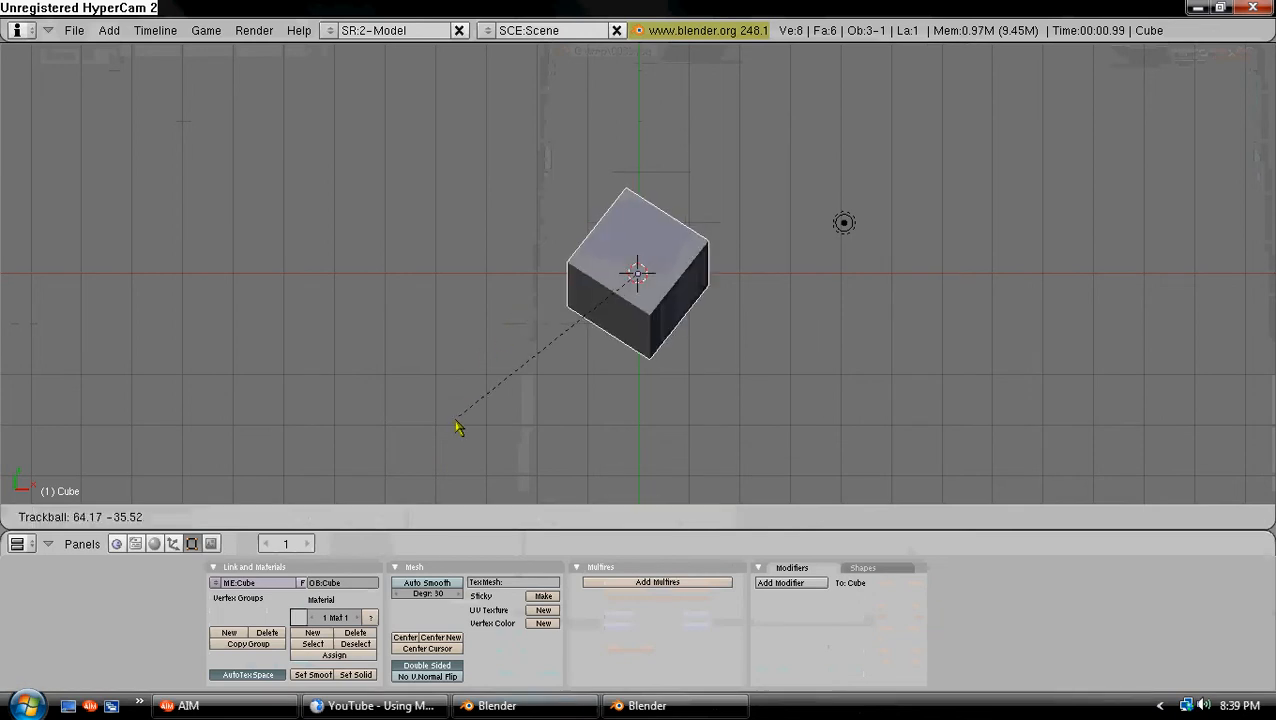
drag(456, 428, 528, 356)
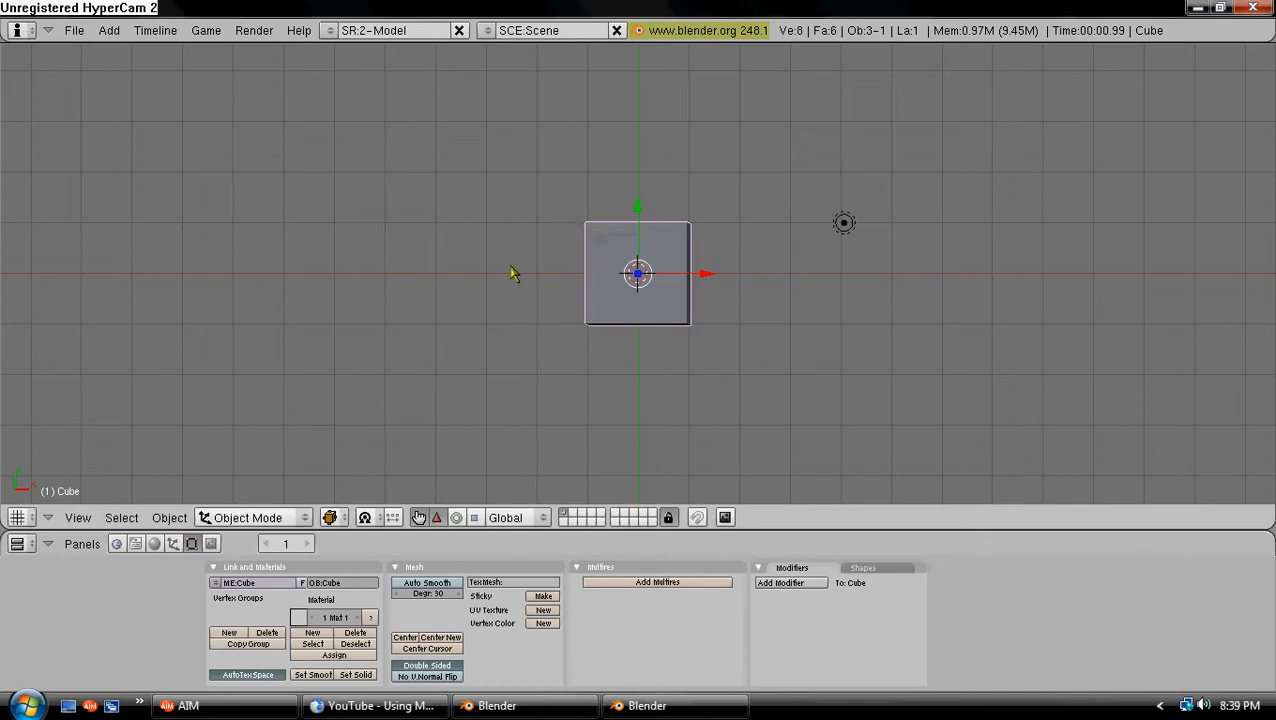
drag(638, 272, 404, 176)
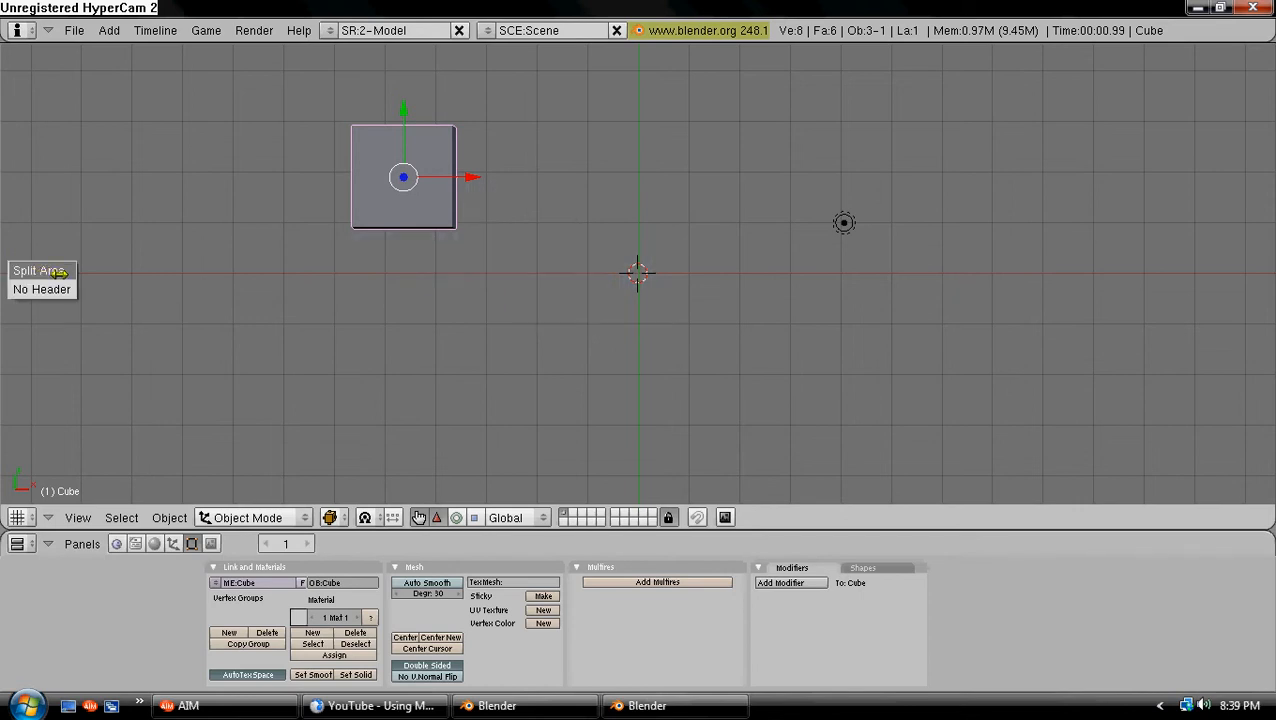
mouse_move(390, 220)
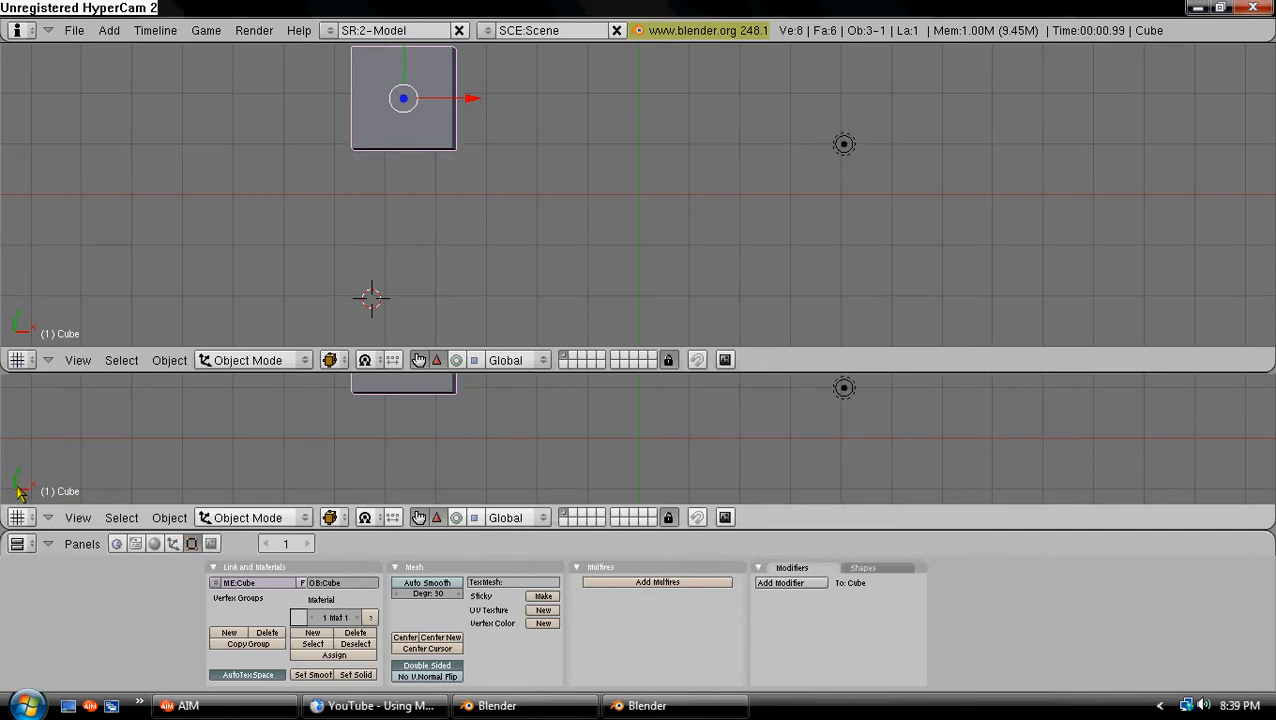
mouse_move(68, 472)
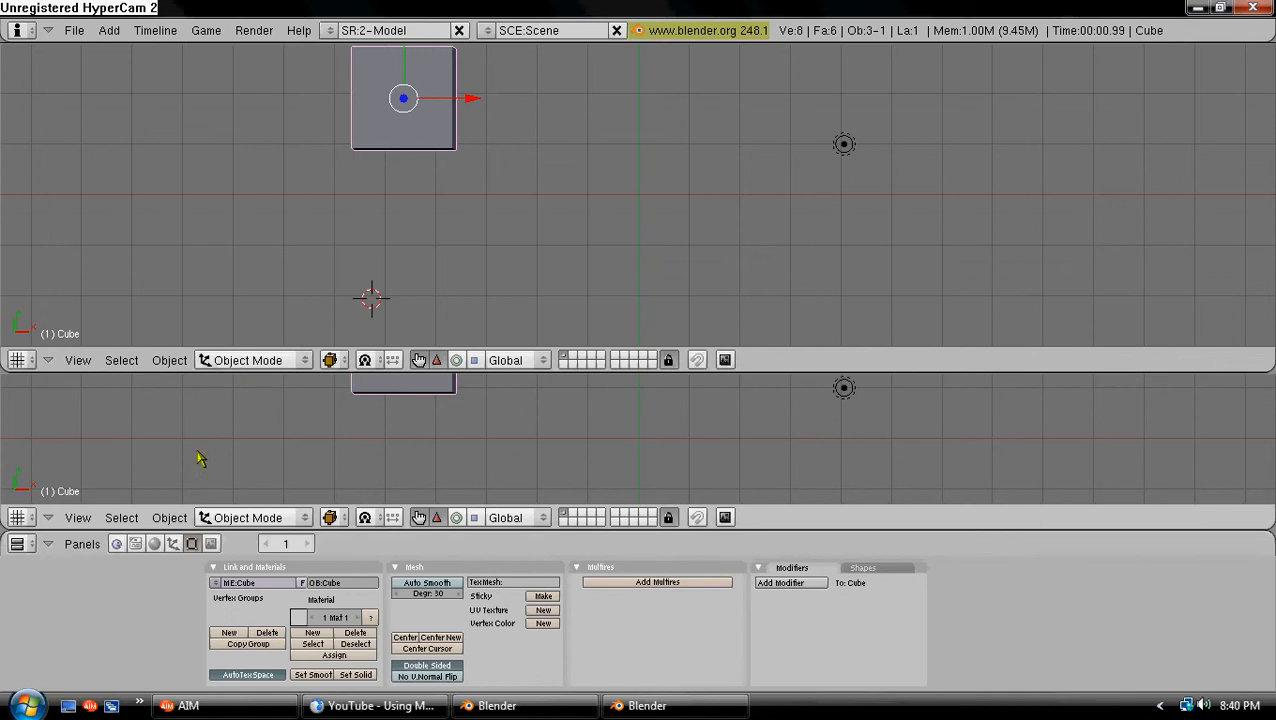
mouse_move(576, 414)
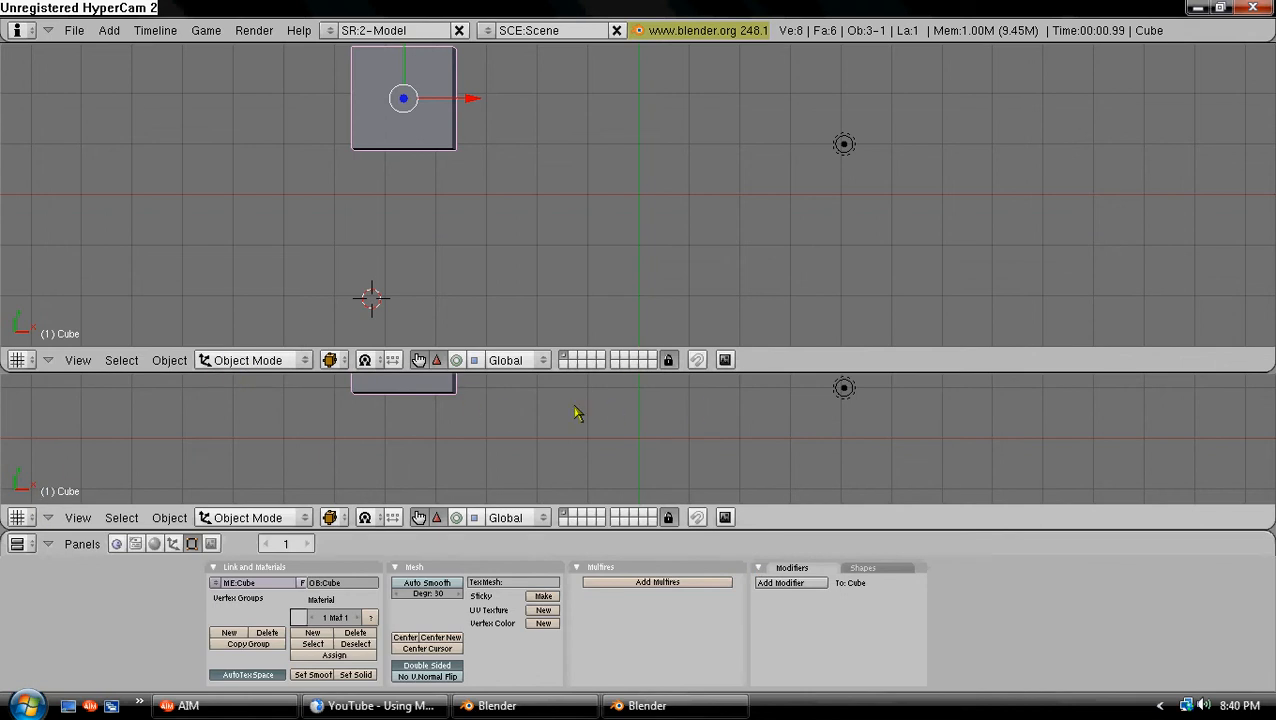
mouse_move(80, 492)
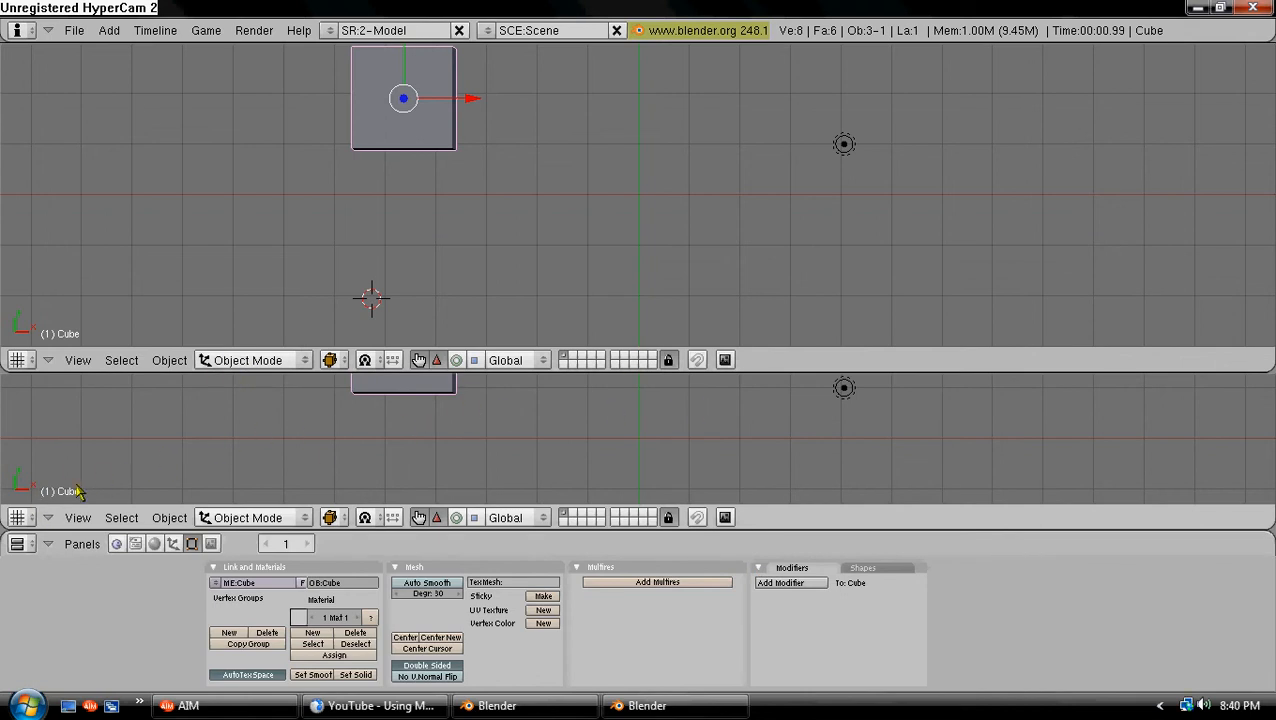
- Turn the lower editor area into a Timeline spanning frames 0 to 250
click(18, 516)
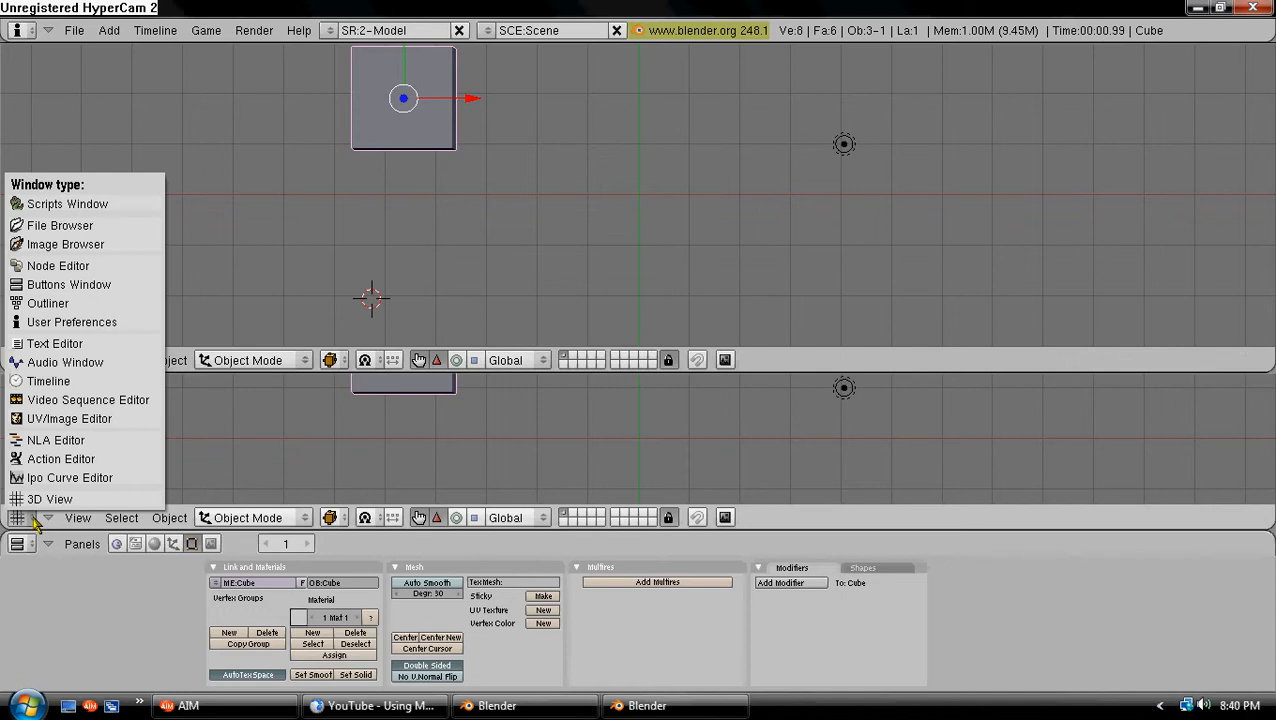
mouse_move(48, 380)
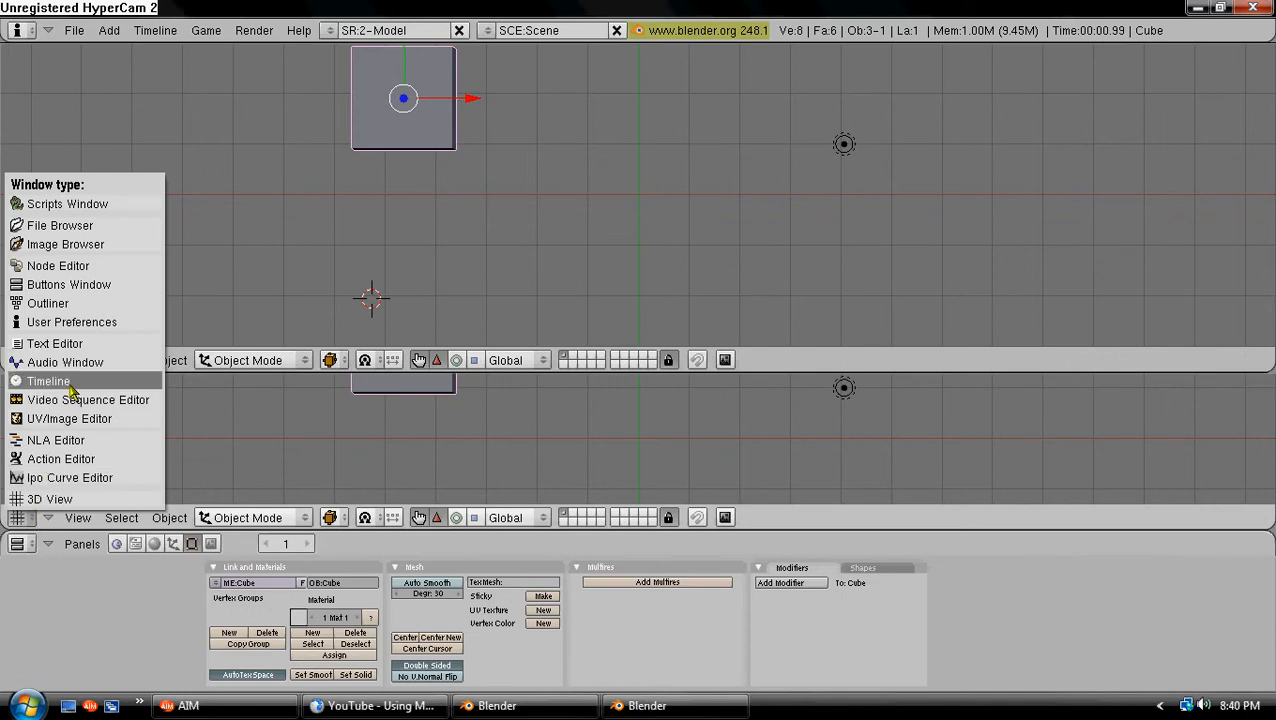
mouse_move(84, 244)
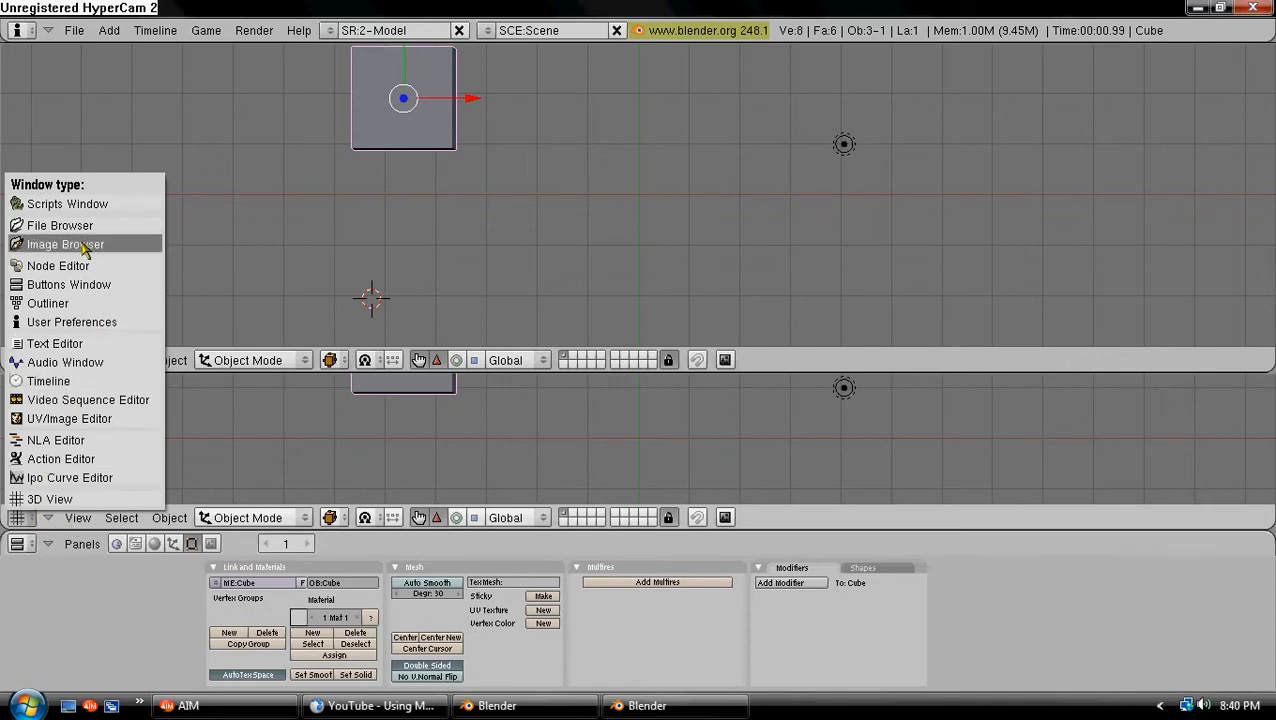
mouse_move(56, 264)
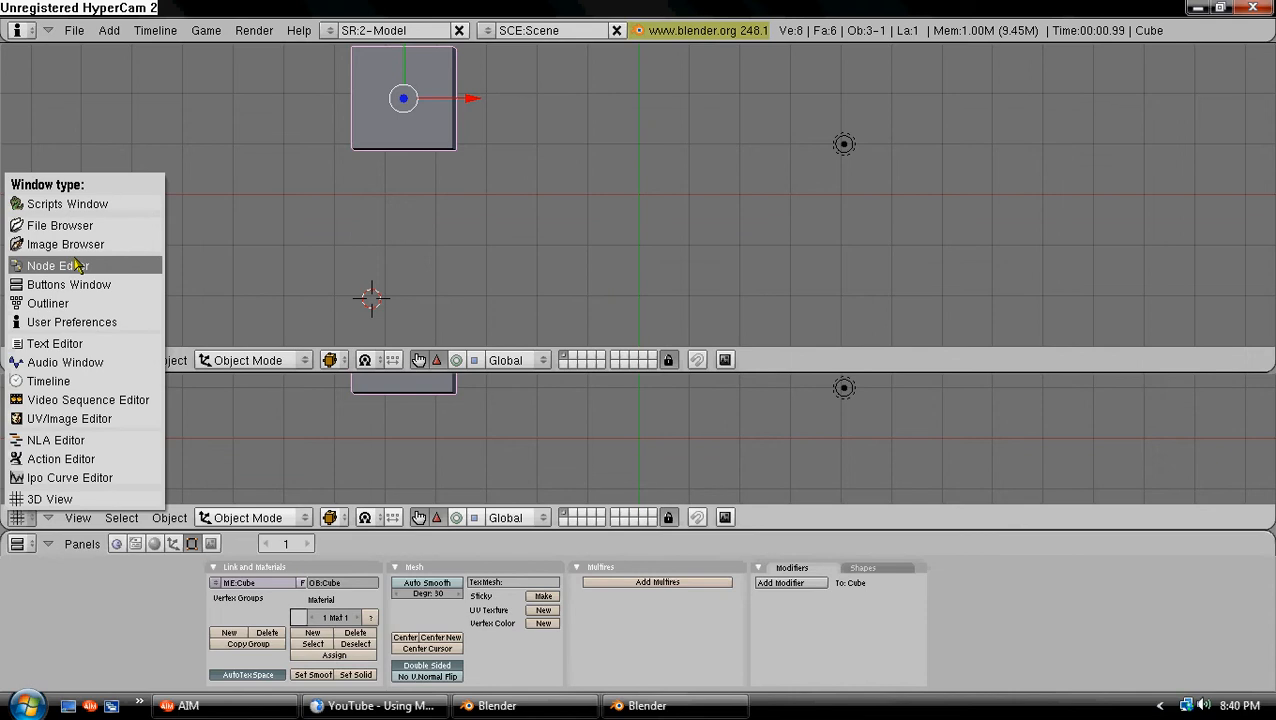
mouse_move(64, 362)
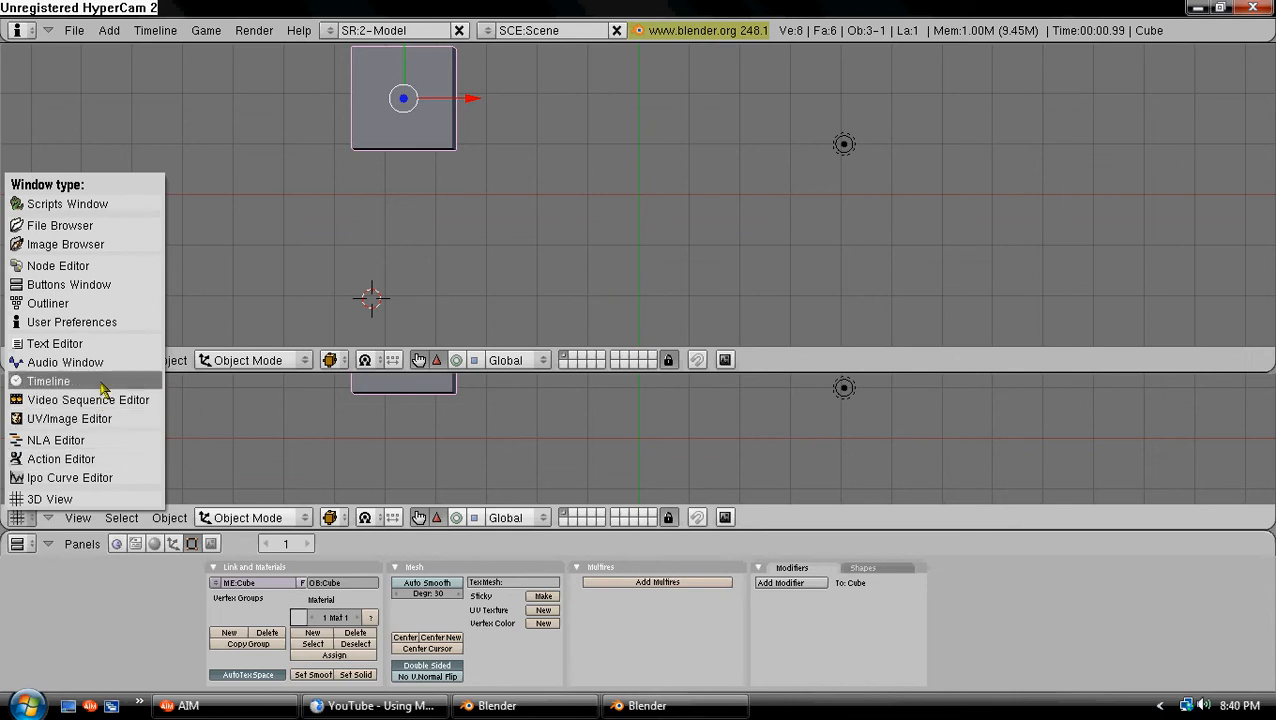
mouse_move(84, 384)
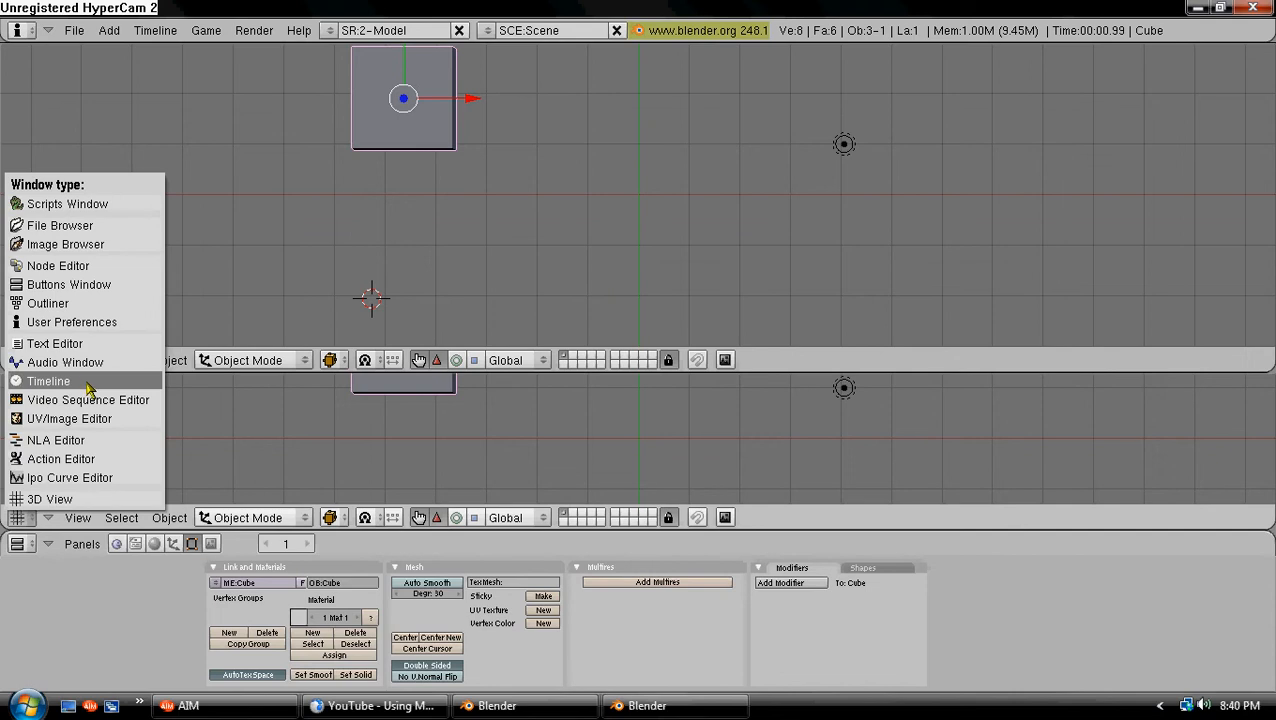
click(48, 380)
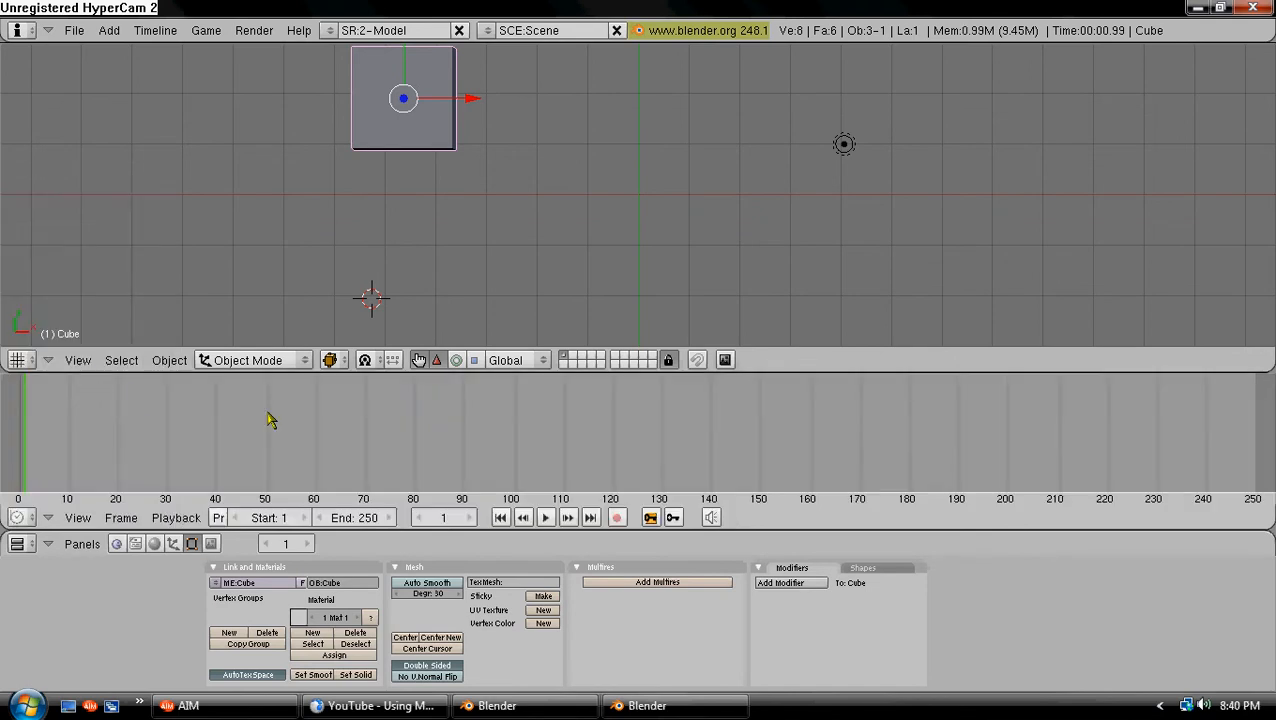
mouse_move(38, 428)
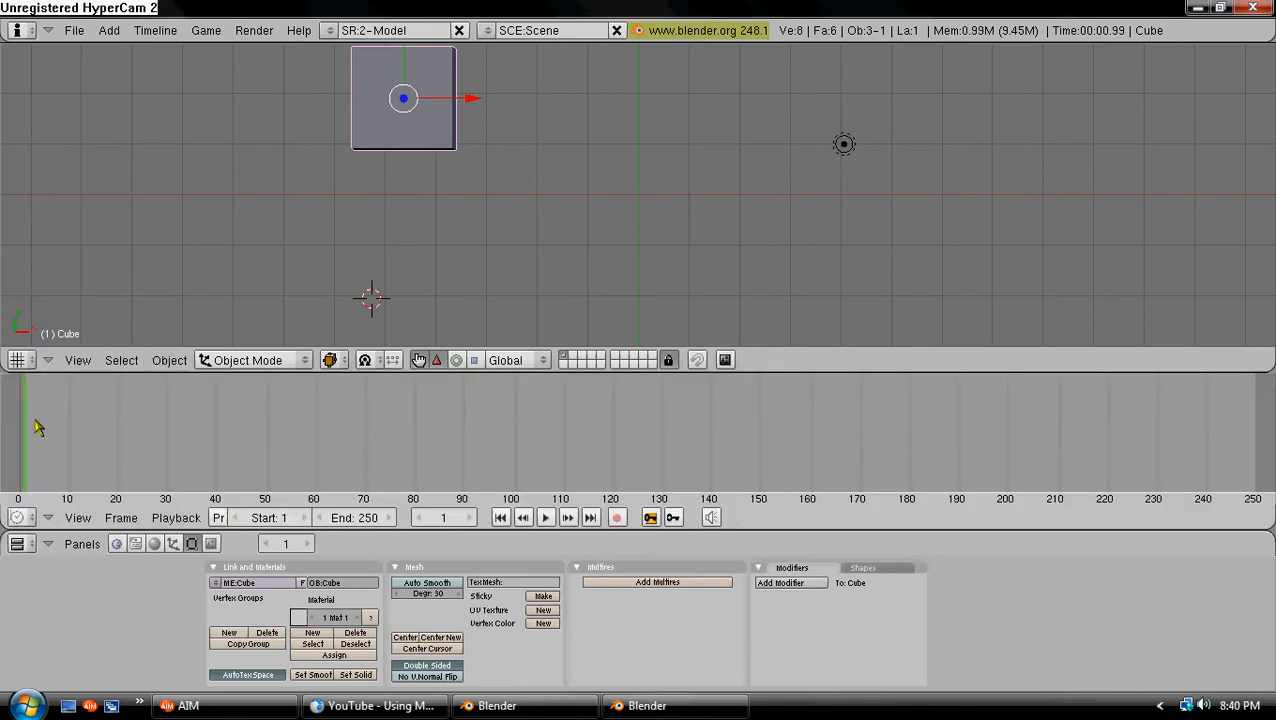
mouse_move(1140, 524)
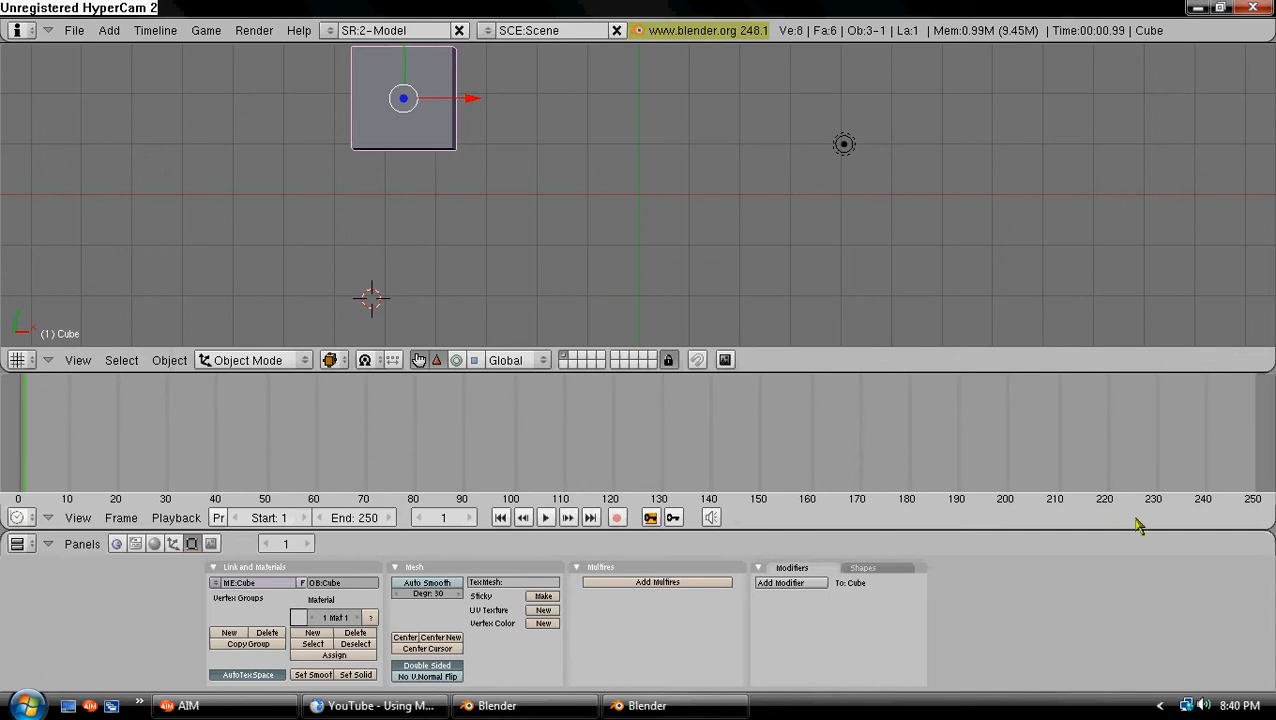
mouse_move(636, 516)
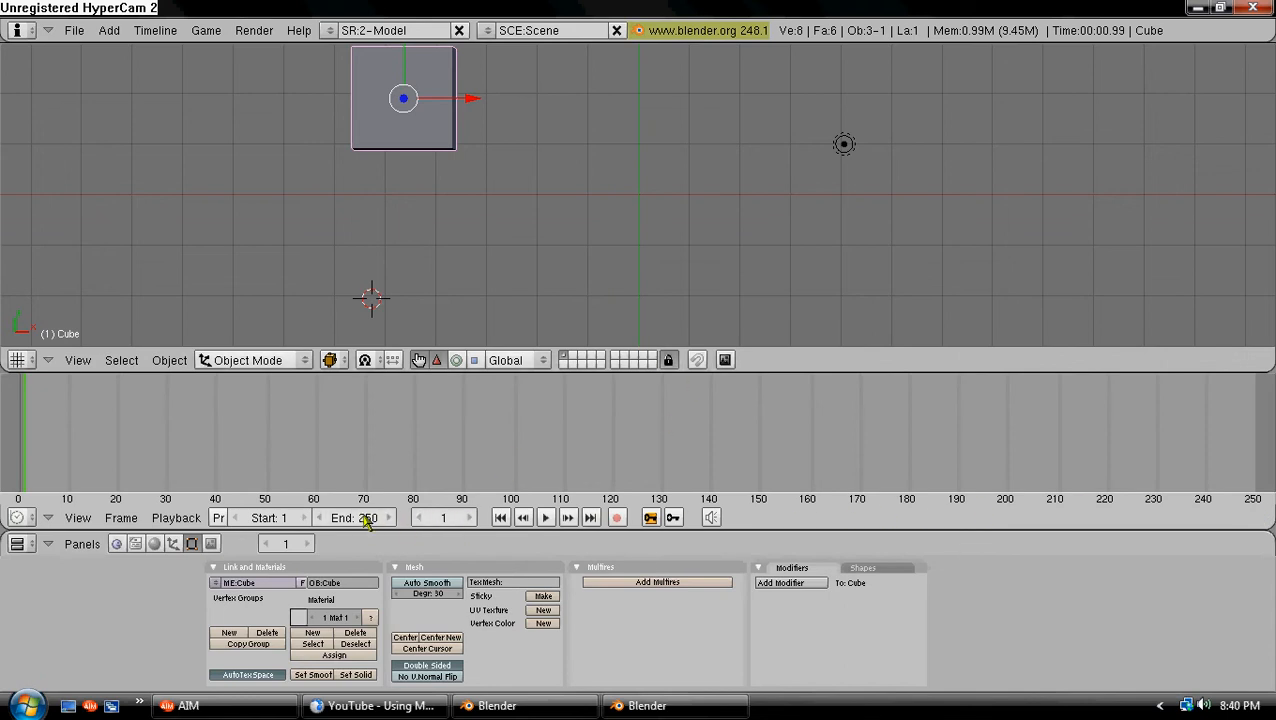
- Set the animation End frame to 50 in the Timeline header
click(352, 516)
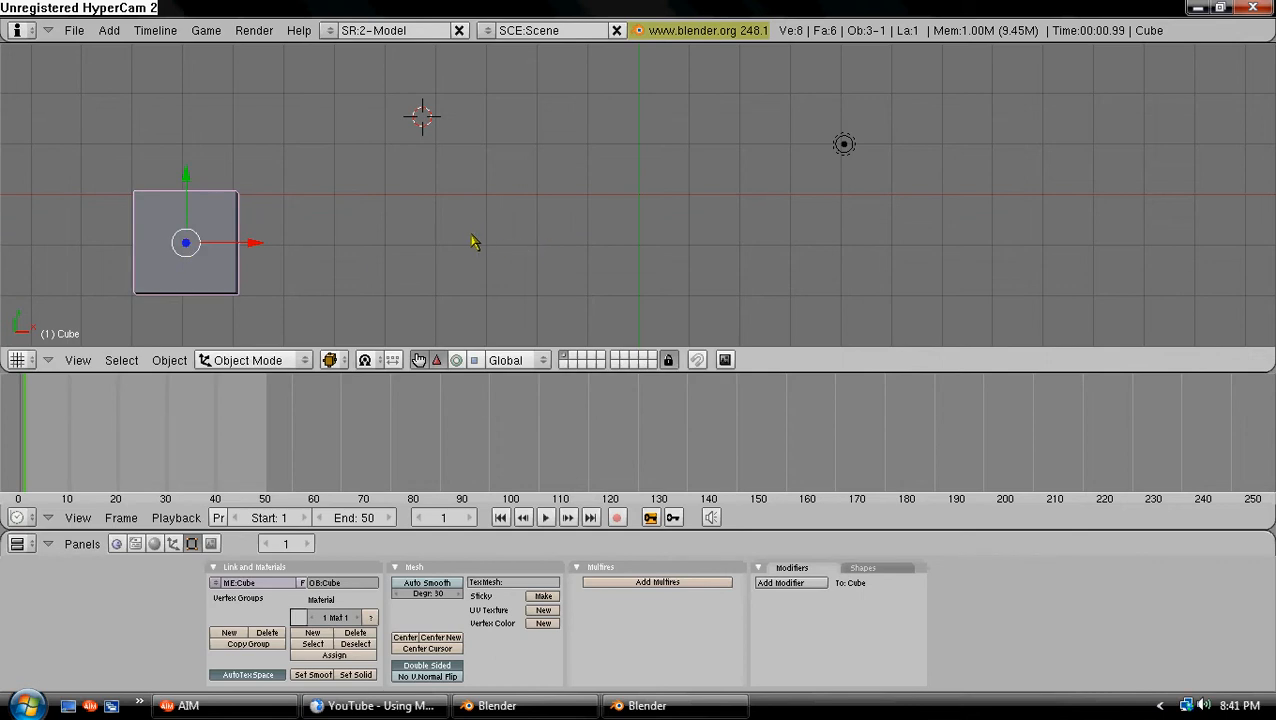
mouse_move(312, 438)
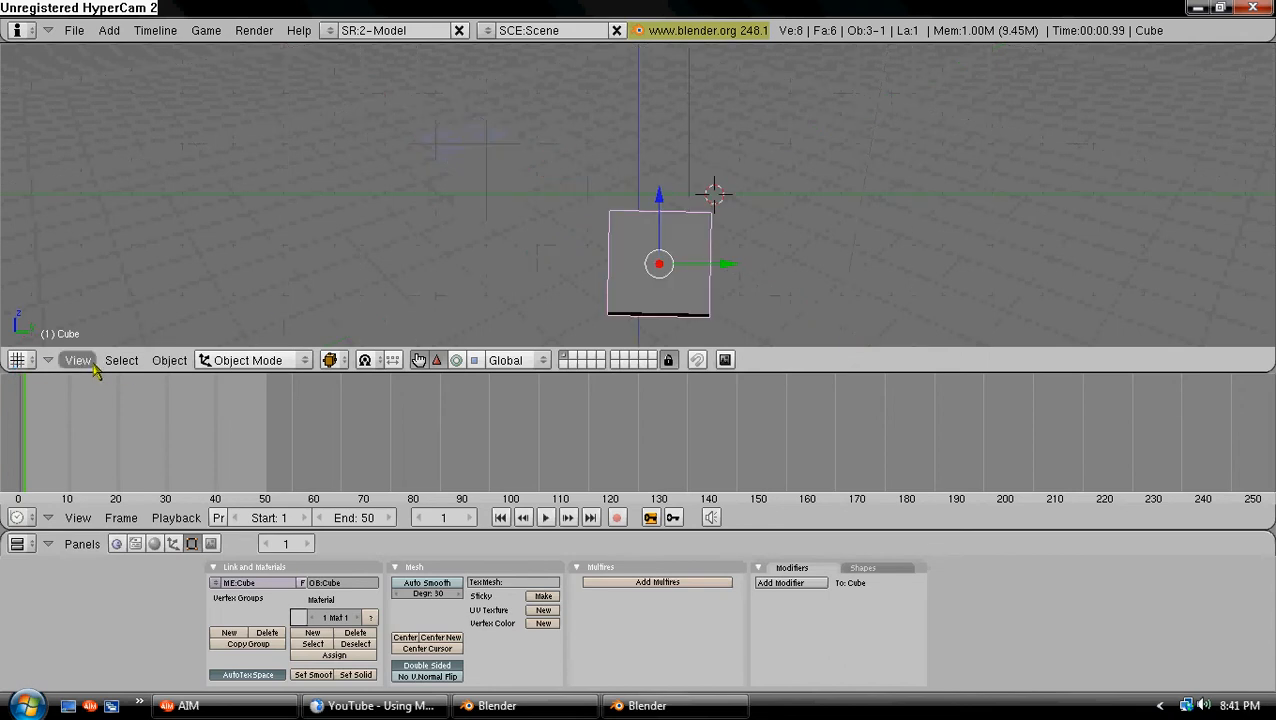
- Switch the 3D view to look at the cube straight from the front
click(76, 360)
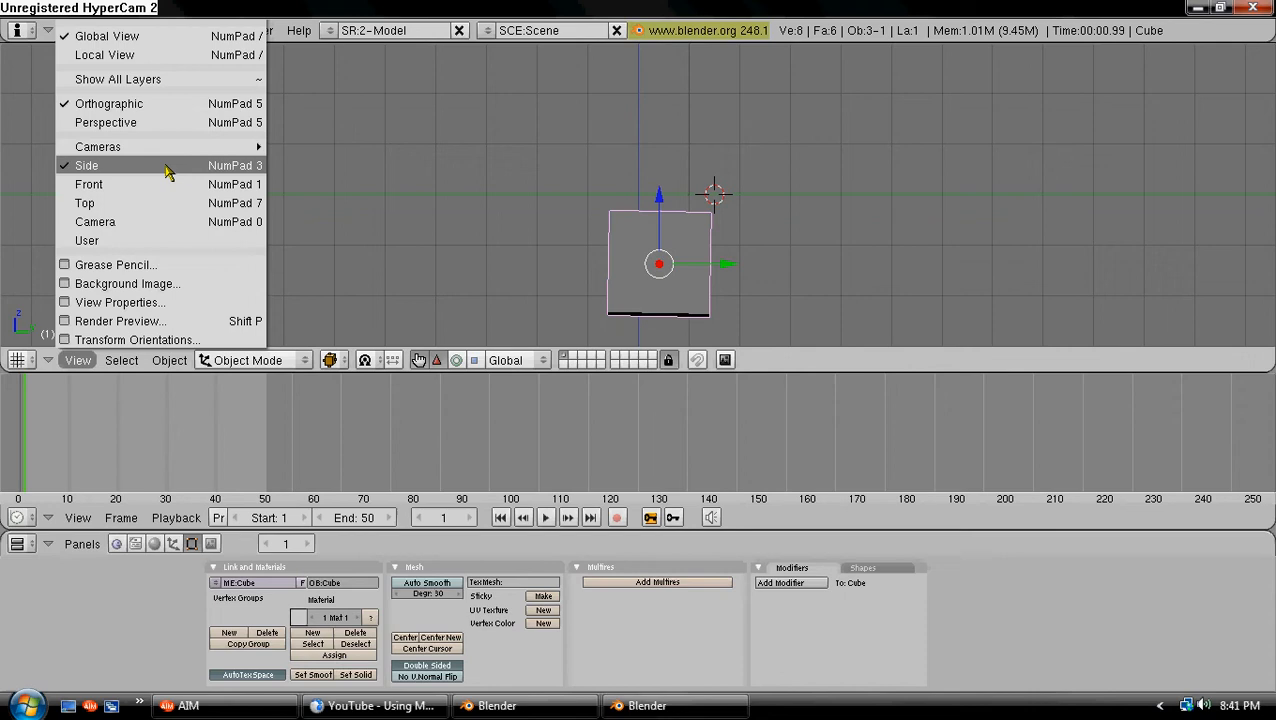
click(86, 164)
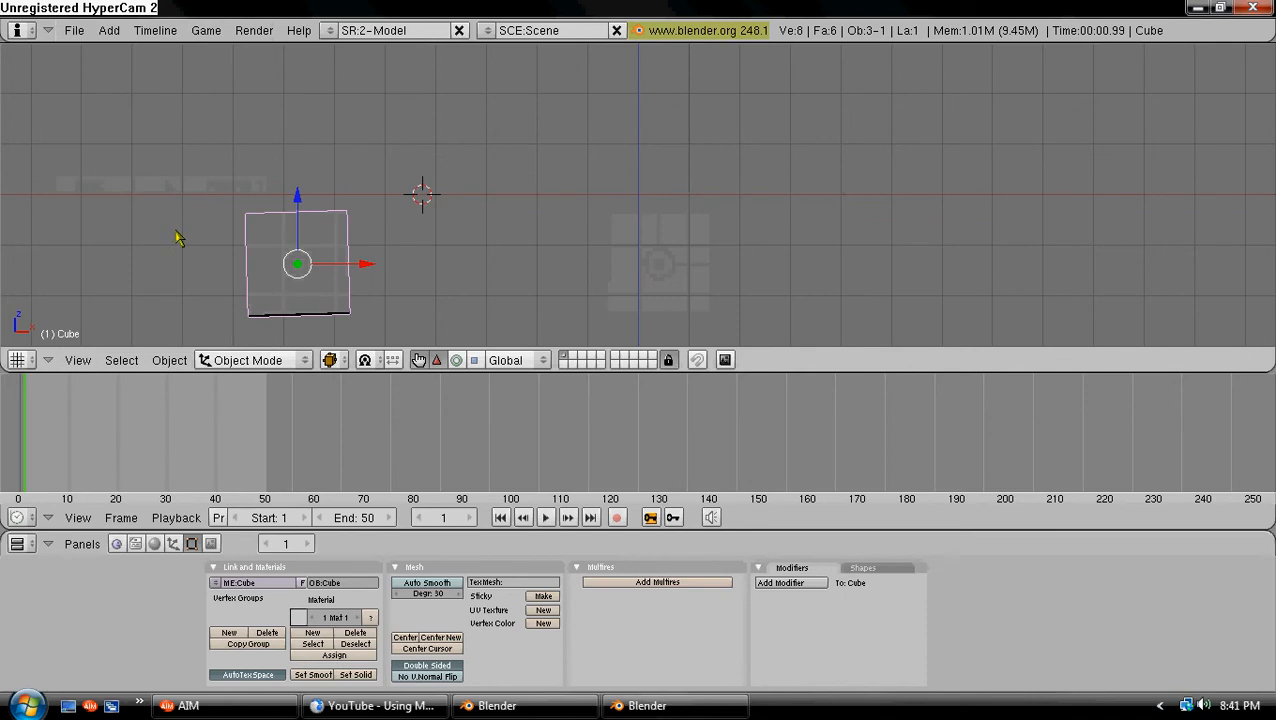
mouse_move(344, 284)
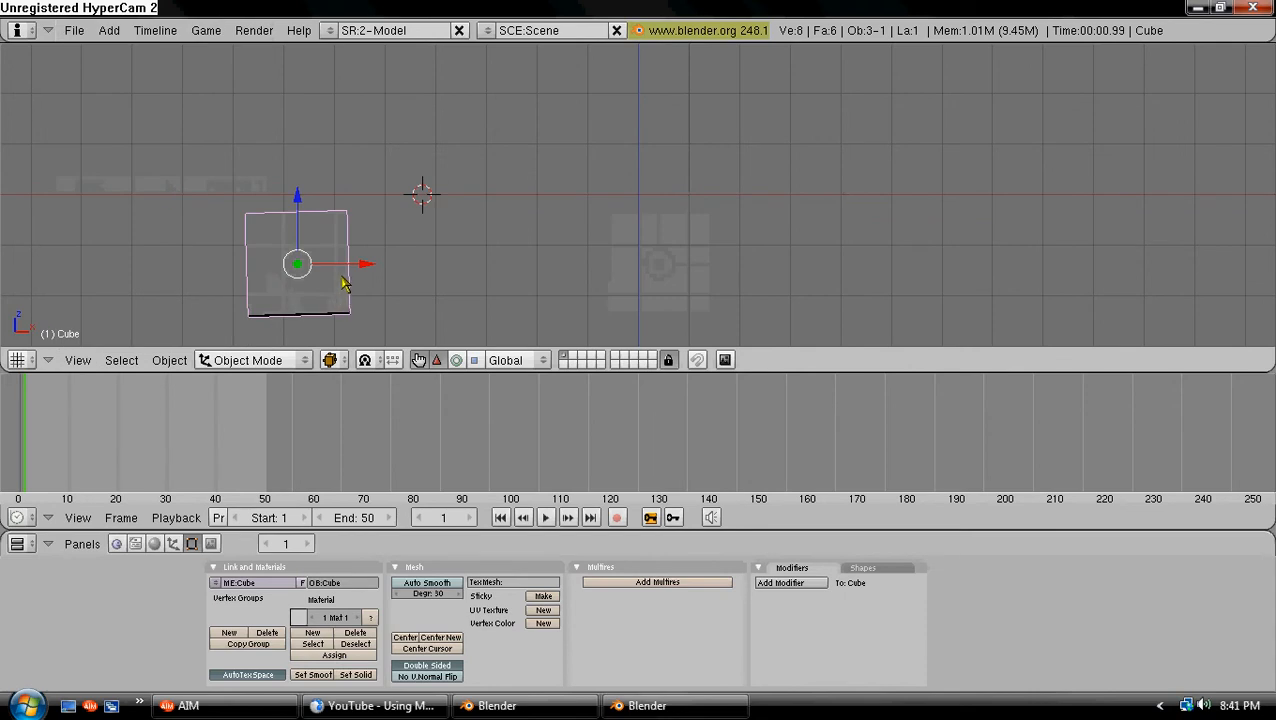
mouse_move(248, 352)
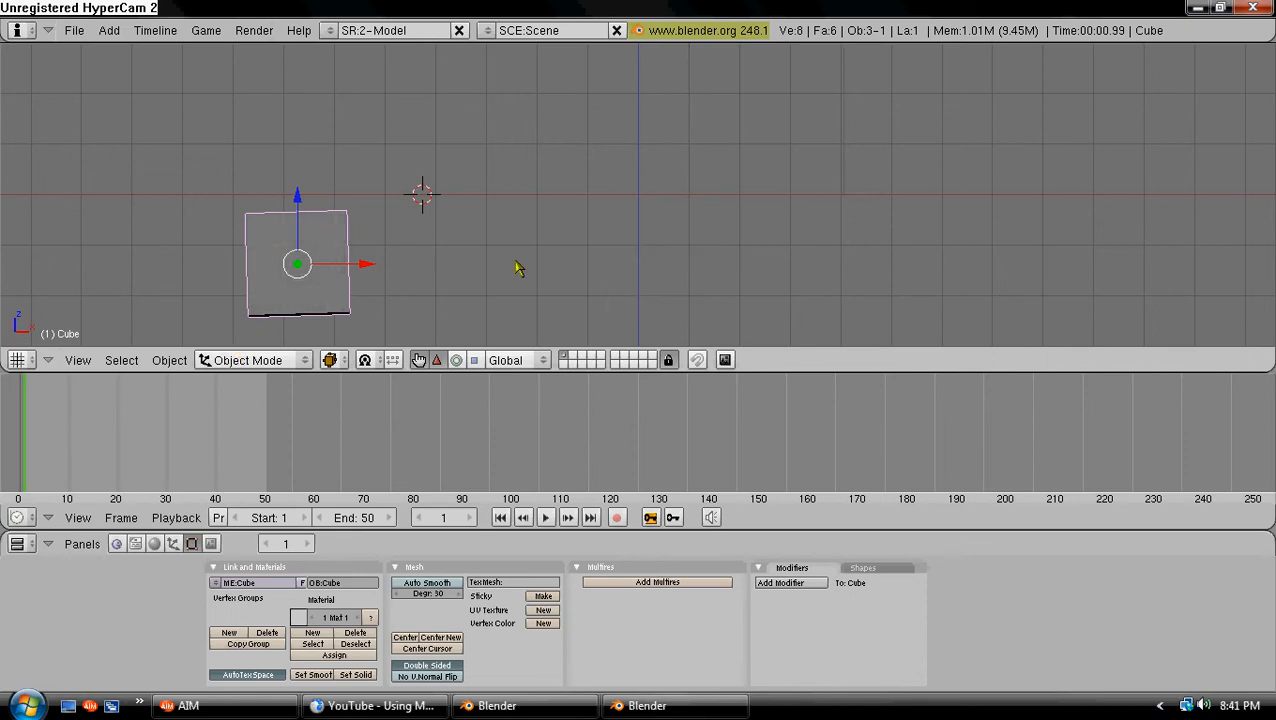
mouse_move(82, 432)
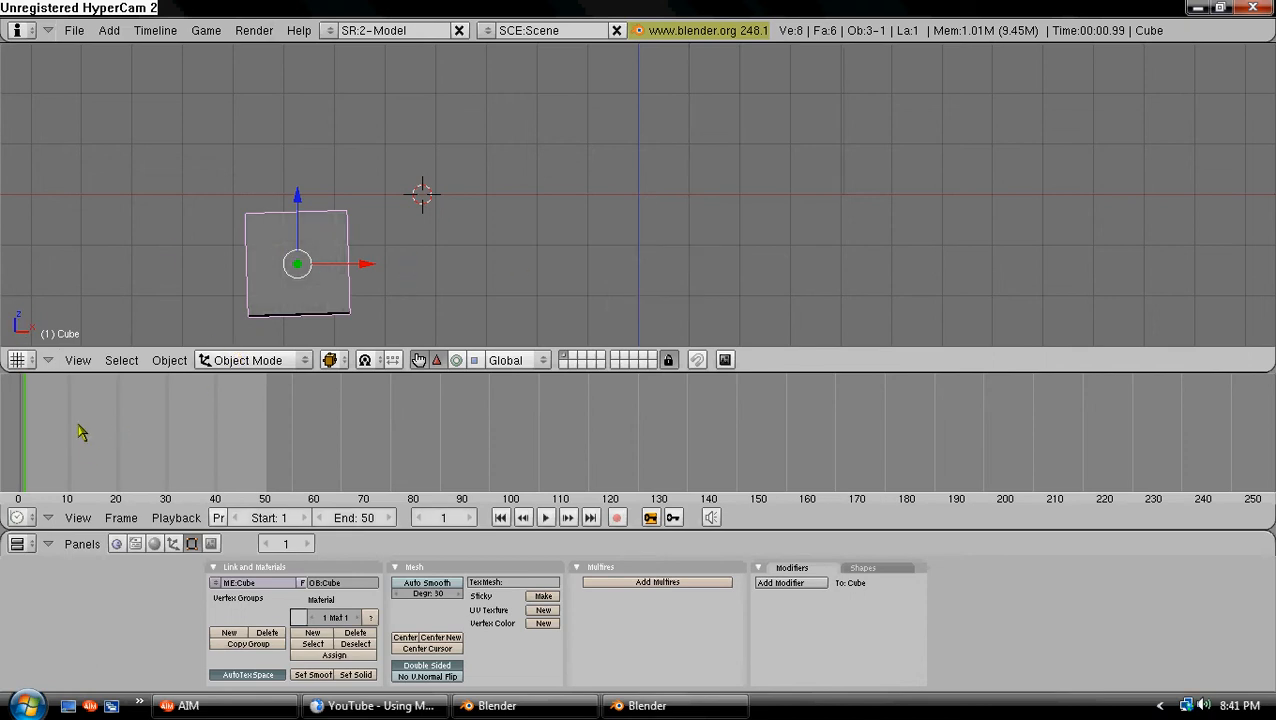
mouse_move(272, 384)
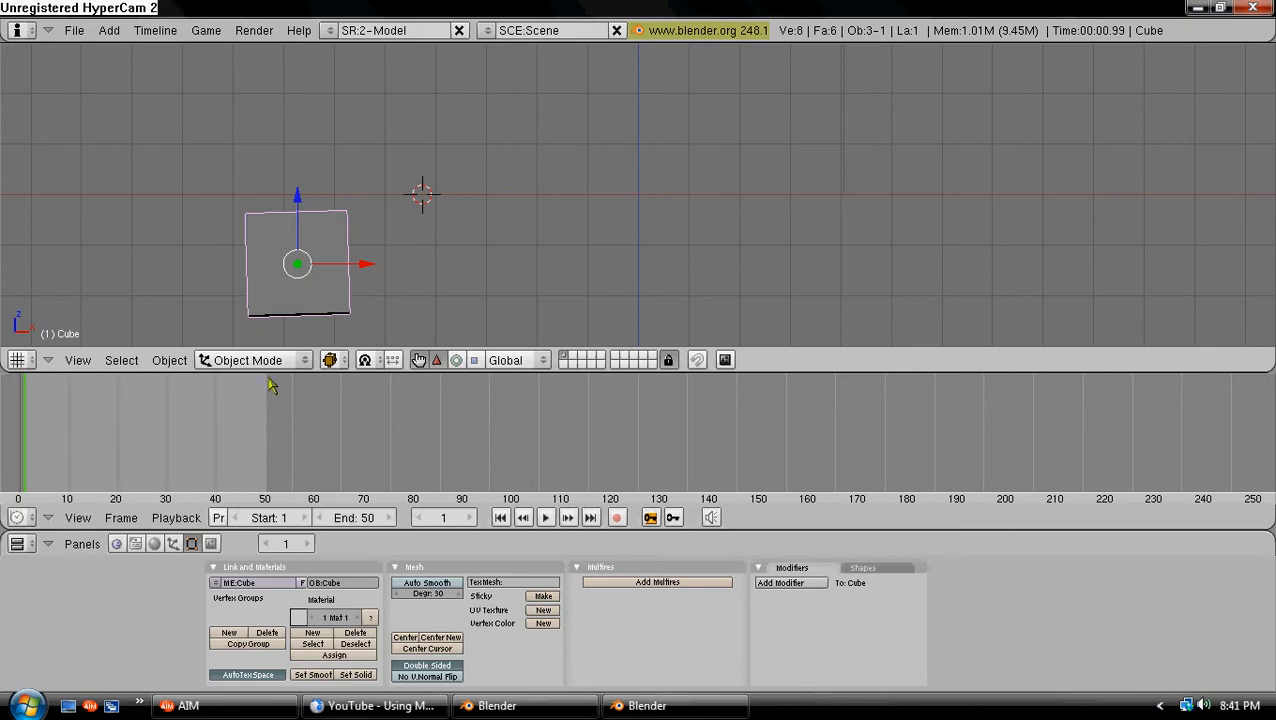
mouse_move(324, 220)
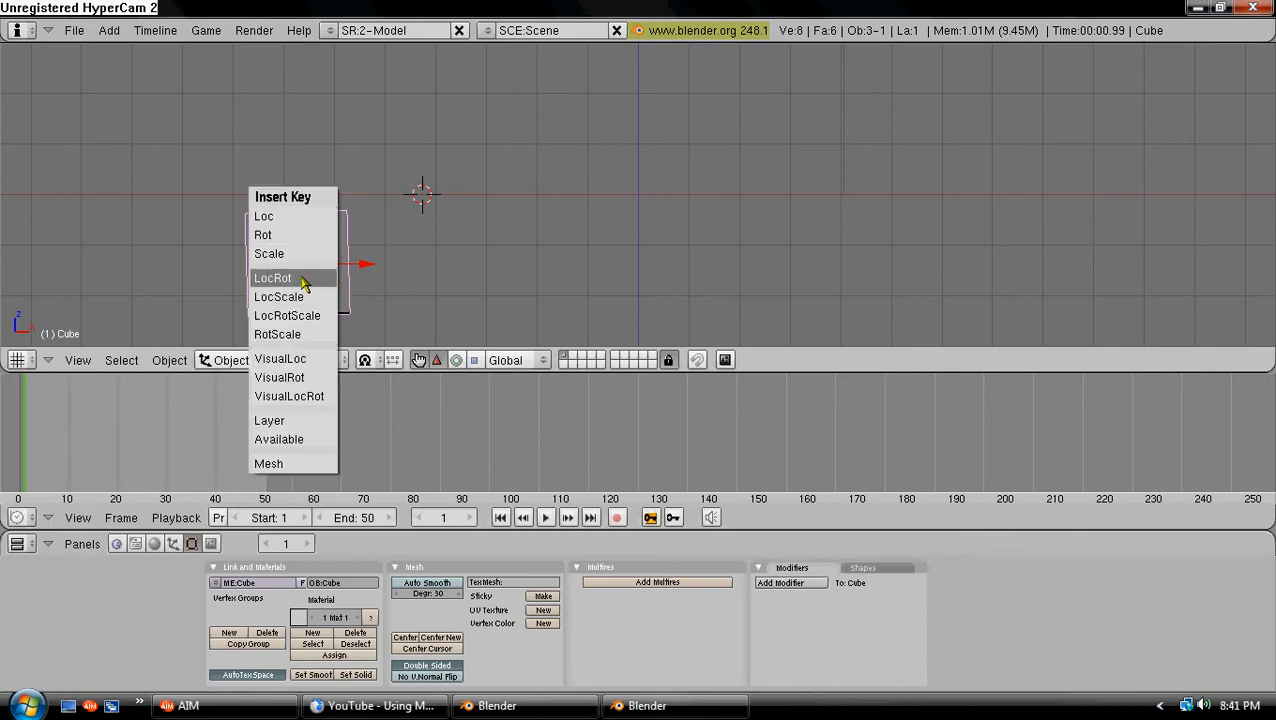
mouse_move(300, 198)
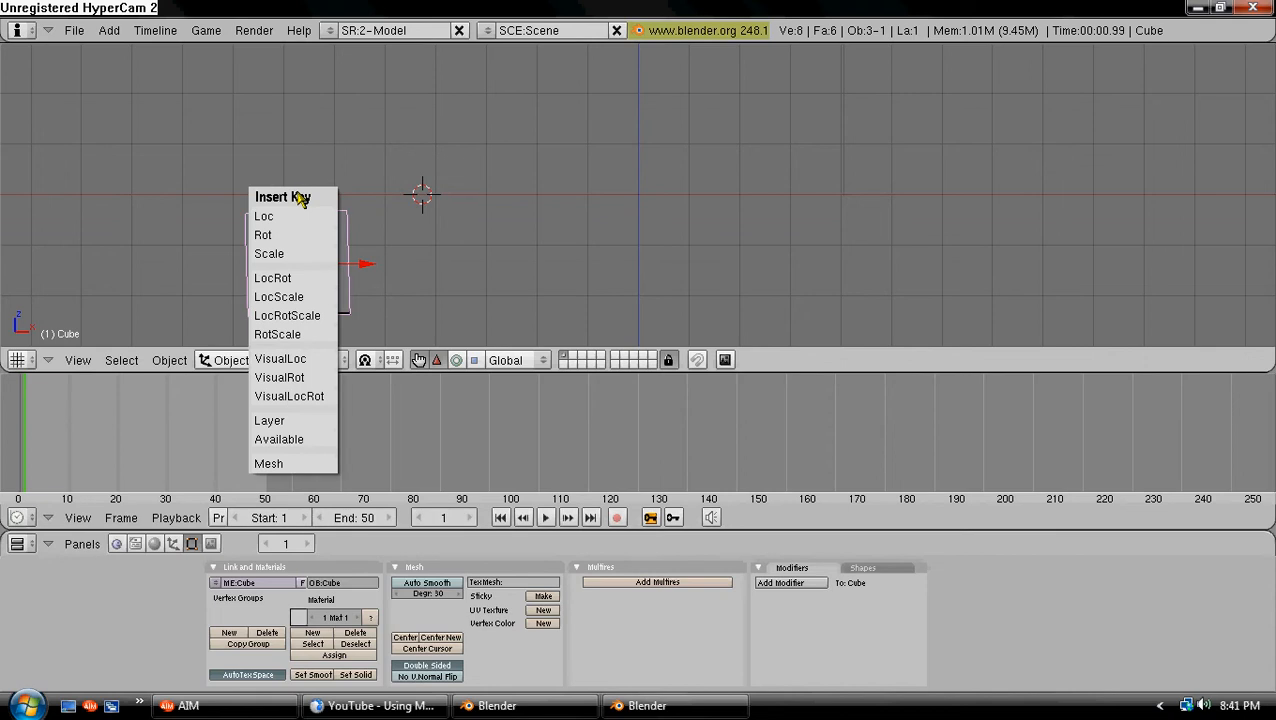
mouse_move(264, 216)
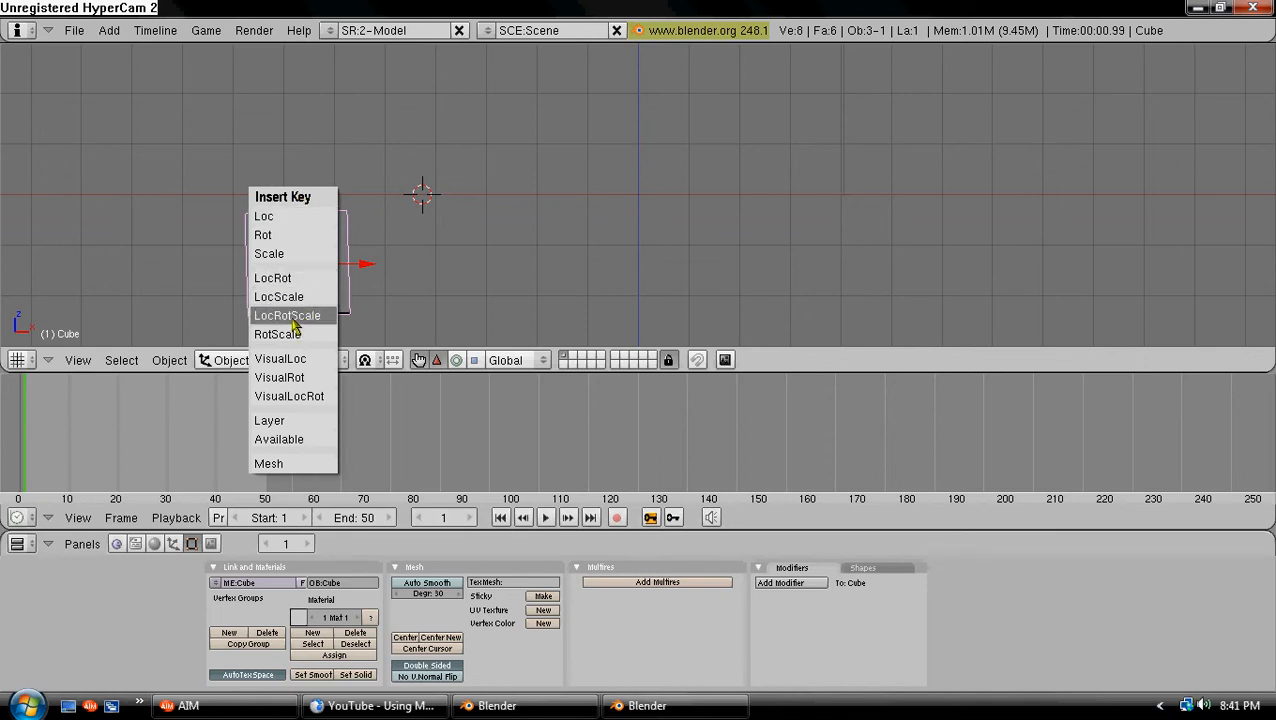
- Insert a LocRotScale keyframe for the cube at frame 1
click(288, 316)
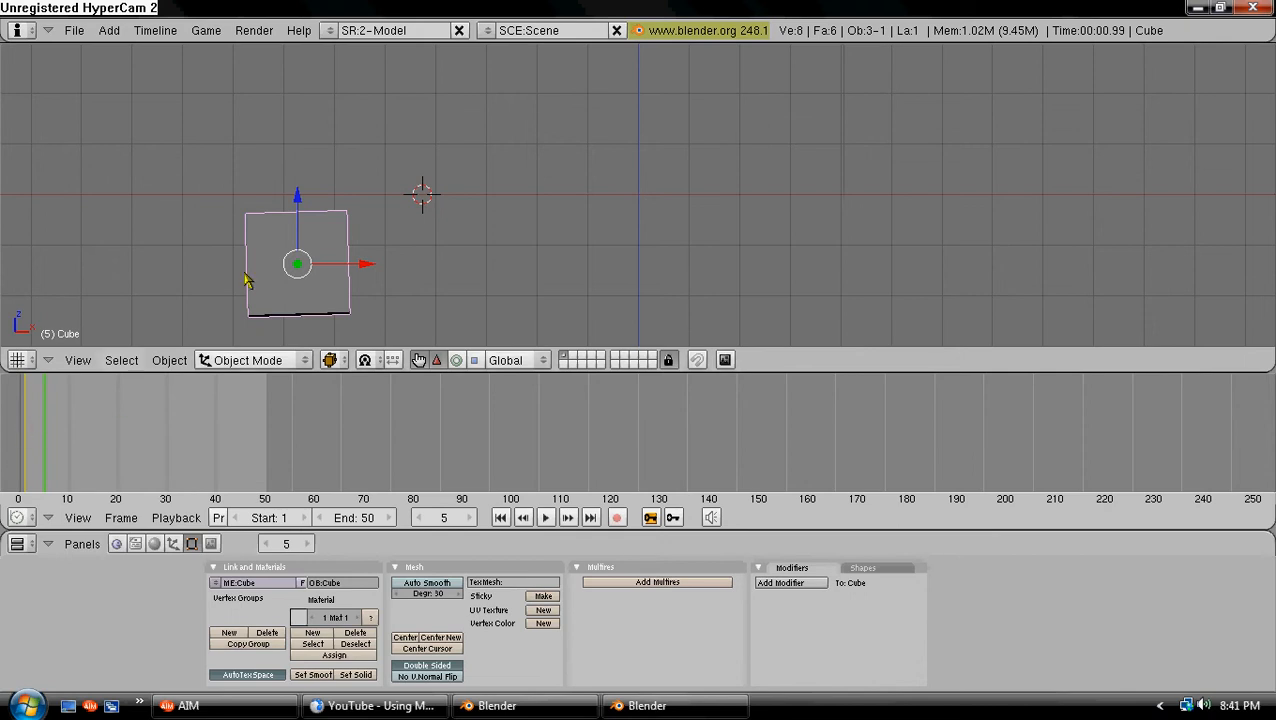
mouse_move(220, 284)
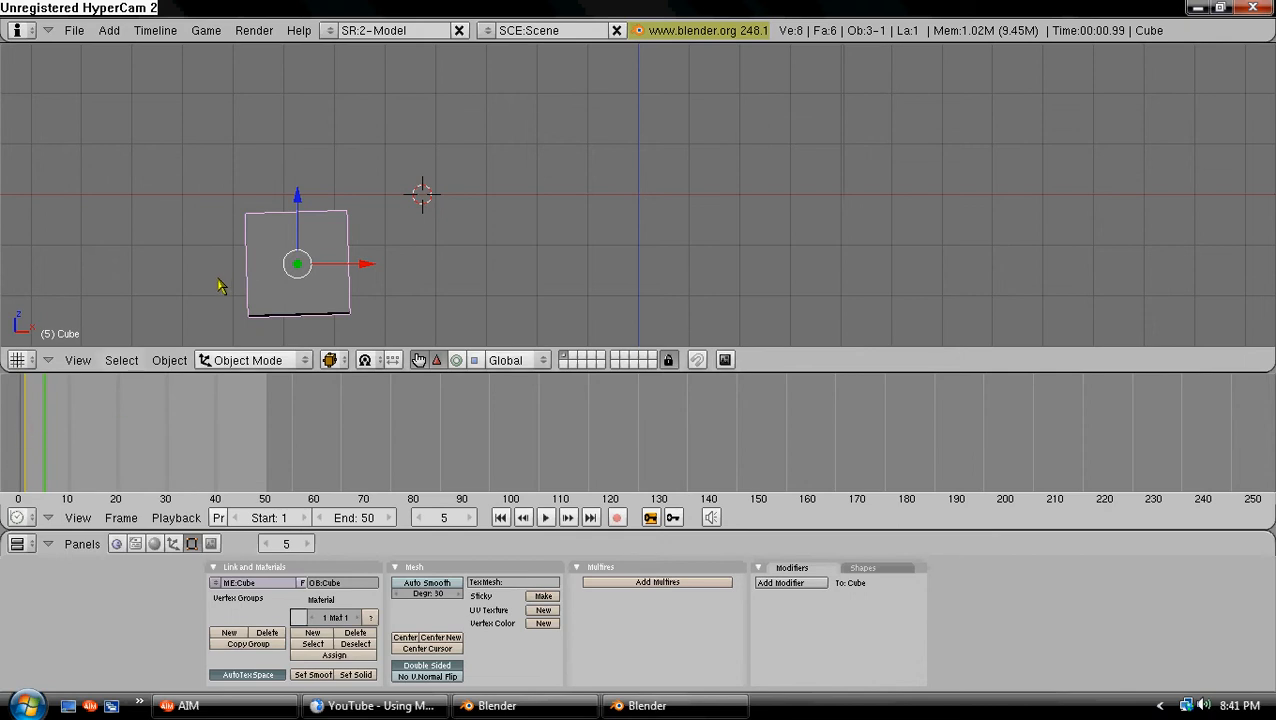
mouse_move(272, 284)
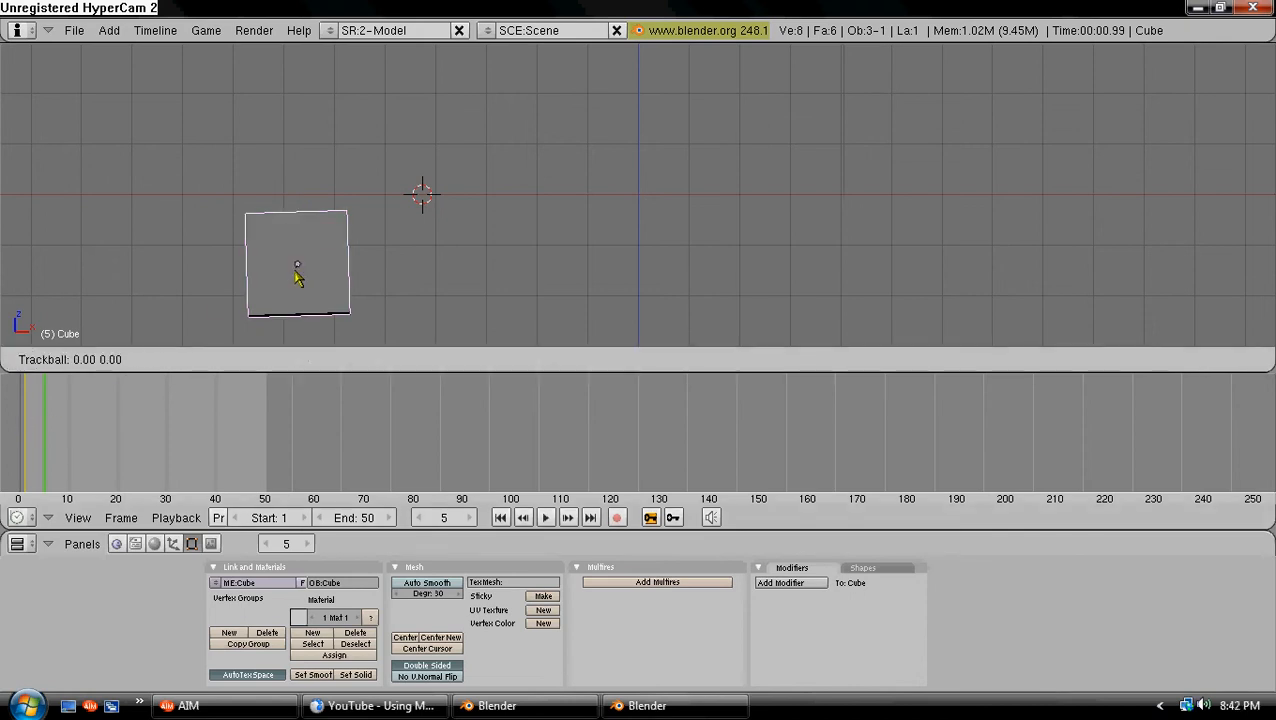
- Tumble the cube to a random orientation and key its LocRotScale at frame 5
drag(296, 276, 348, 236)
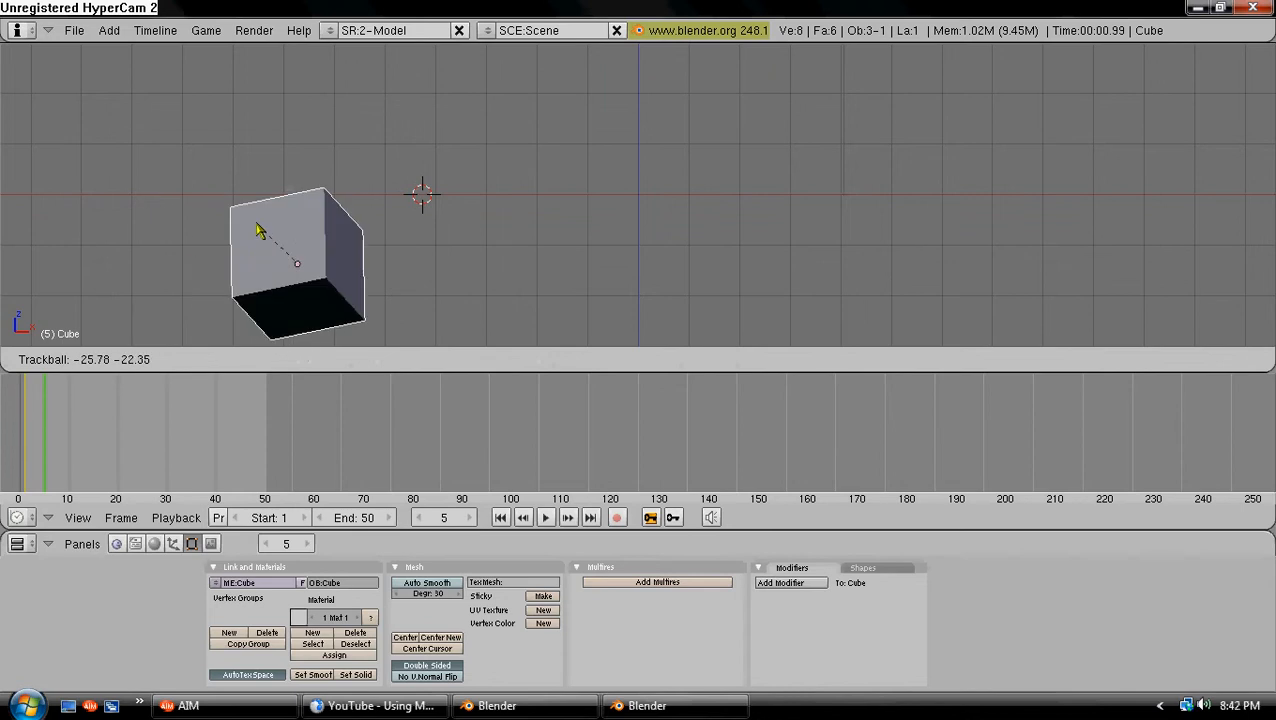
drag(258, 230, 378, 216)
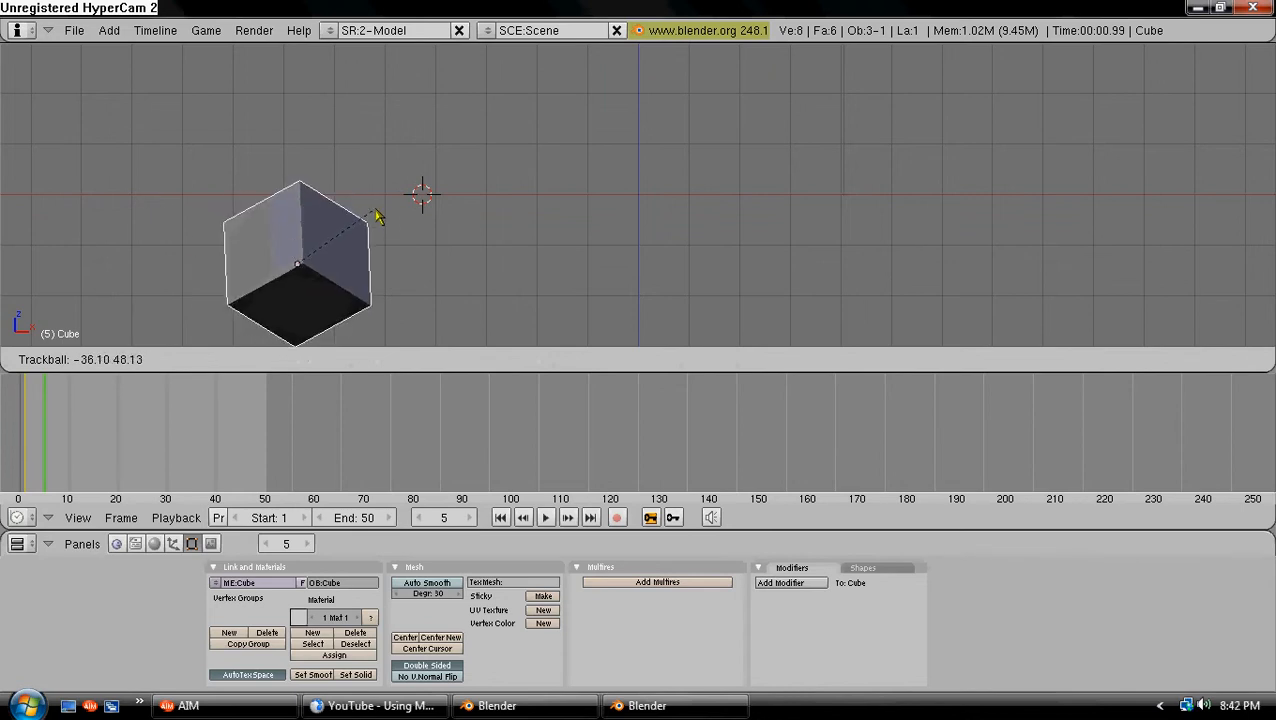
drag(378, 216, 428, 198)
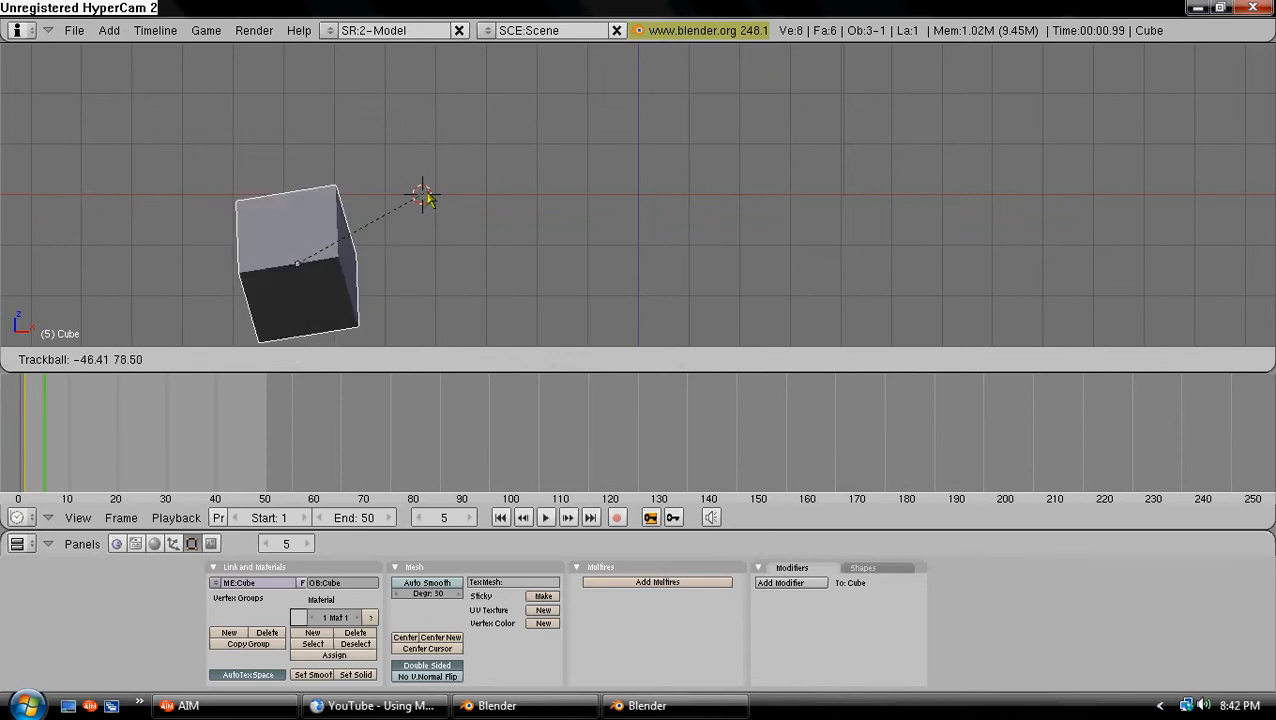
drag(424, 196, 518, 208)
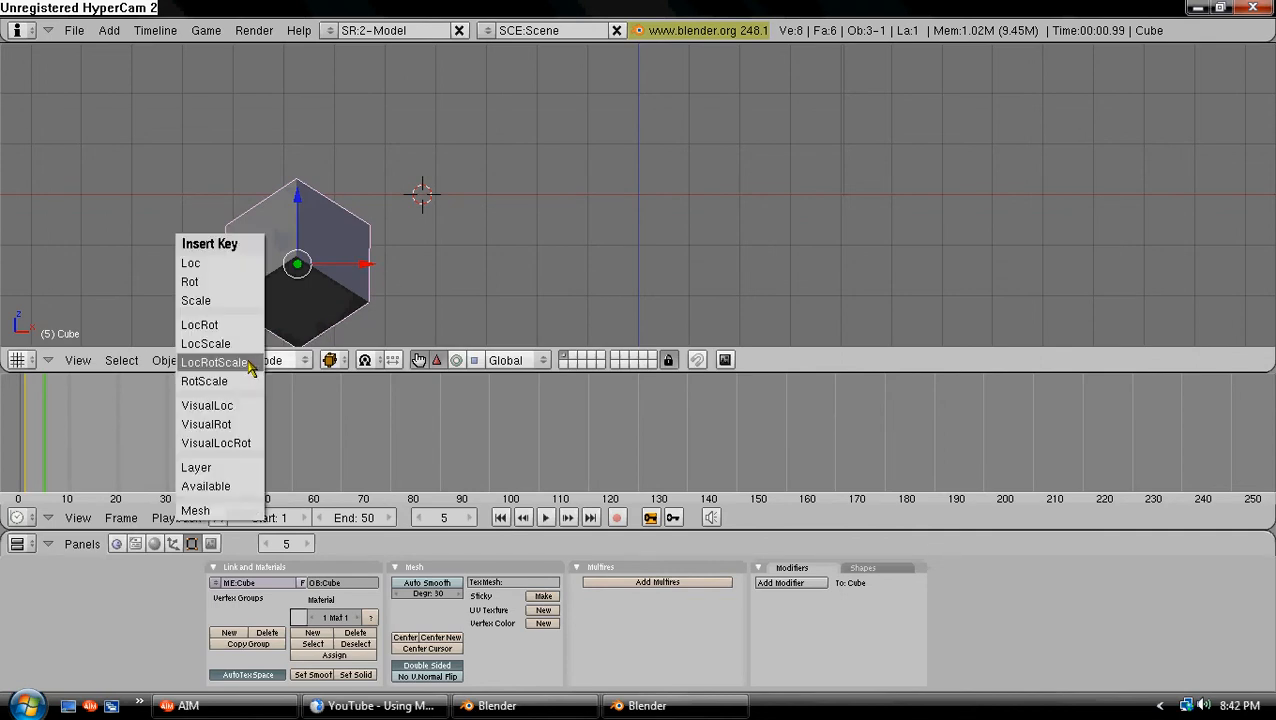
click(212, 362)
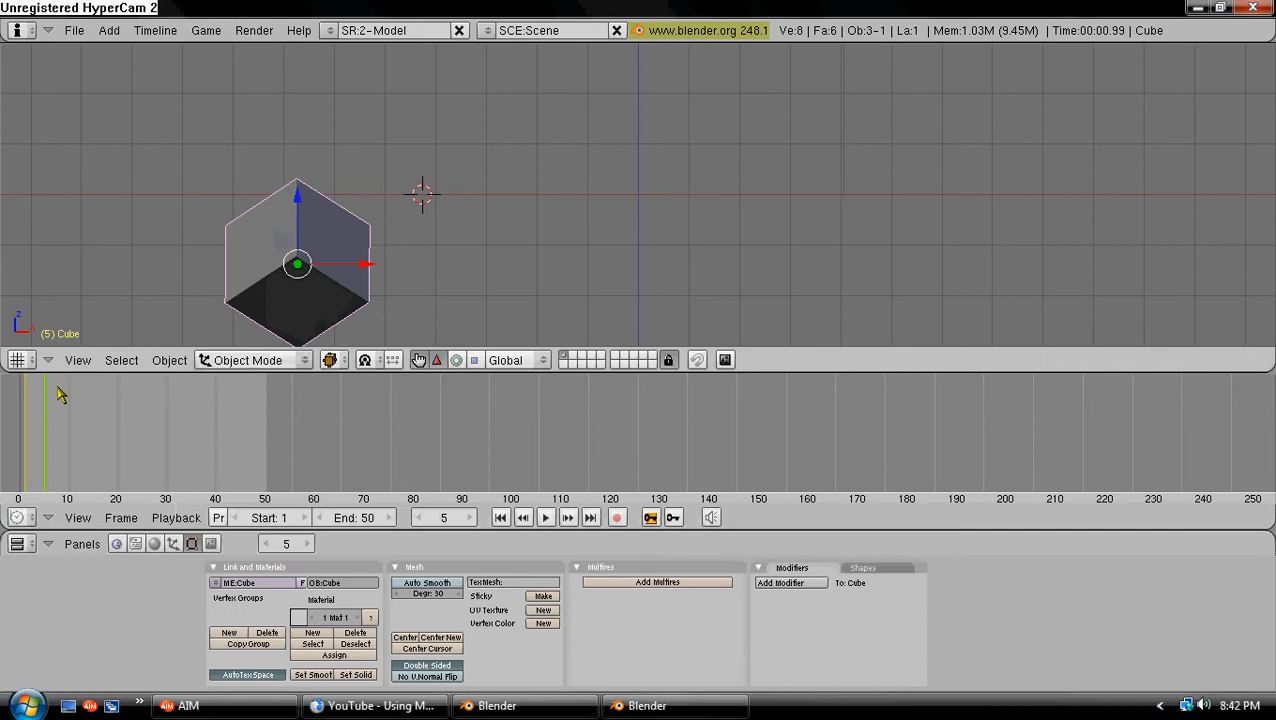
mouse_move(86, 438)
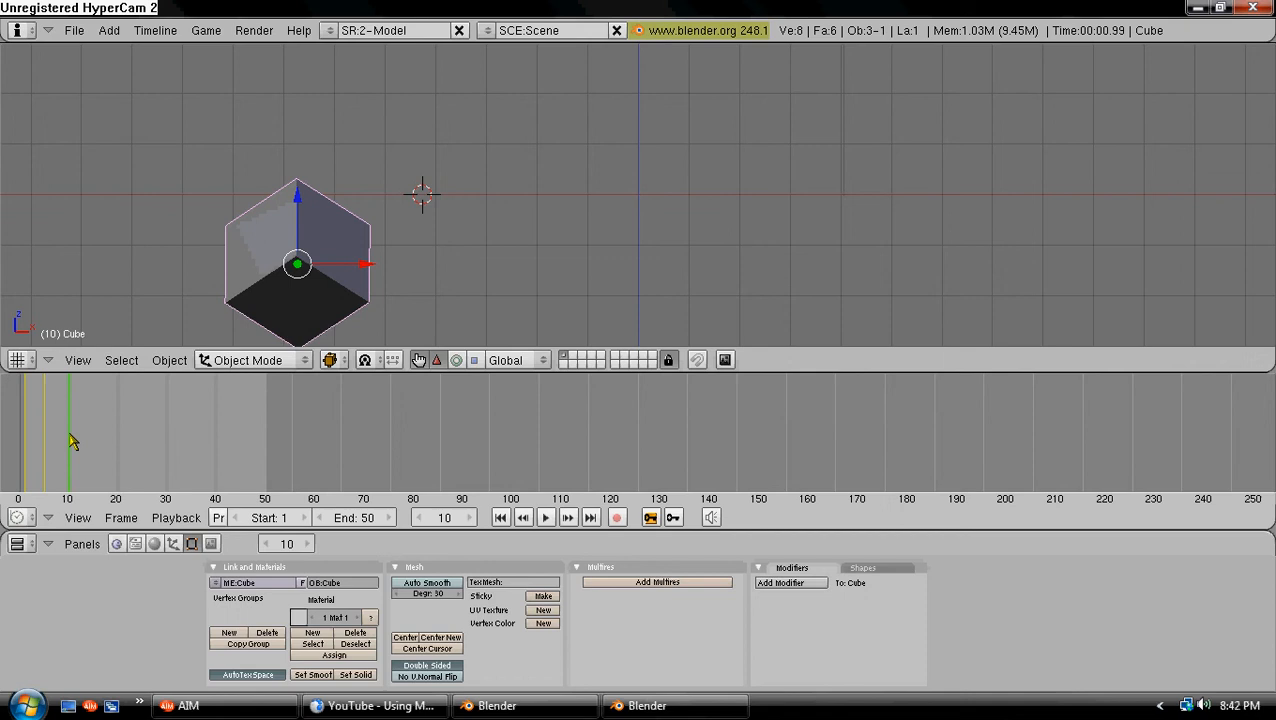
- Jump to frame 10 and key the cube's new pose with LocRotScale
drag(296, 264, 554, 164)
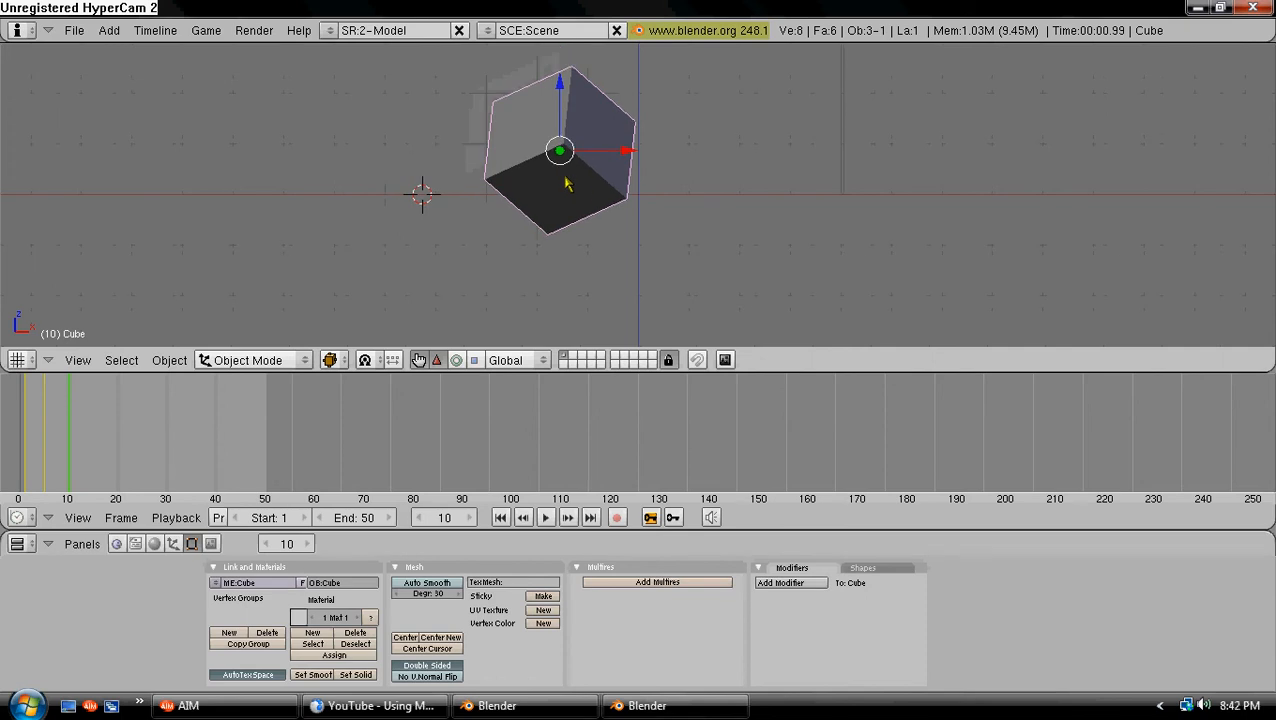
mouse_move(356, 276)
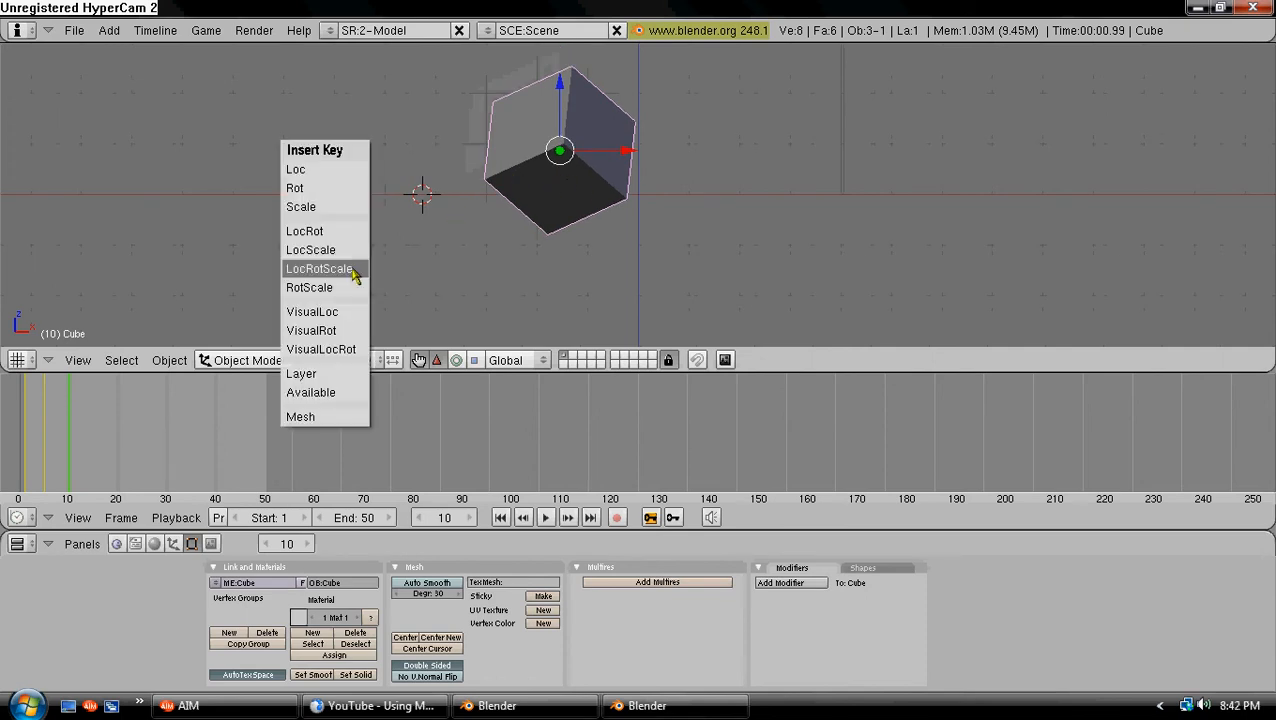
click(320, 268)
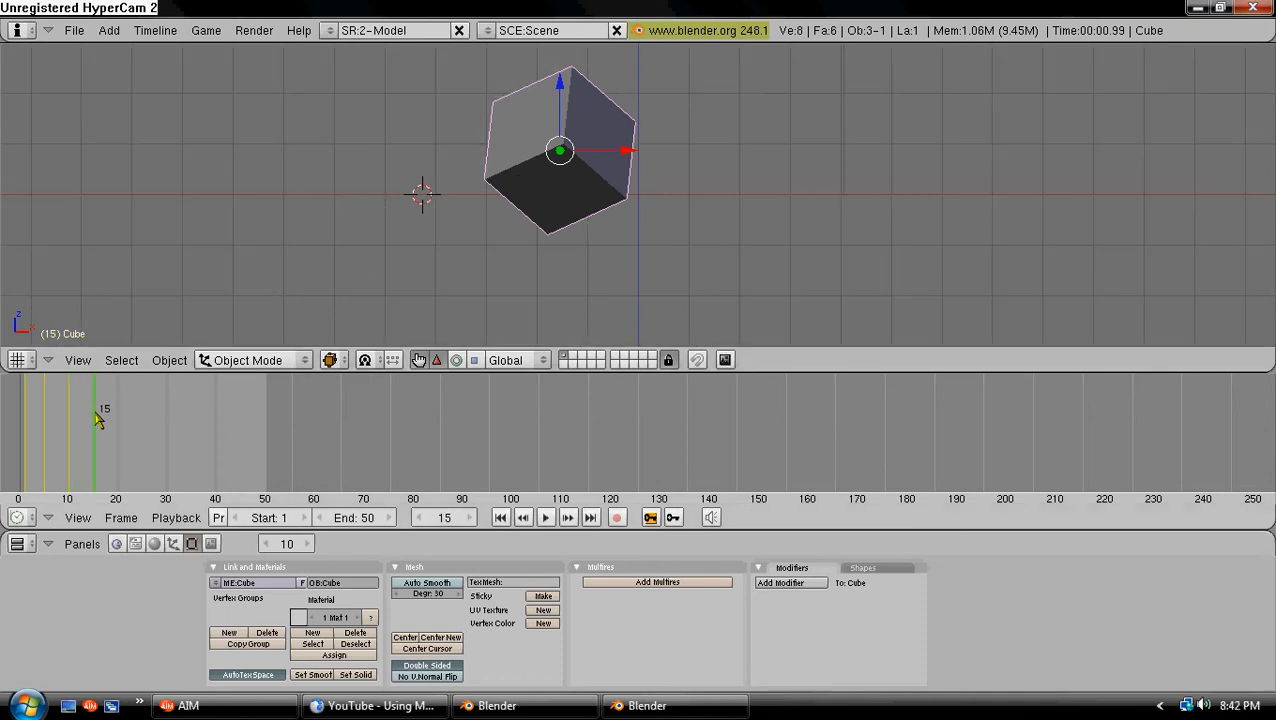
- Move the cube to the right and key its LocRotScale at frame 20
drag(560, 150, 714, 204)
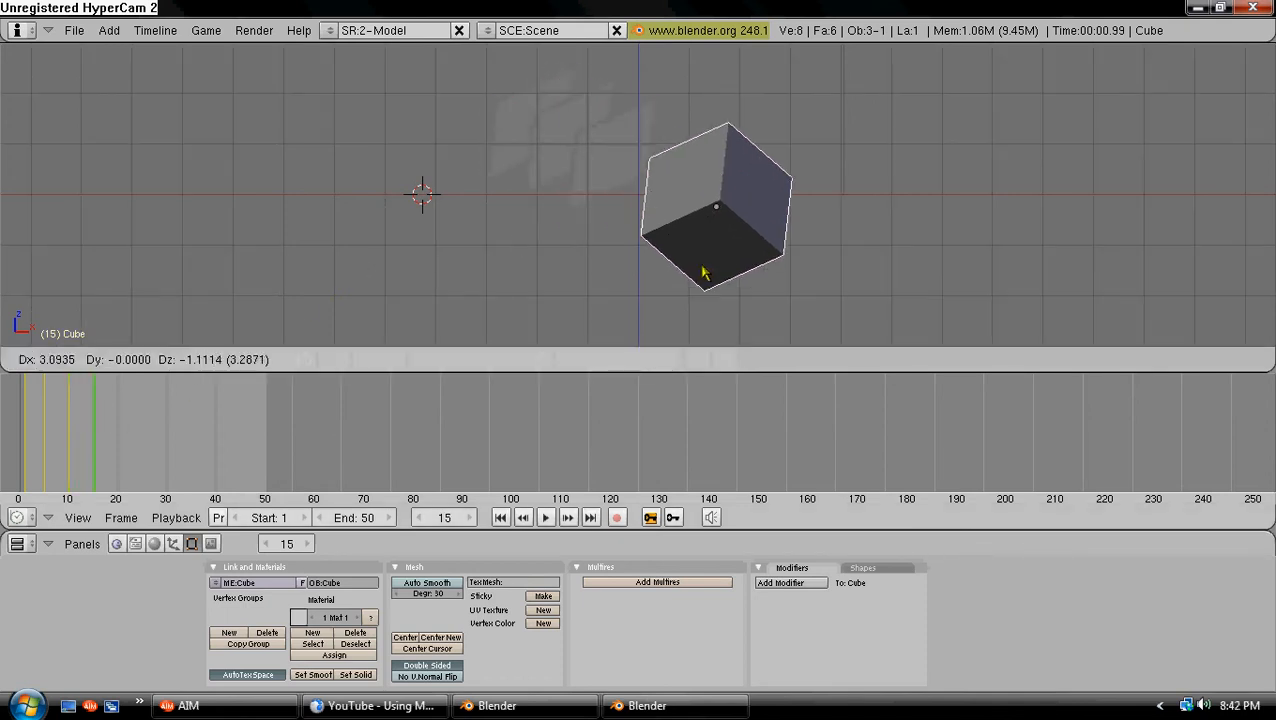
drag(700, 276, 744, 288)
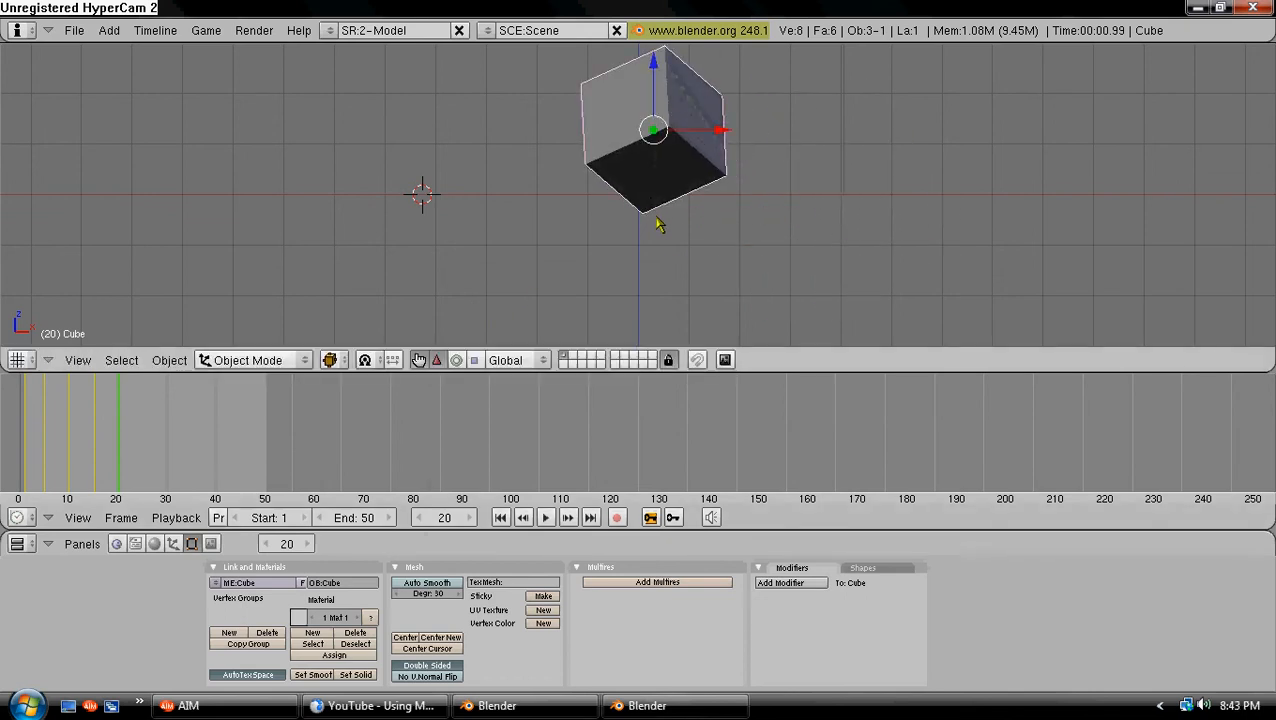
key(i)
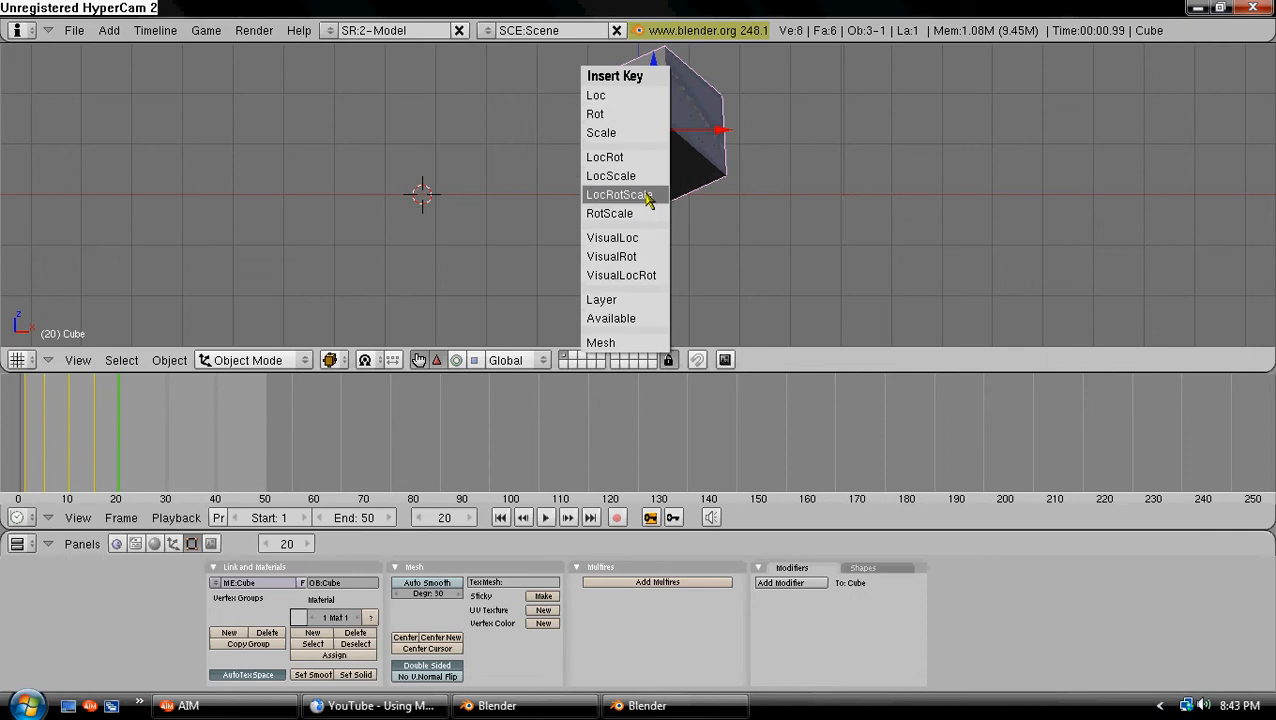
click(616, 194)
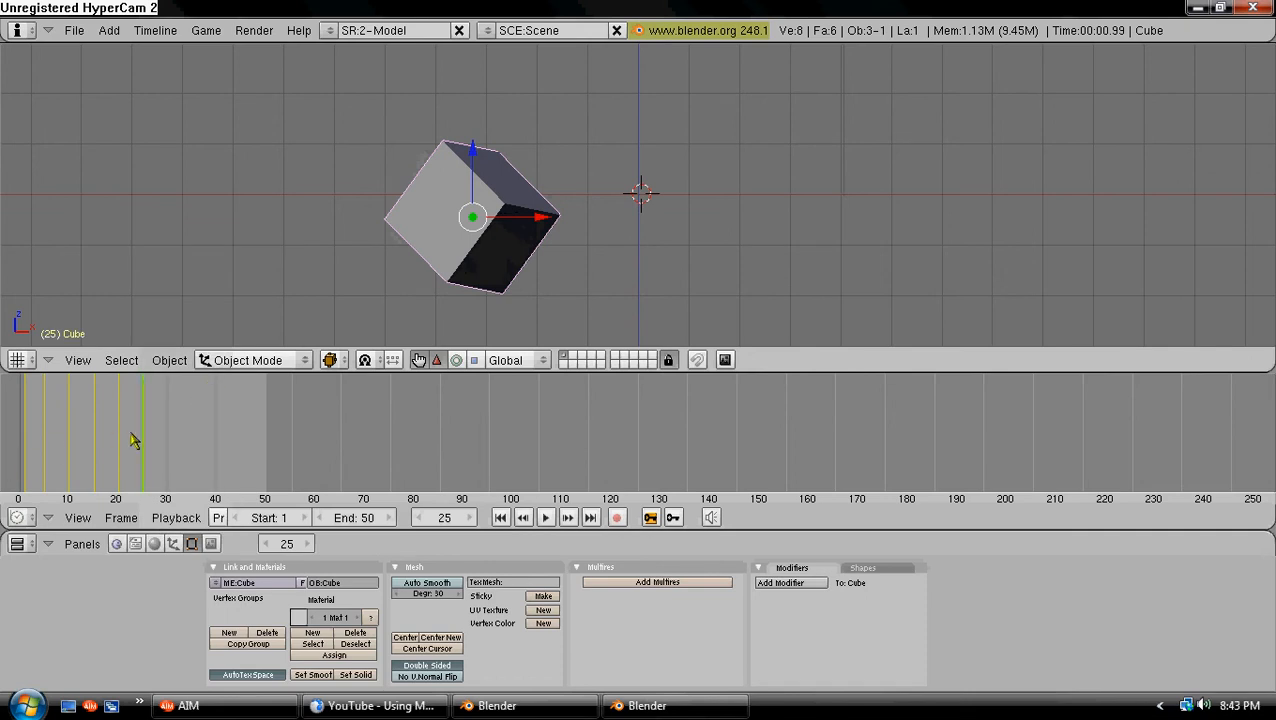
- Advance to frame 30, move the cube upward to a new spot and key its pose
click(170, 440)
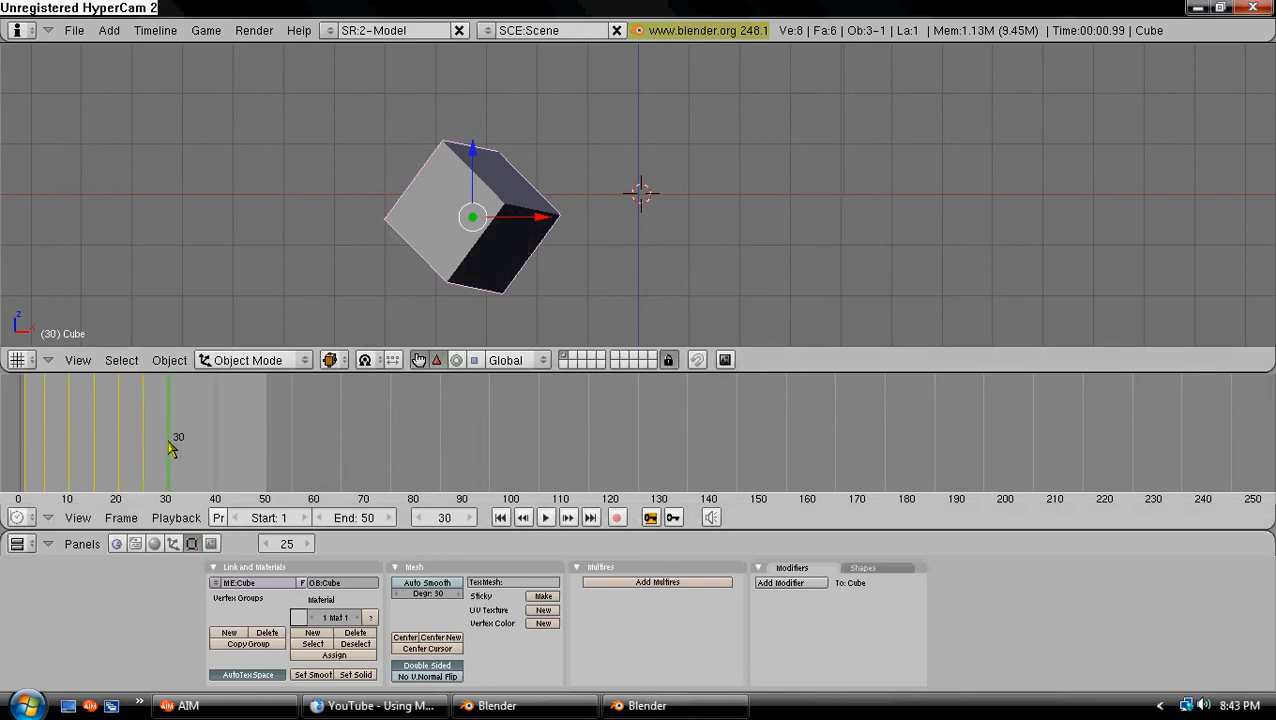
drag(472, 216, 492, 204)
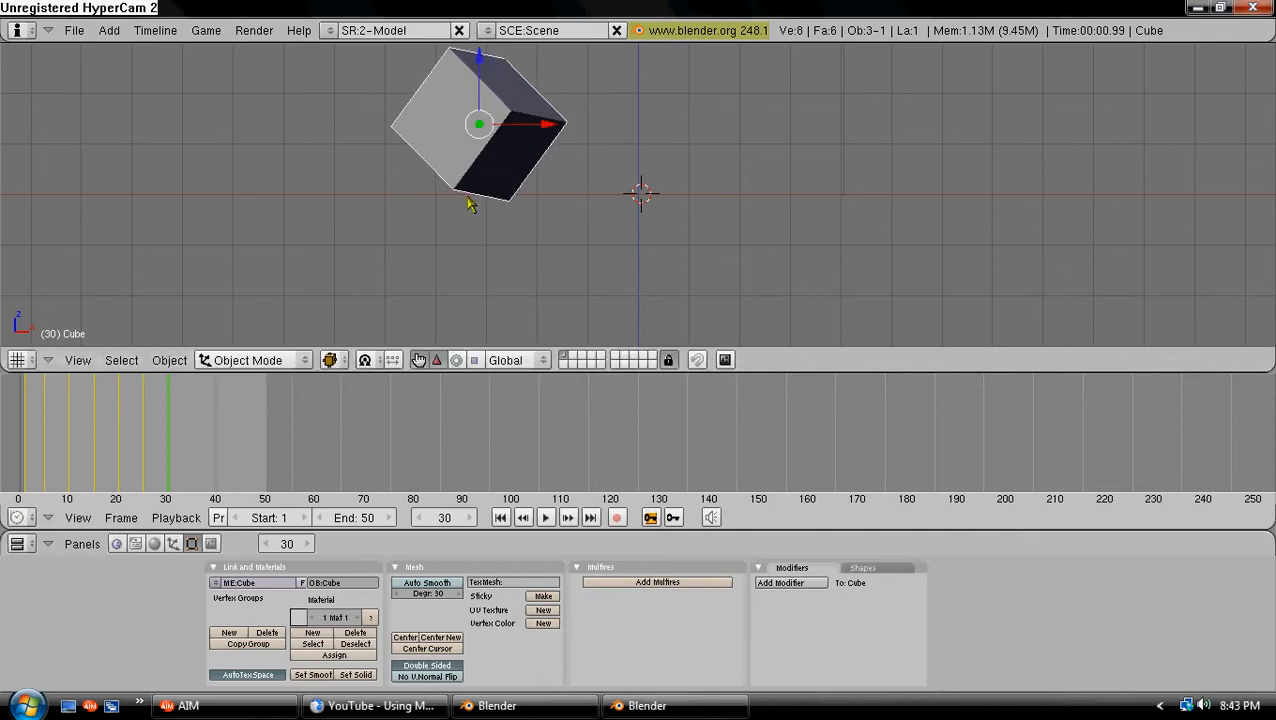
drag(470, 204, 614, 310)
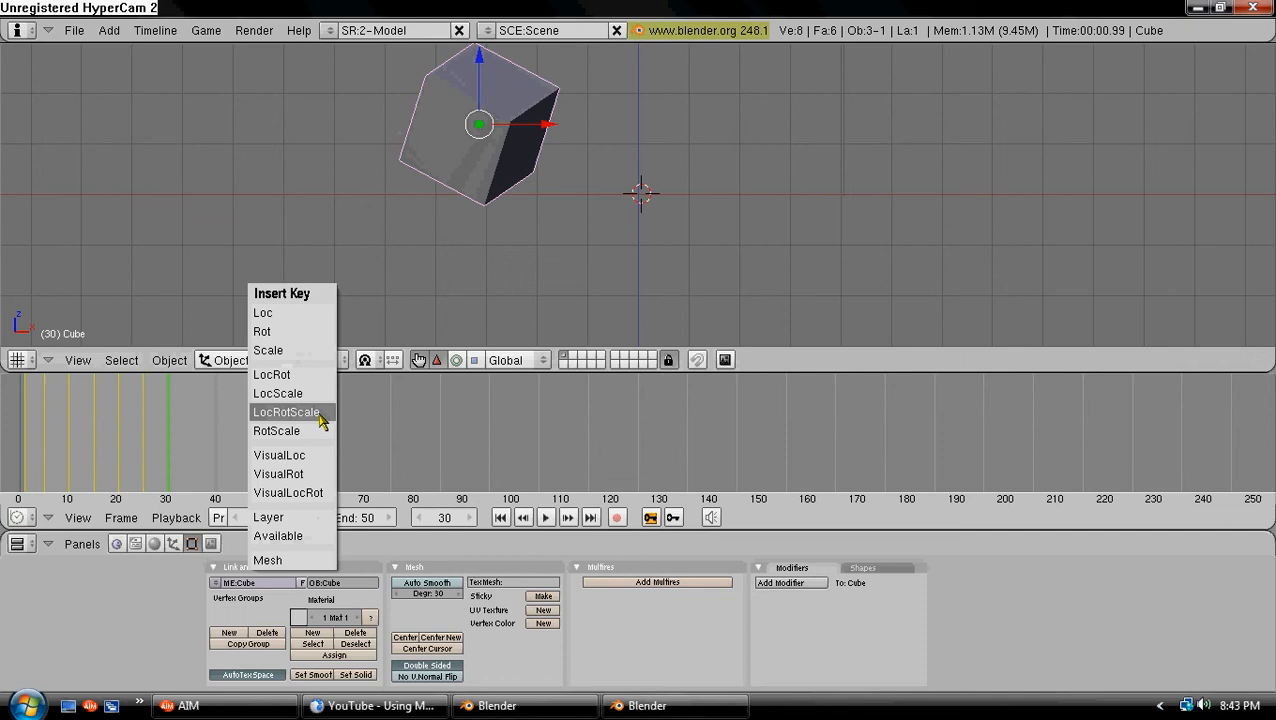
click(286, 412)
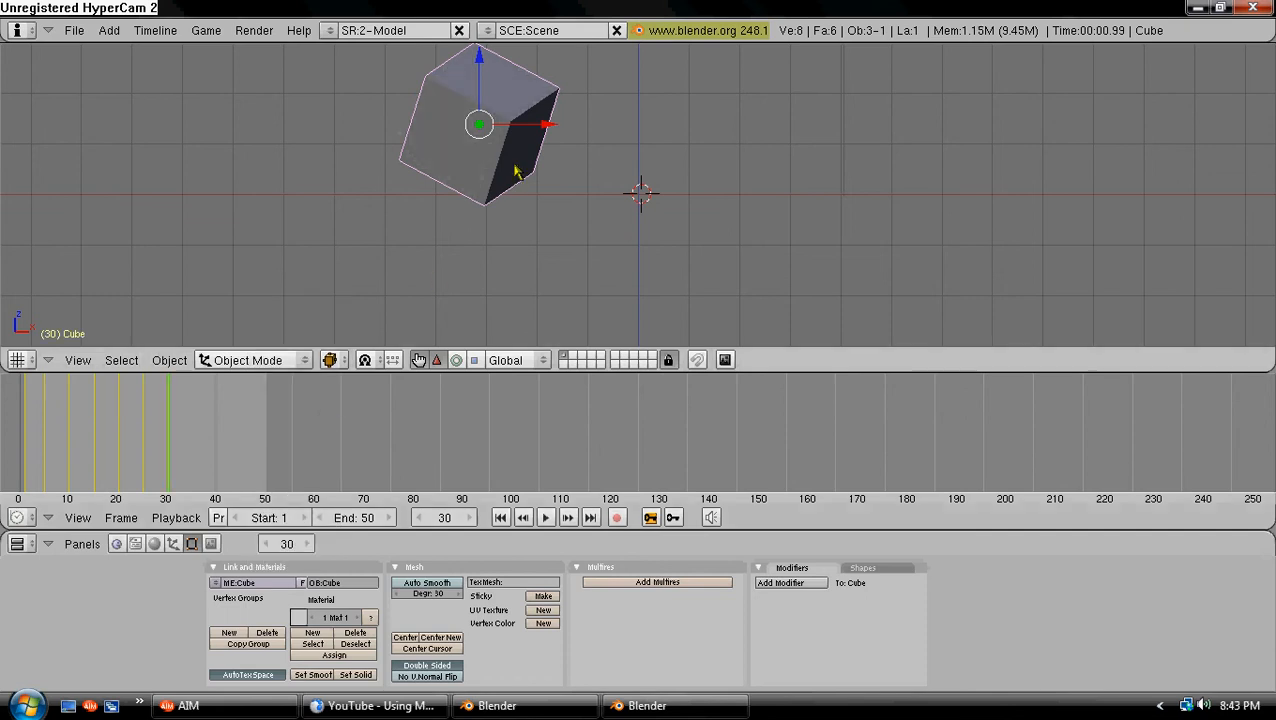
mouse_move(184, 432)
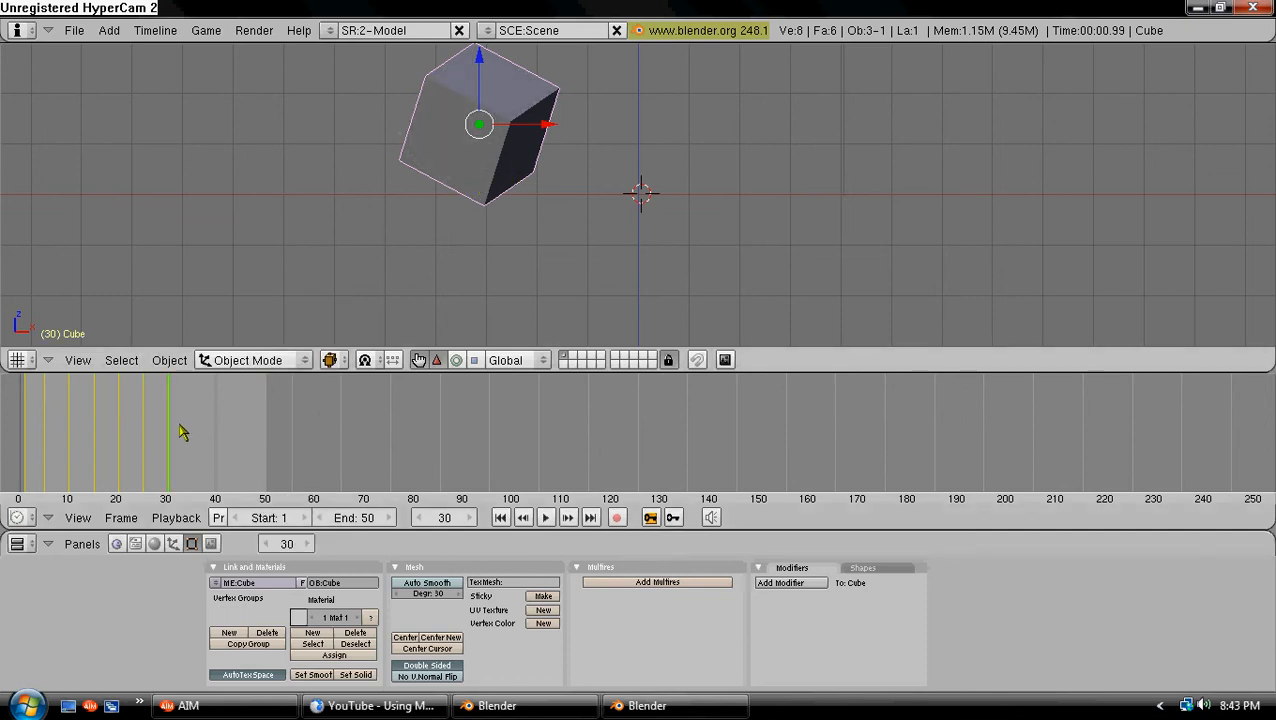
- At frame 35 reposition and tilt the cube to random poses, then advance to frame 50
click(184, 430)
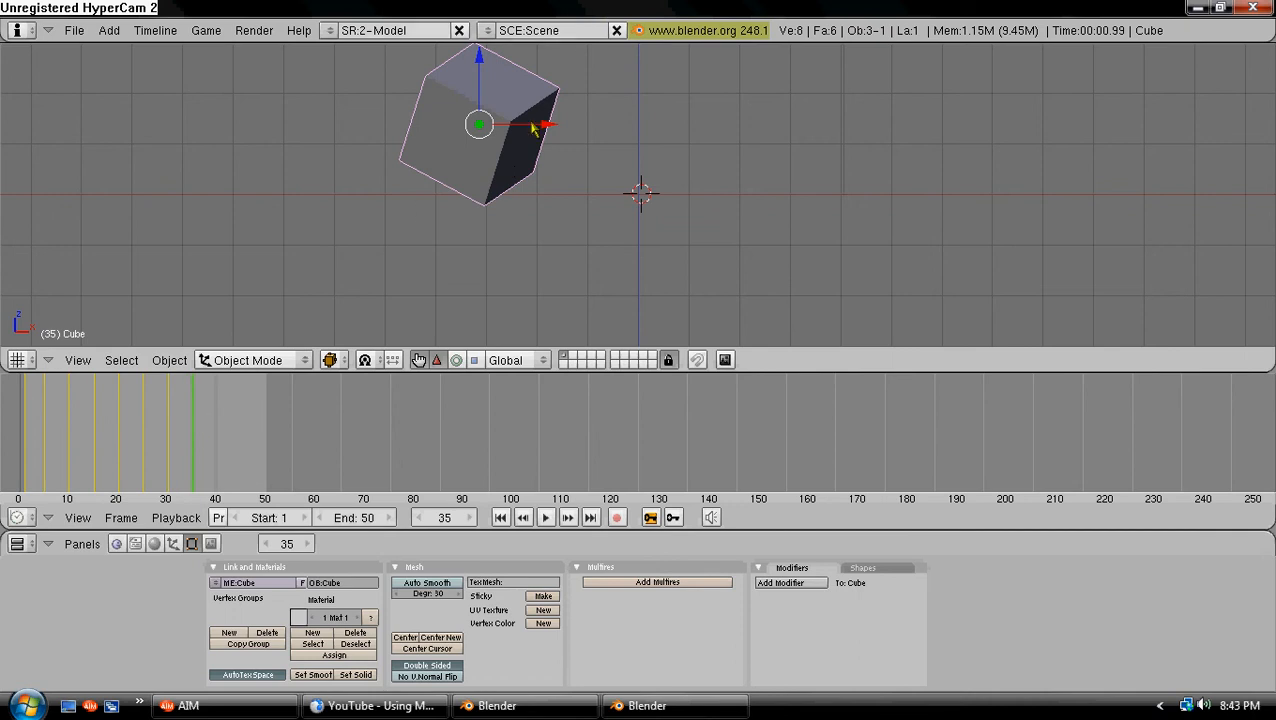
drag(478, 124, 290, 160)
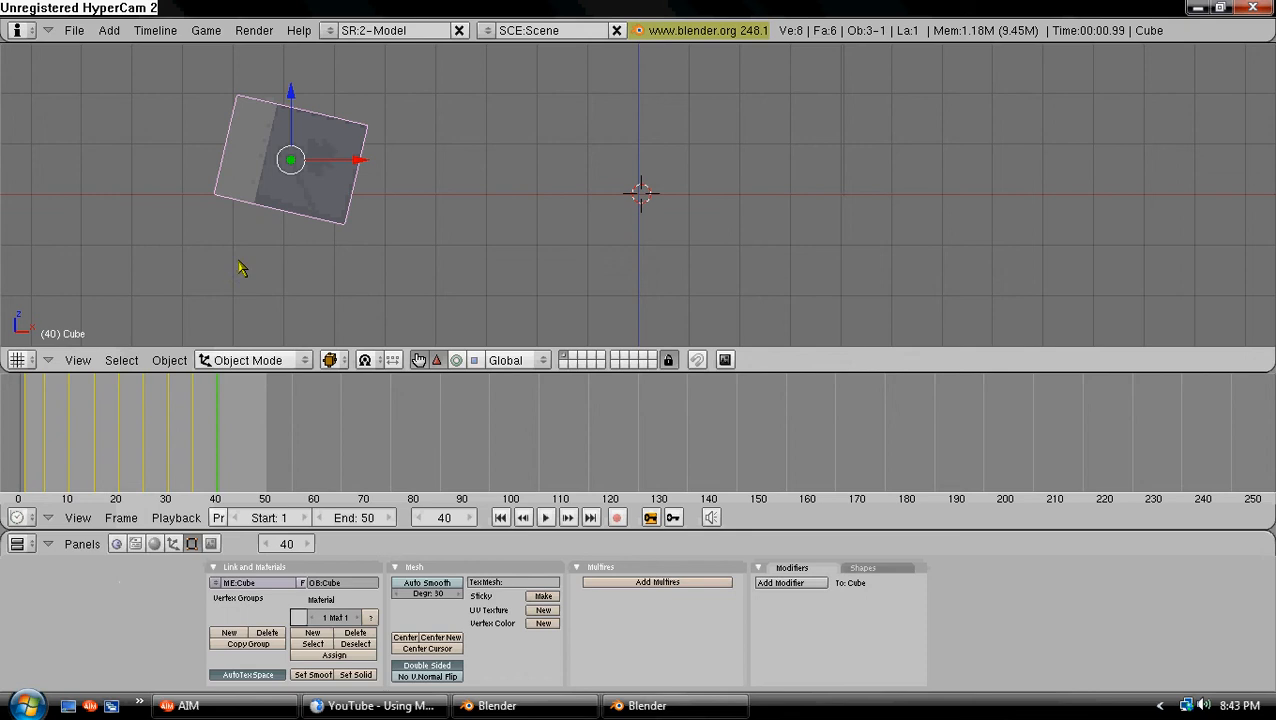
drag(290, 160, 510, 240)
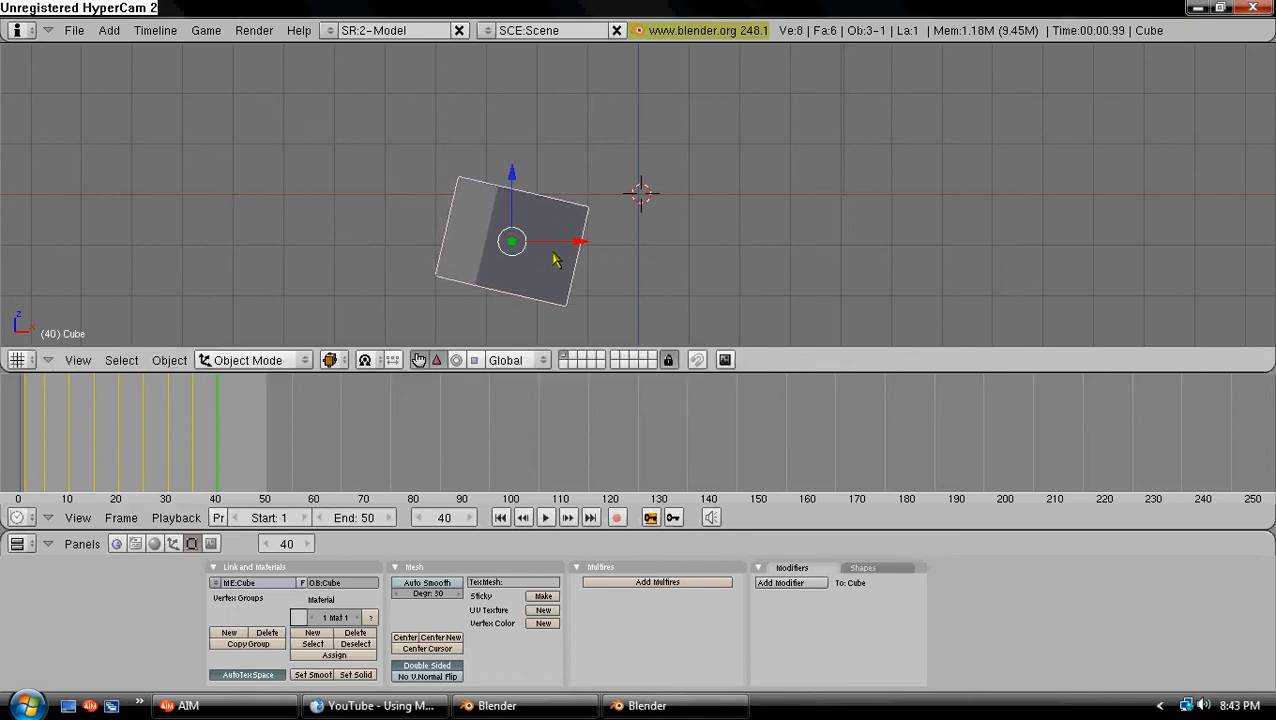
drag(556, 260, 604, 150)
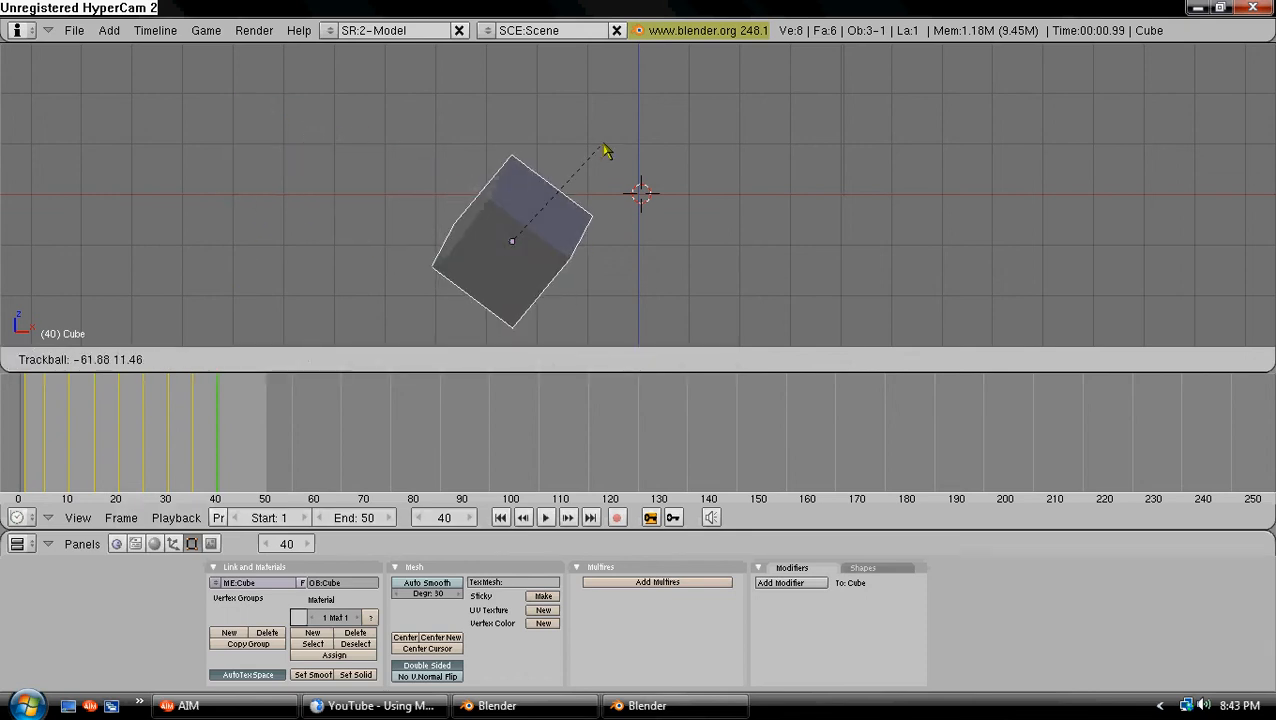
drag(604, 150, 790, 260)
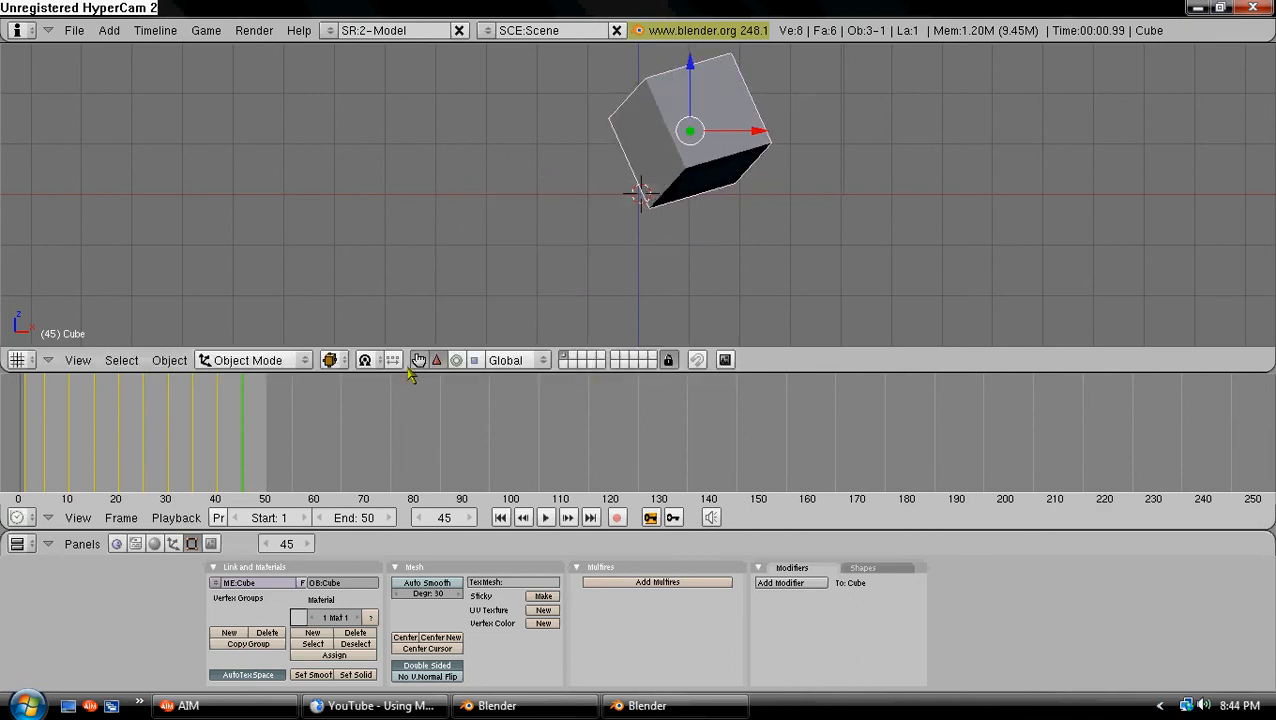
click(420, 360)
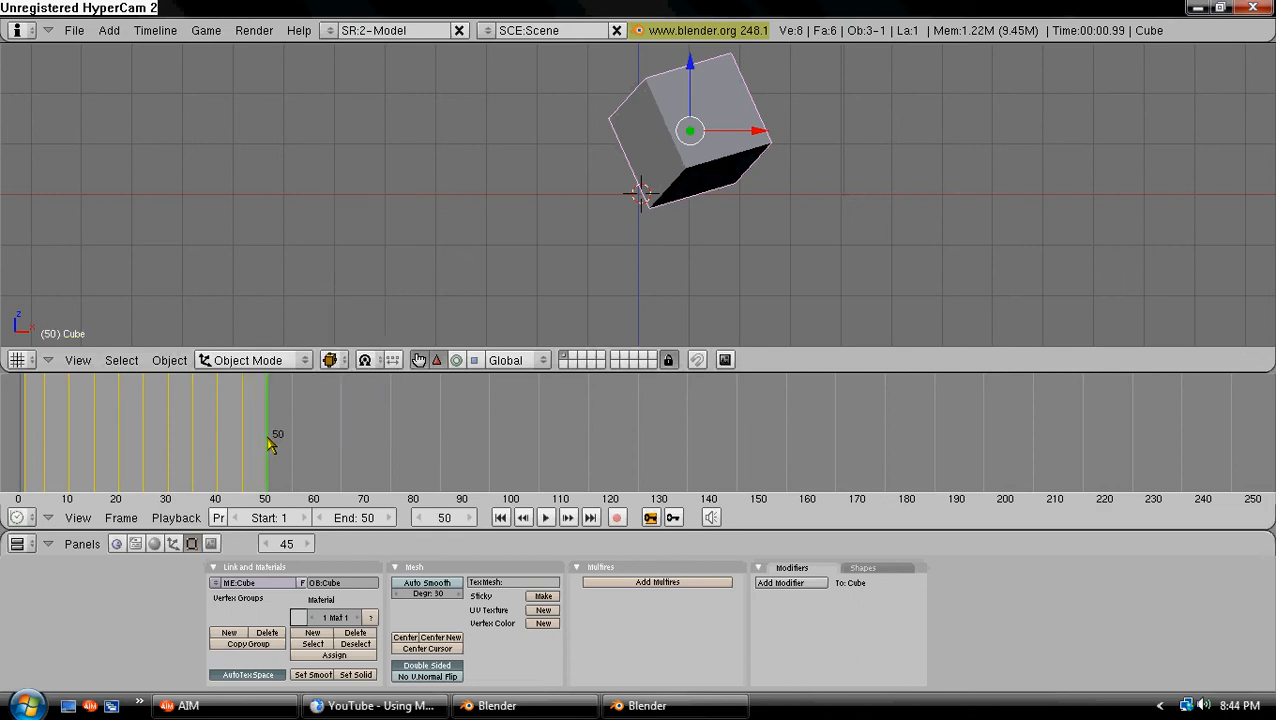
- Rotate the cube back to its original square, upright orientation at frame 50
drag(690, 130, 570, 144)
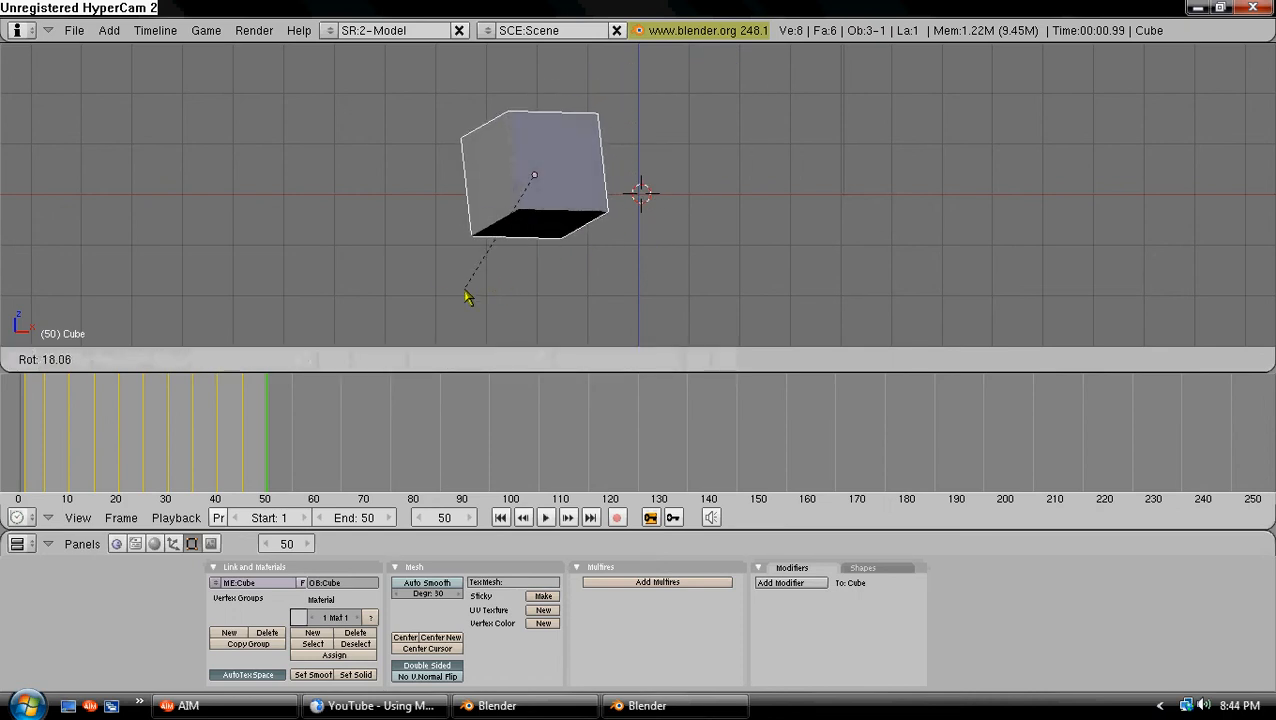
drag(468, 298, 510, 224)
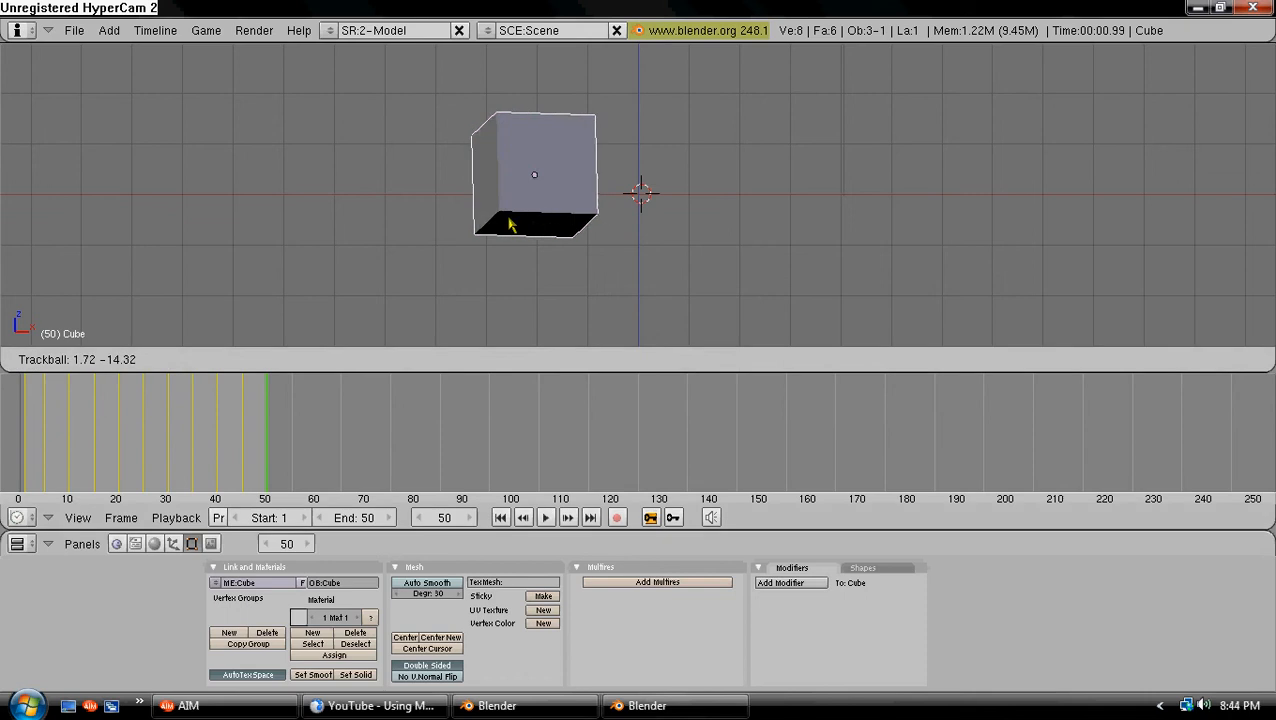
drag(510, 224, 496, 248)
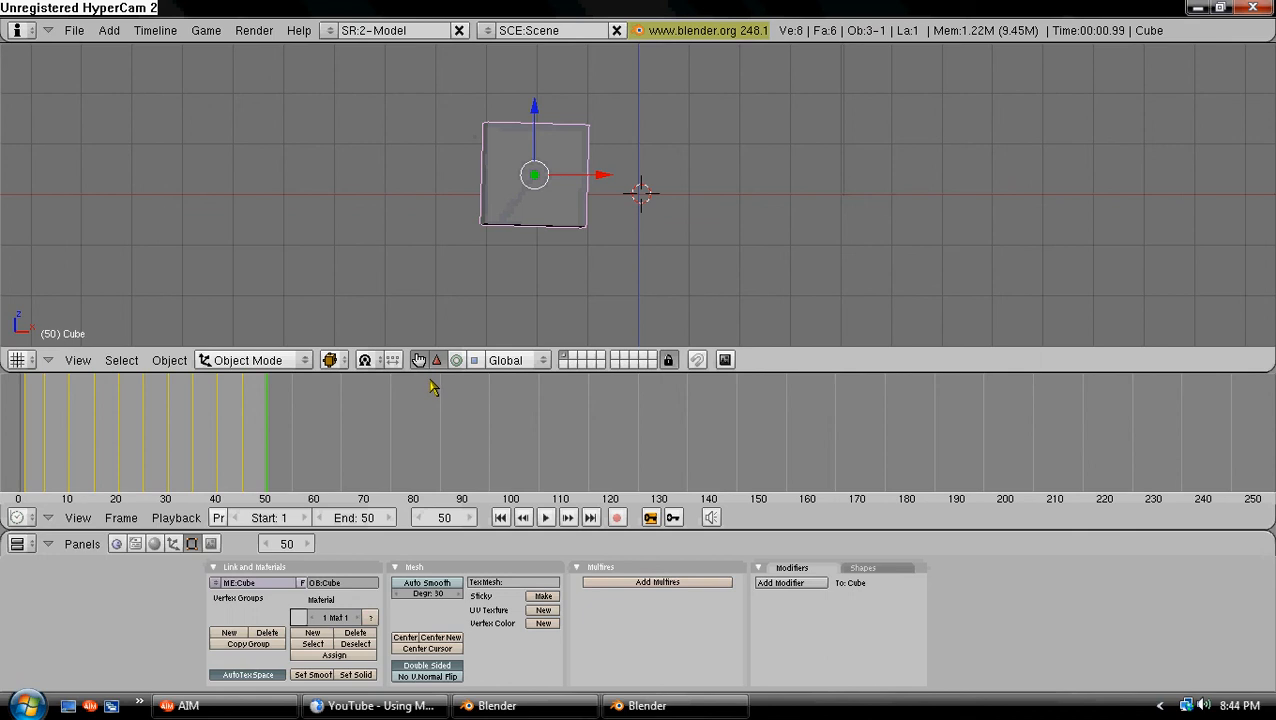
mouse_move(284, 452)
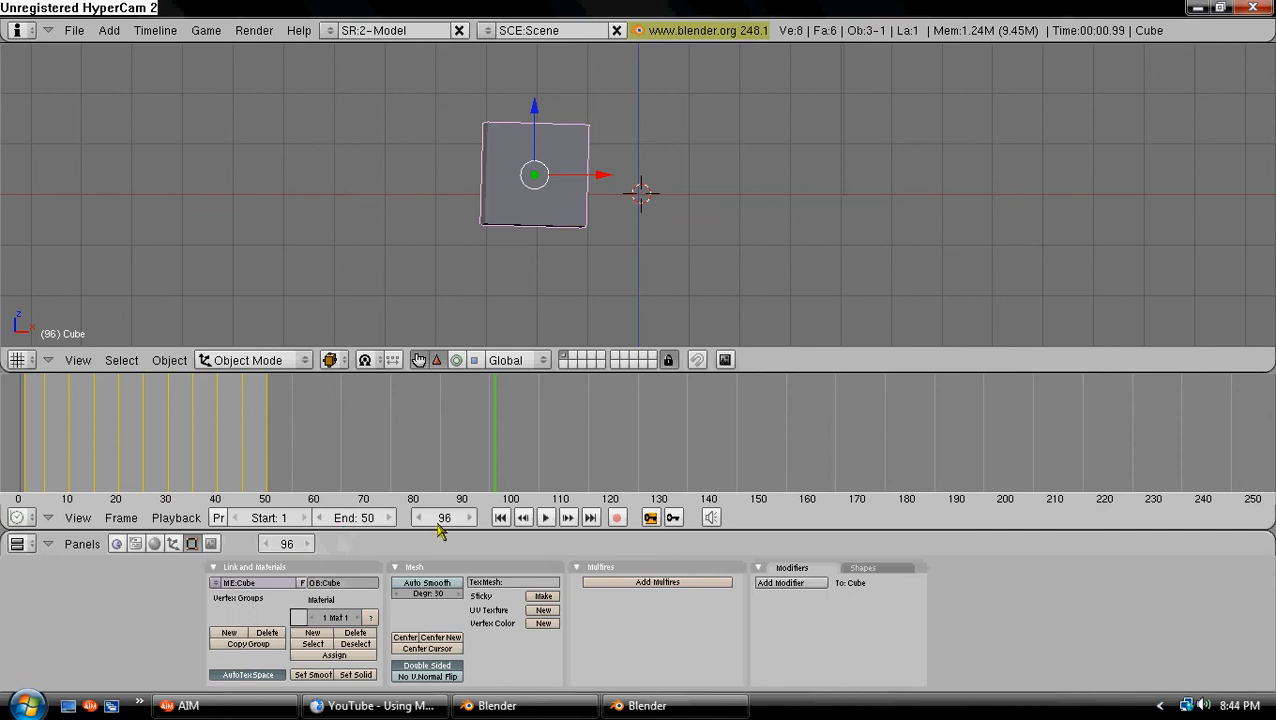
mouse_move(444, 526)
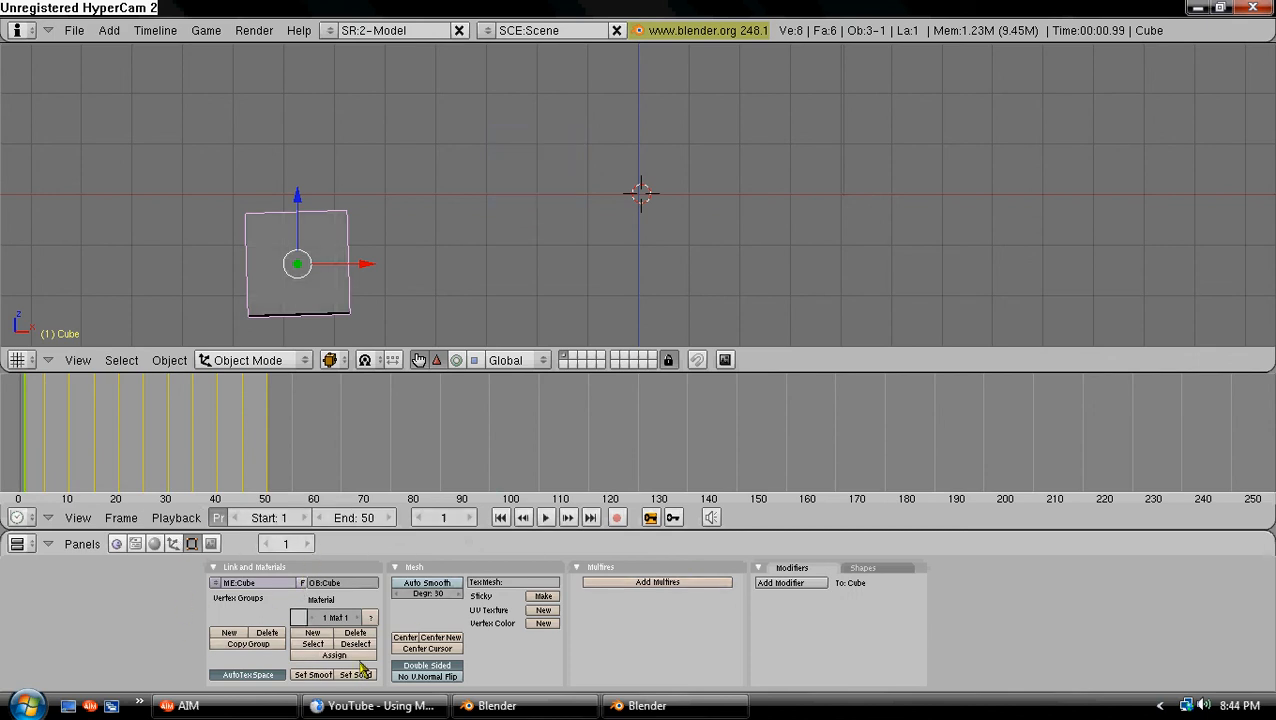
mouse_move(212, 544)
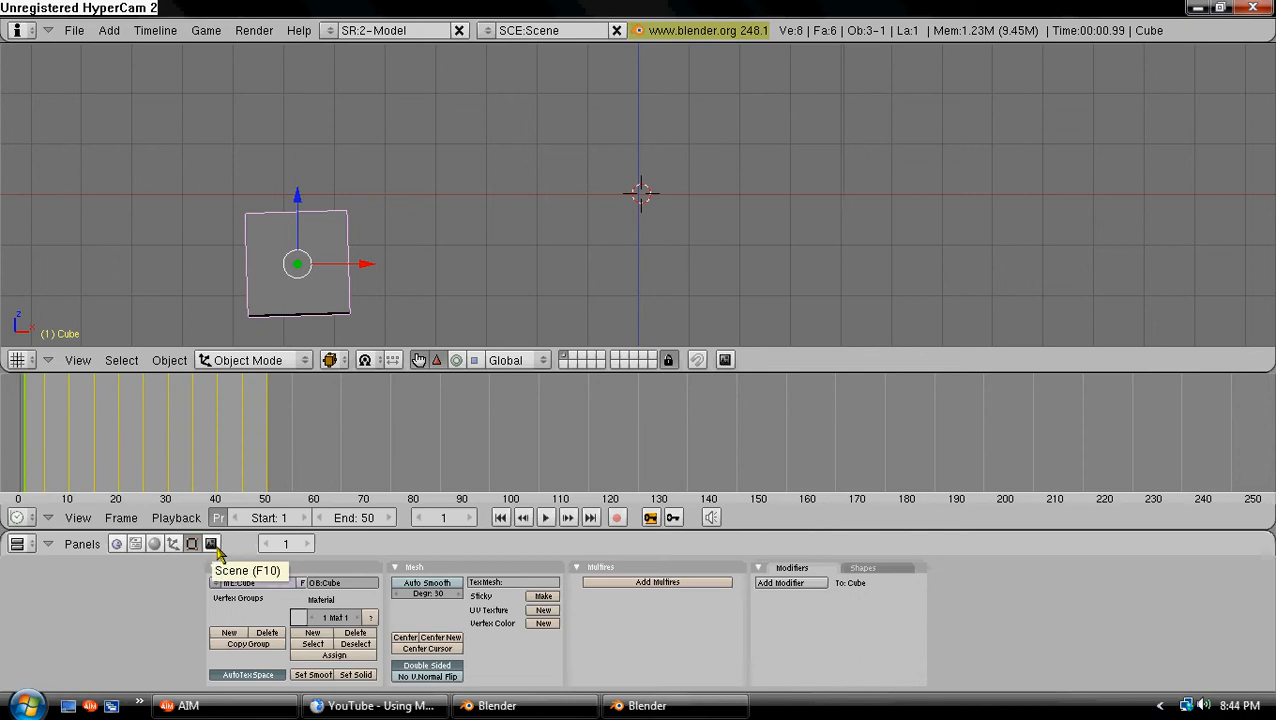
- Render all frames 1–50 of the cube animation from the Scene render buttons via ANIM
click(248, 544)
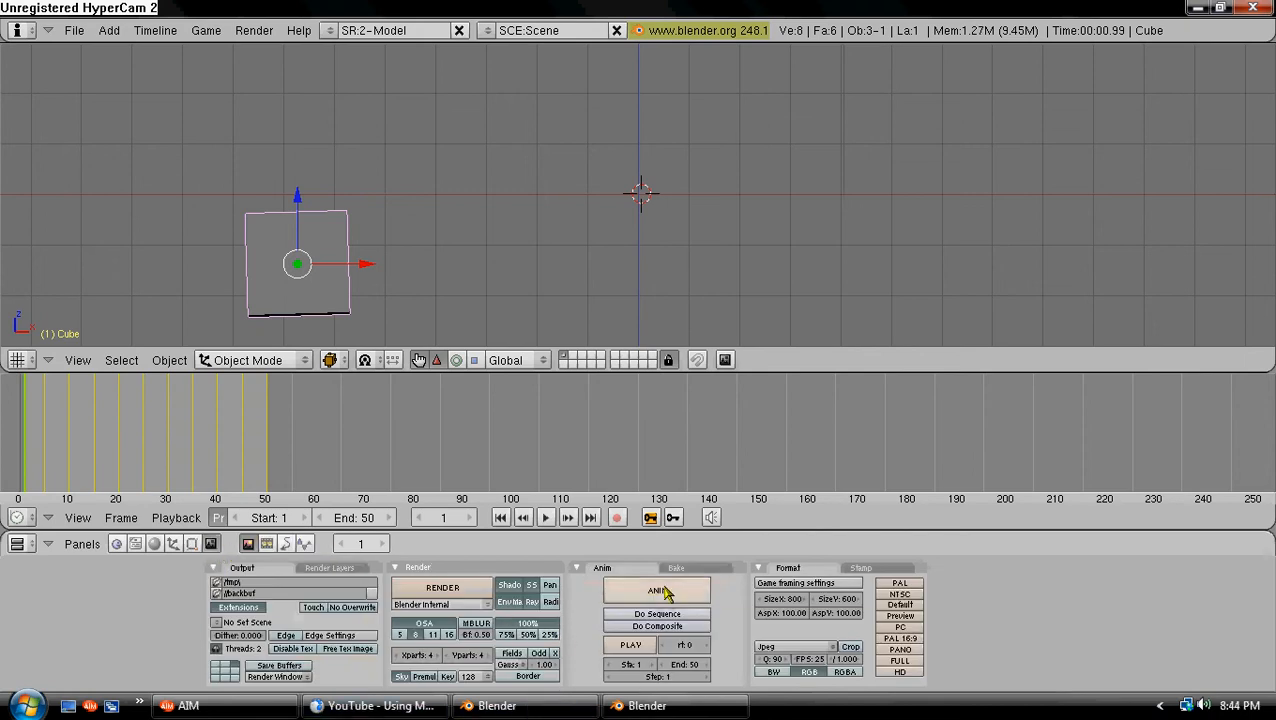
click(656, 590)
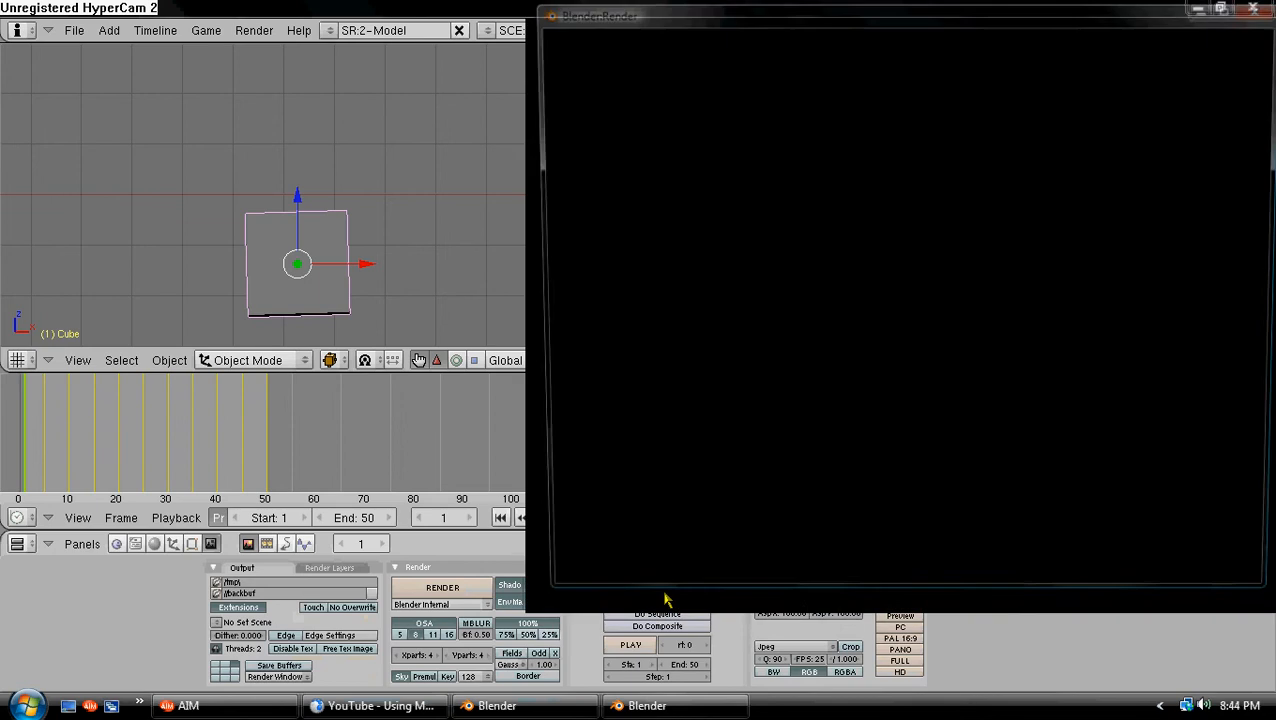
click(442, 588)
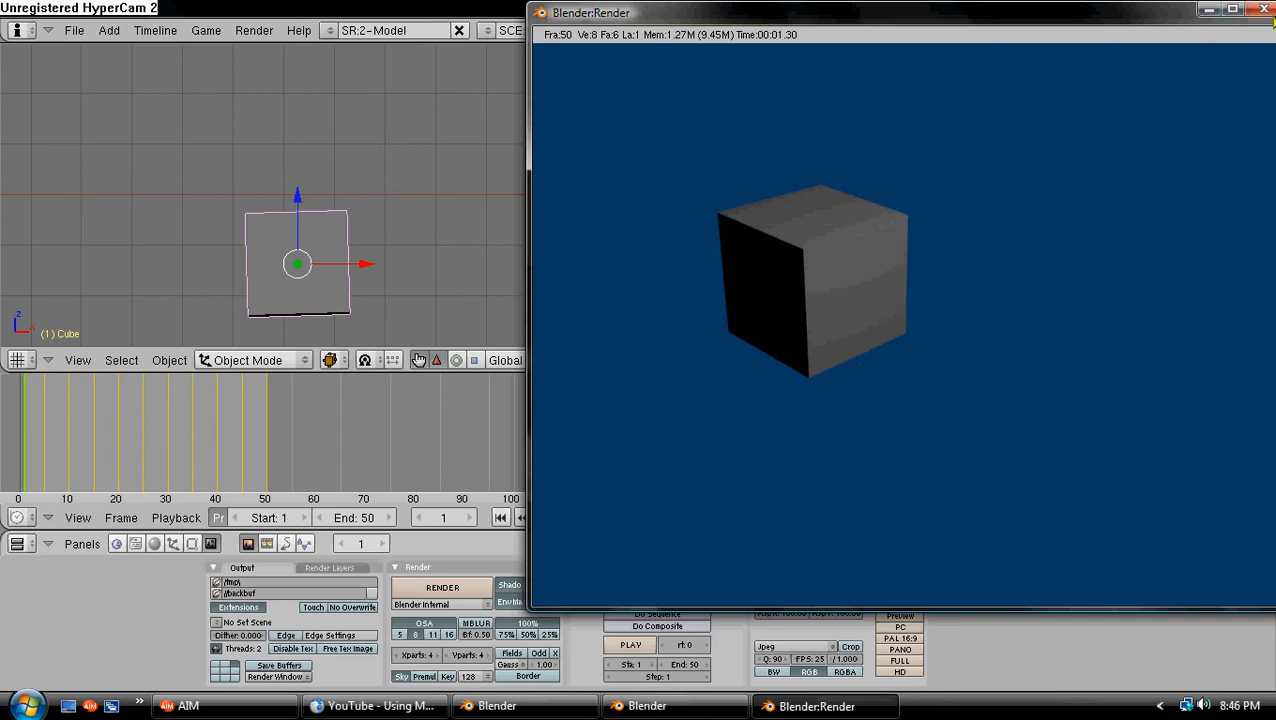
mouse_move(1234, 12)
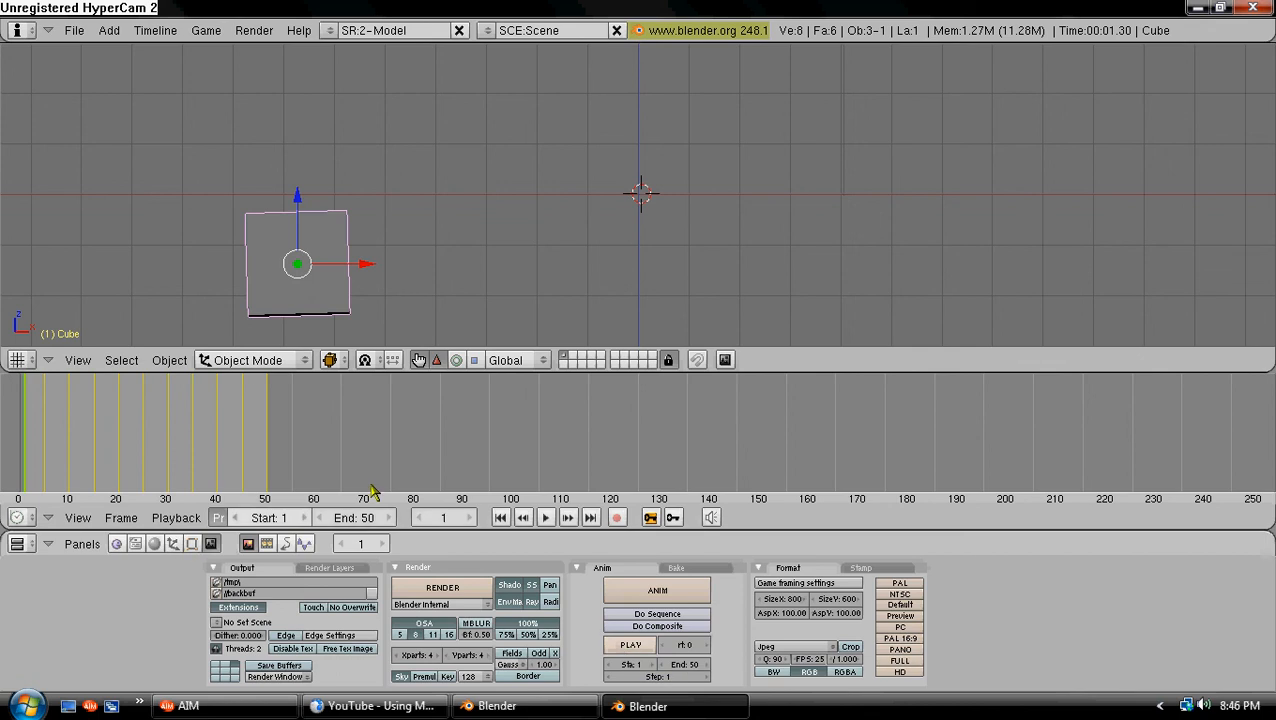
mouse_move(452, 428)
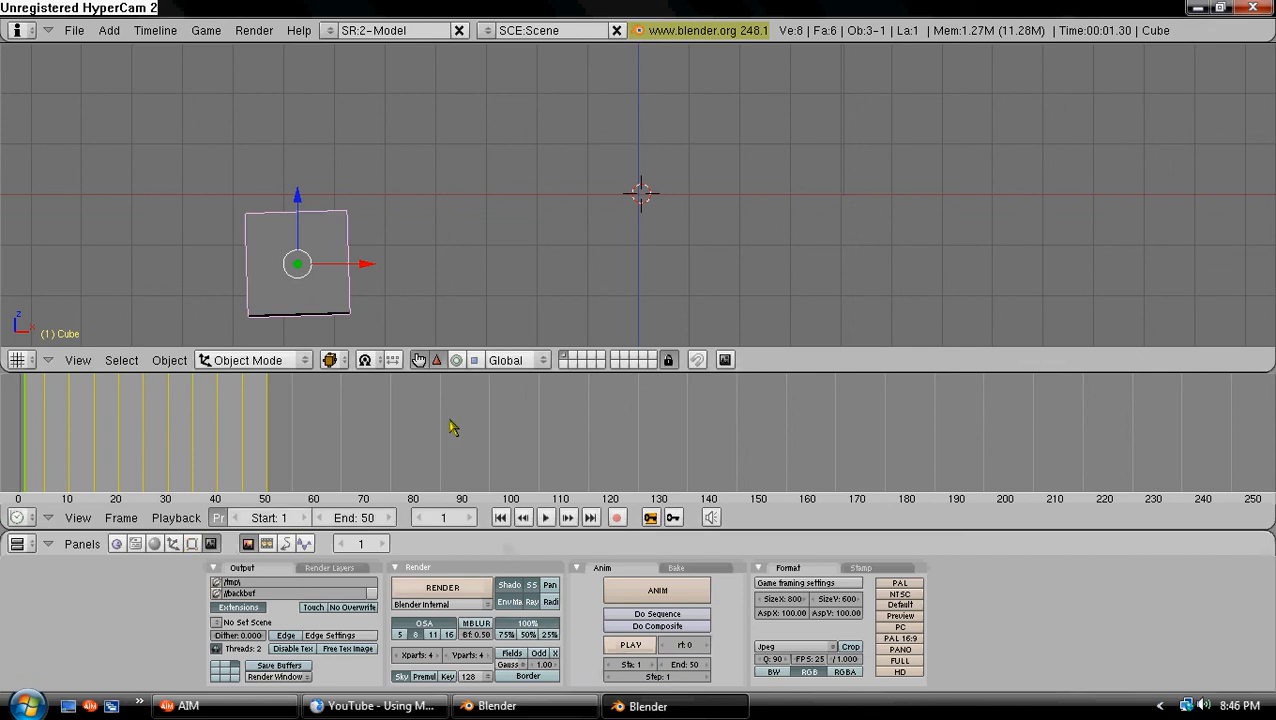
- Glance at the cube's Shading material preview, then return to the Scene render settings
click(154, 544)
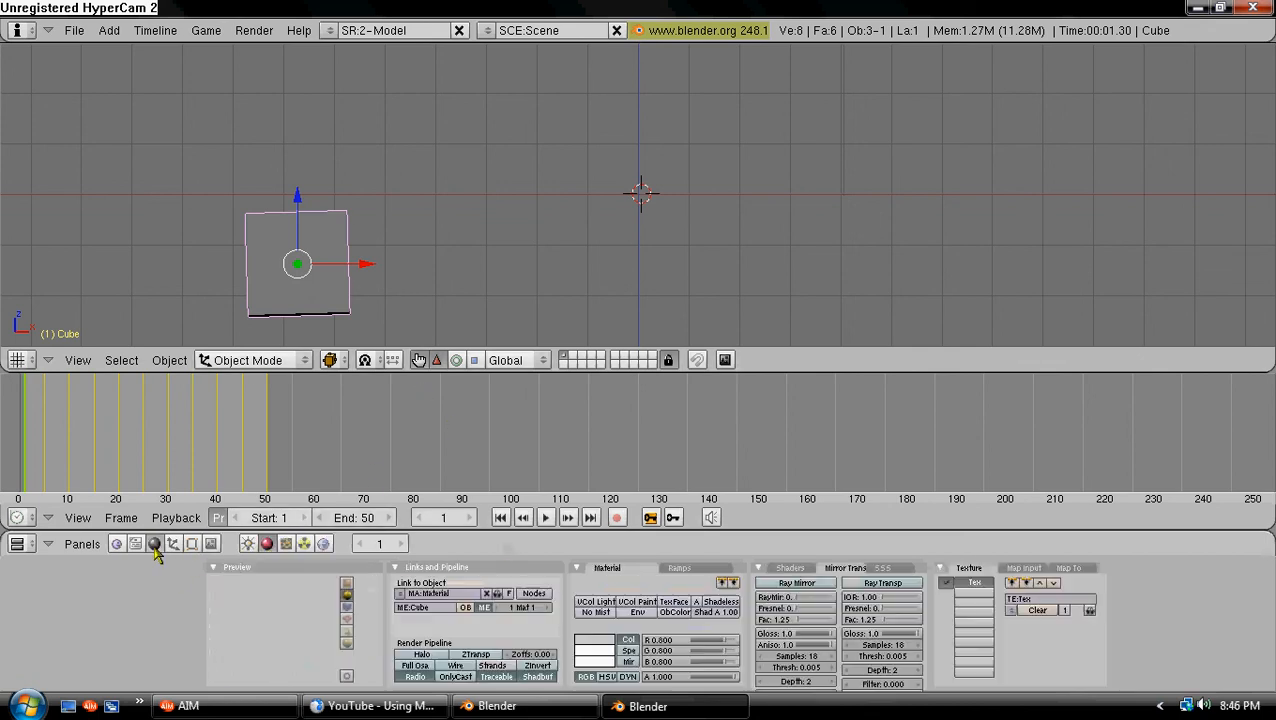
click(156, 544)
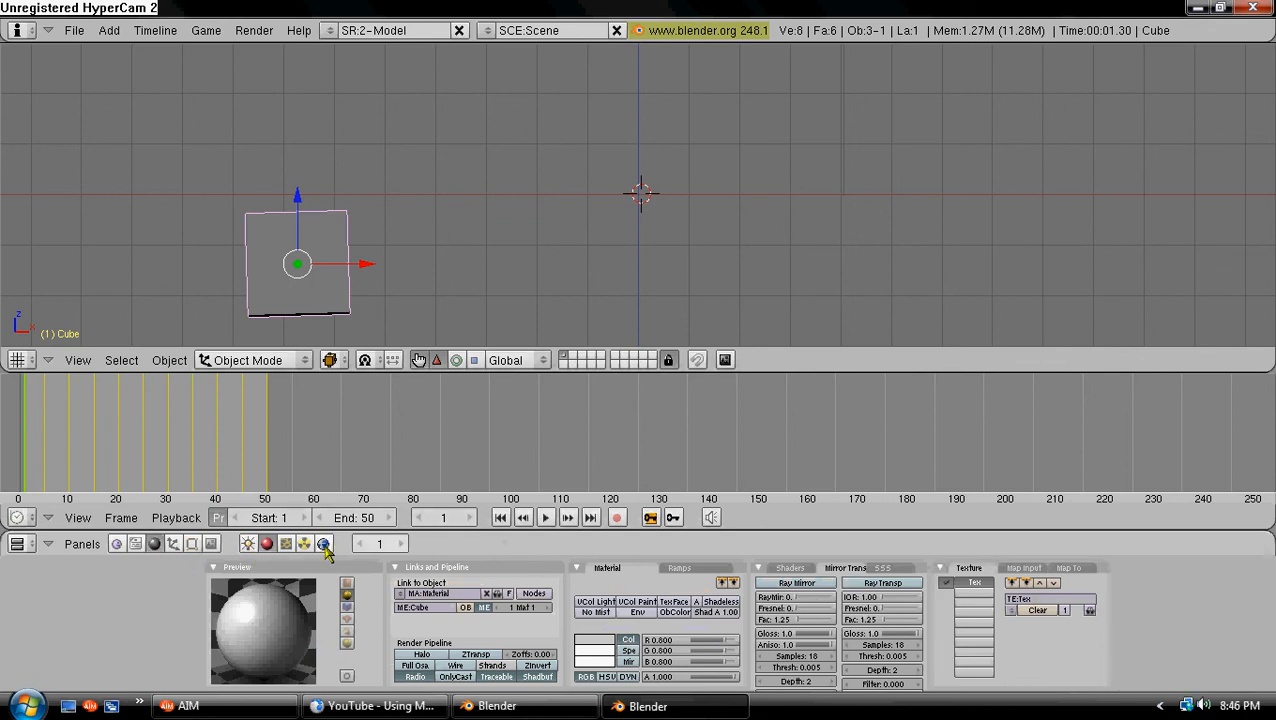
click(304, 544)
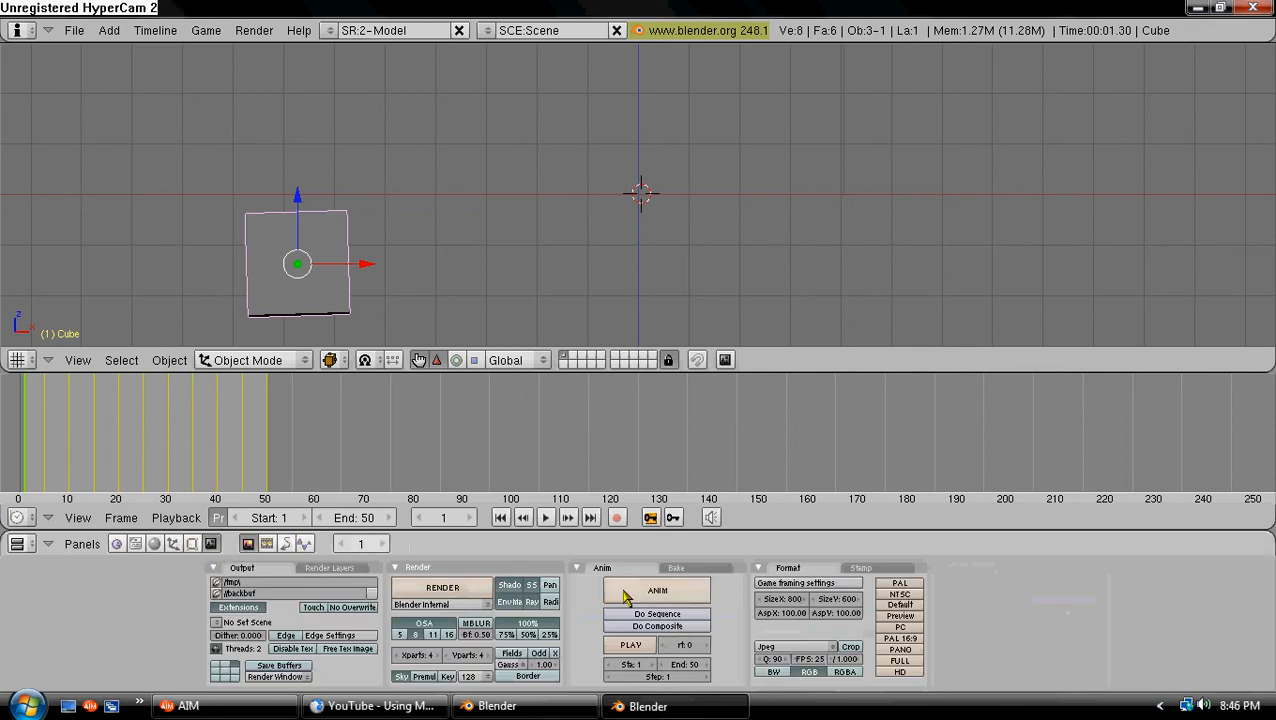
mouse_move(1068, 276)
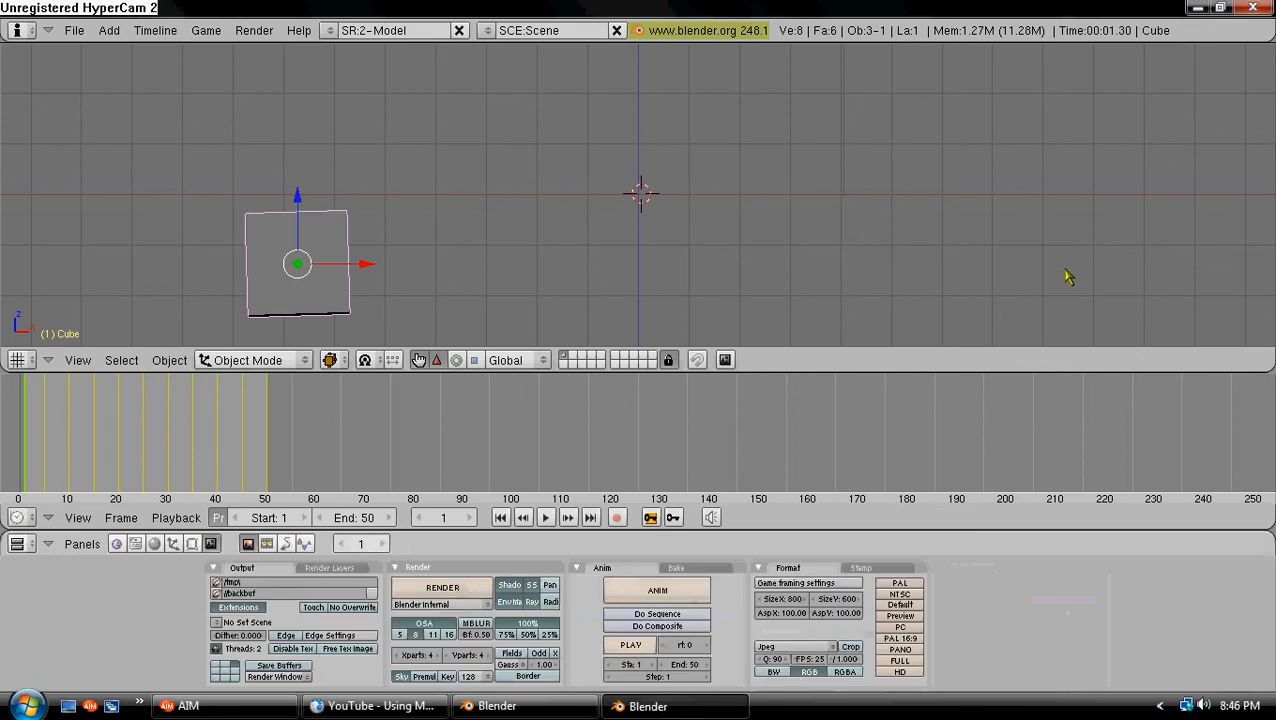
mouse_move(896, 236)
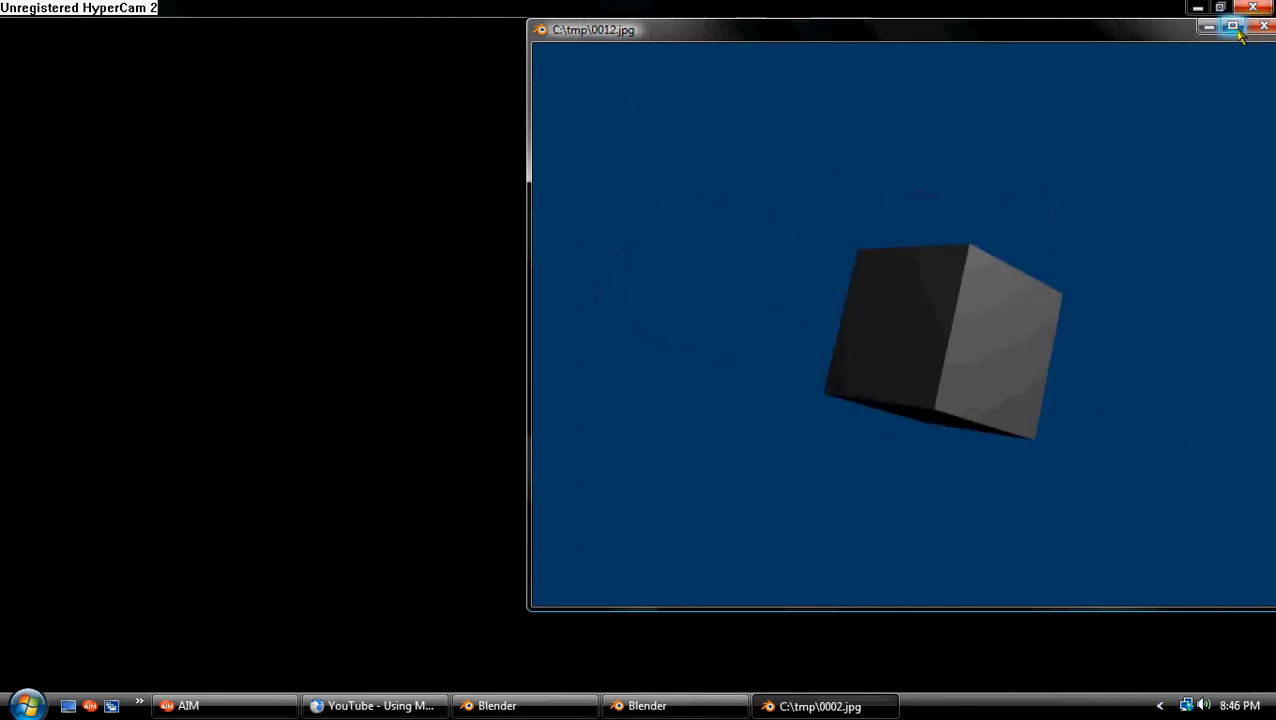
mouse_move(1232, 26)
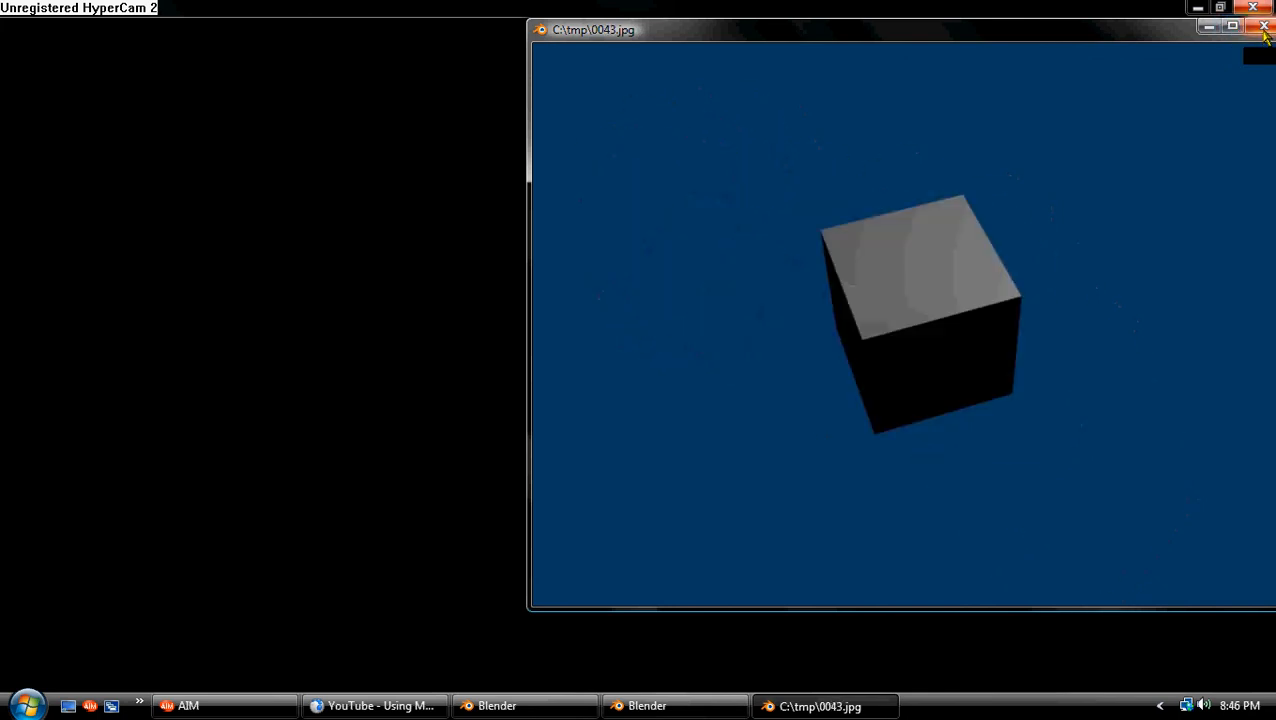
click(1264, 26)
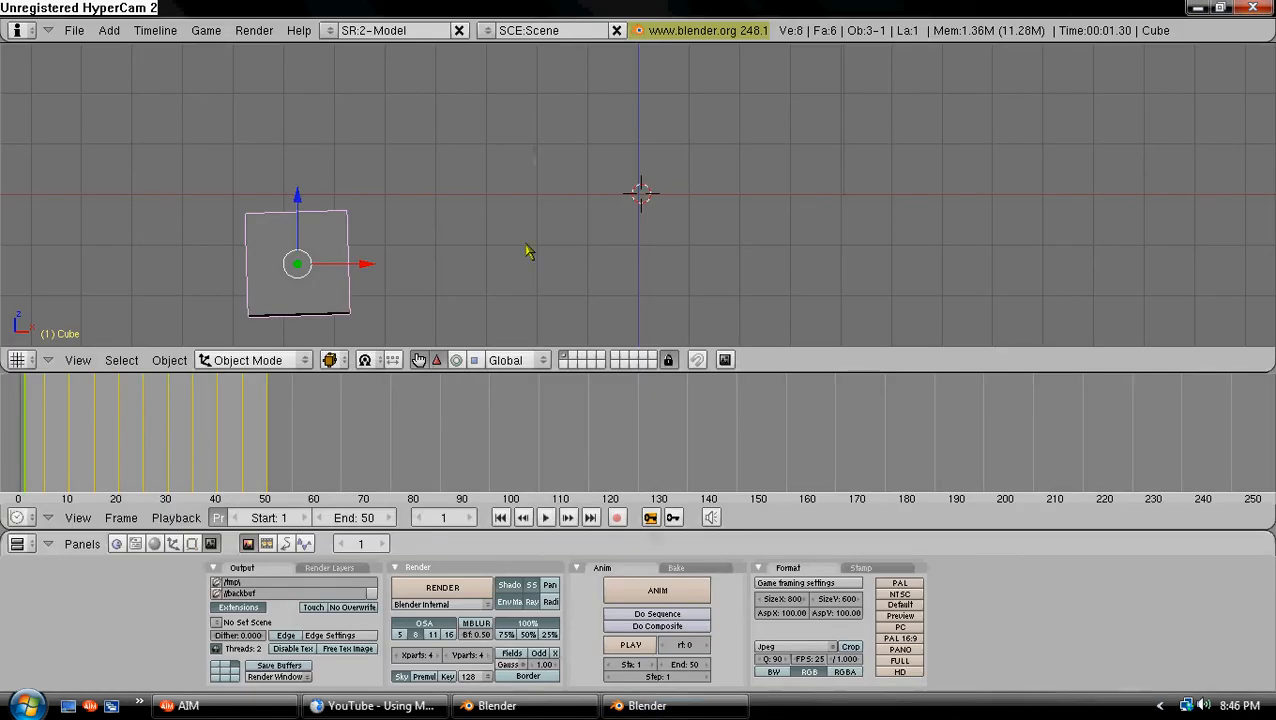
mouse_move(74, 30)
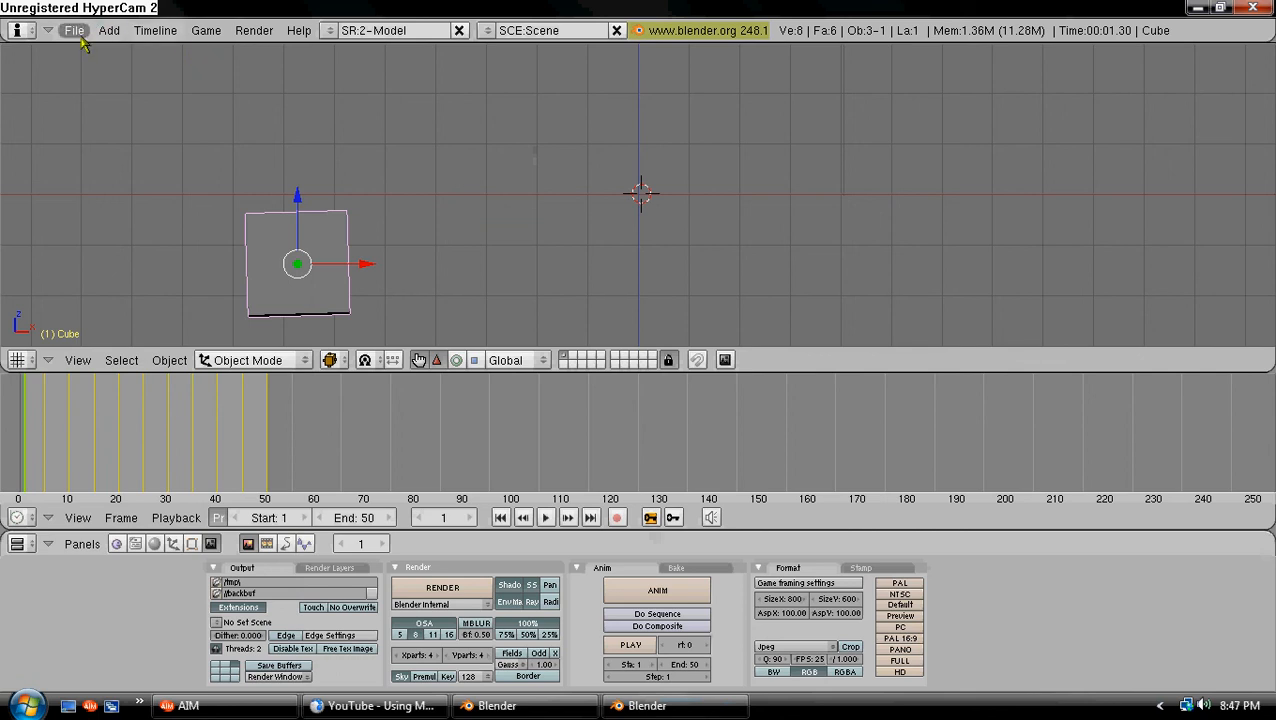
- Save the scene under the new name SpazCube.blend
click(74, 30)
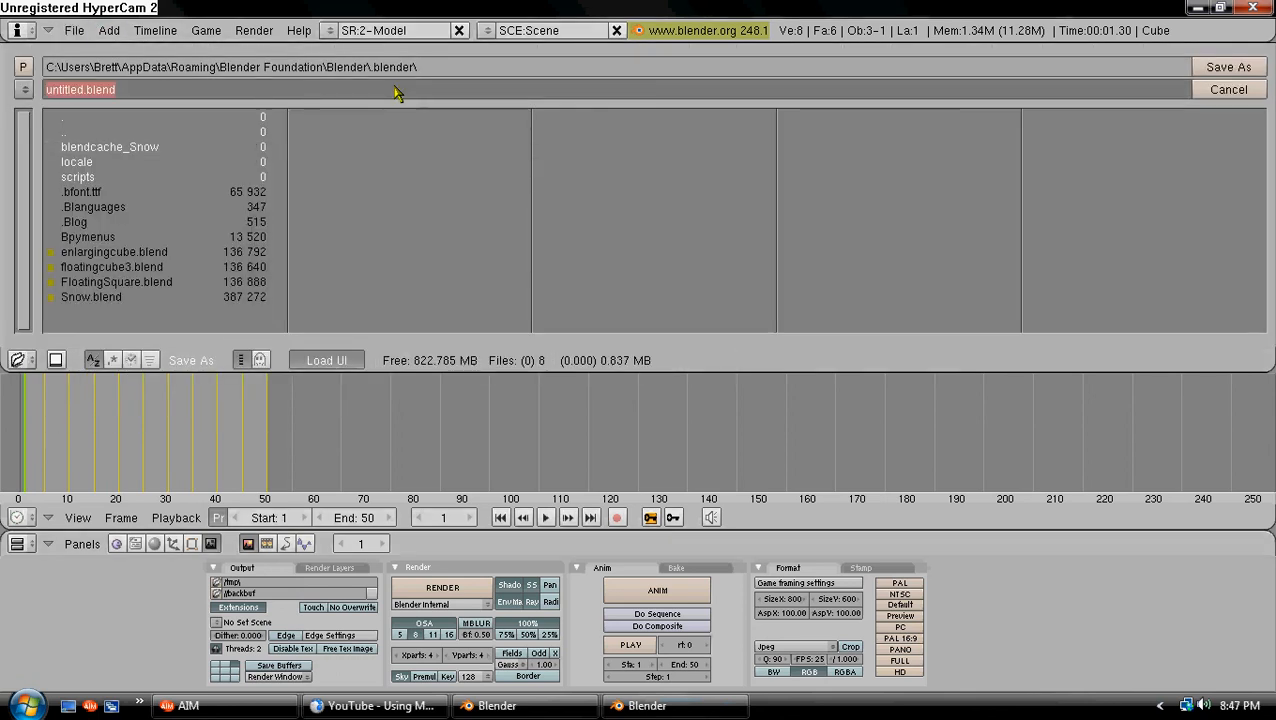
text(SpazCub)
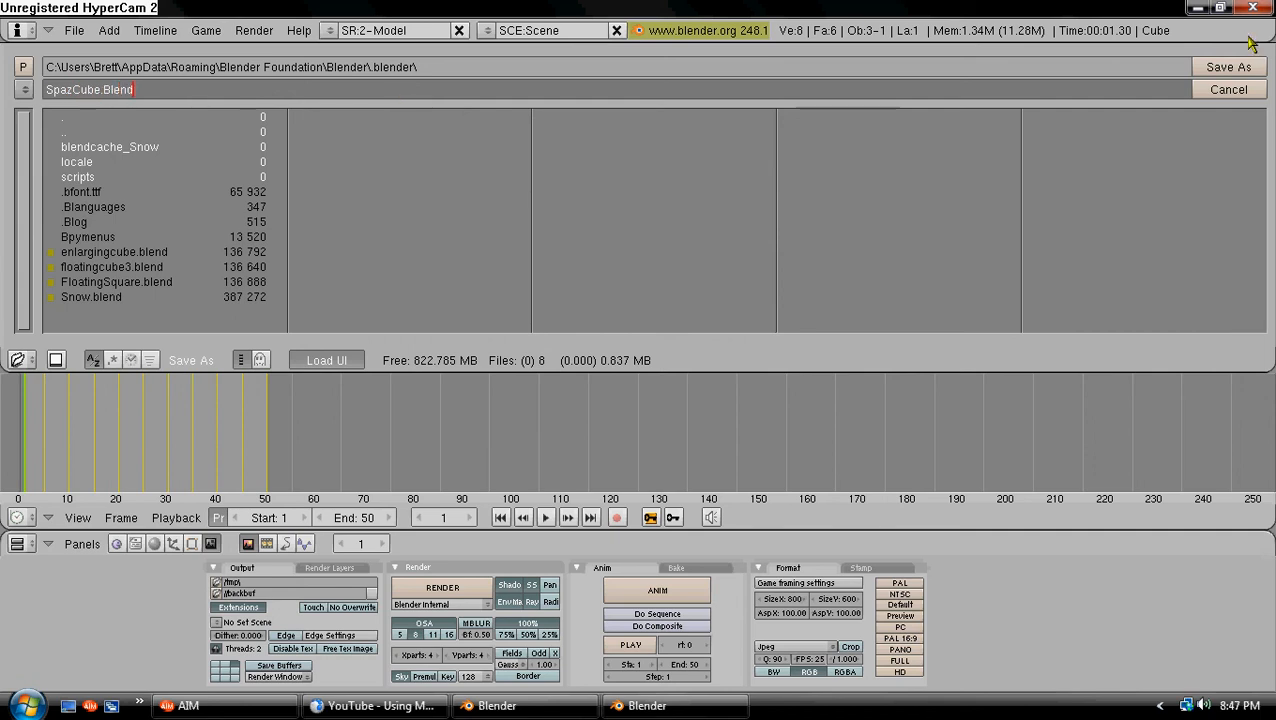
click(1228, 66)
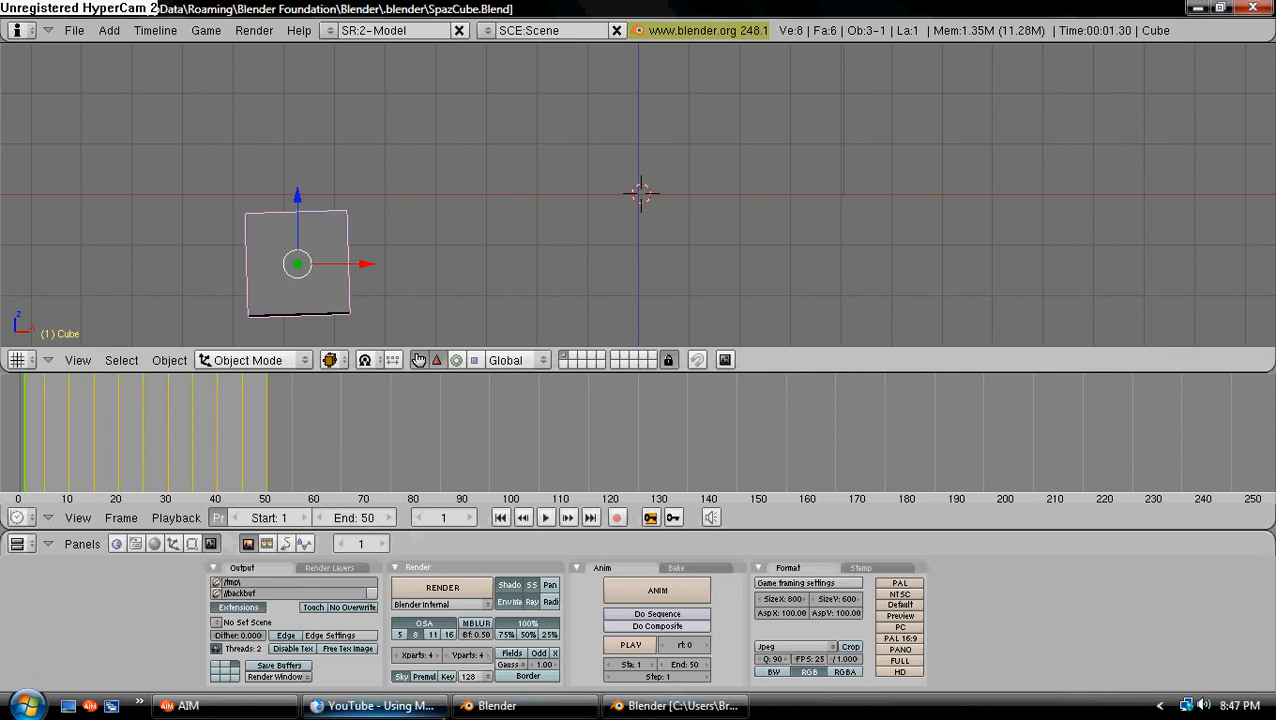
mouse_move(468, 656)
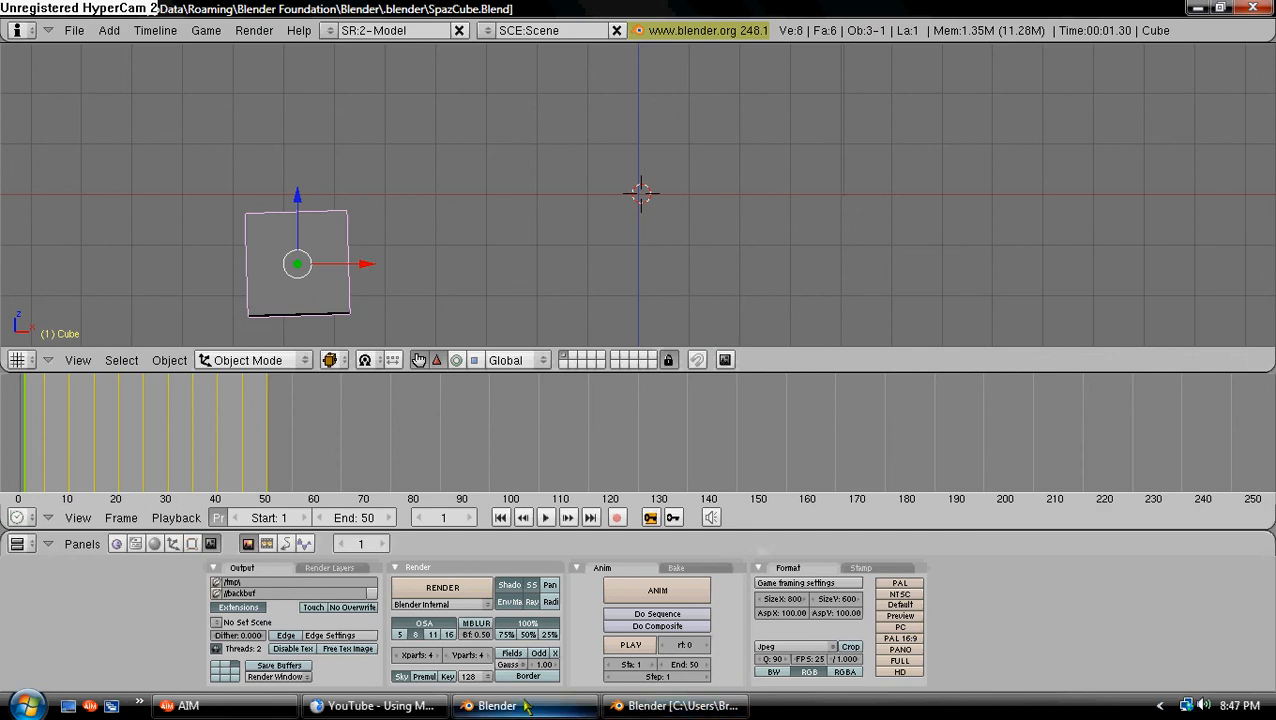
mouse_move(580, 630)
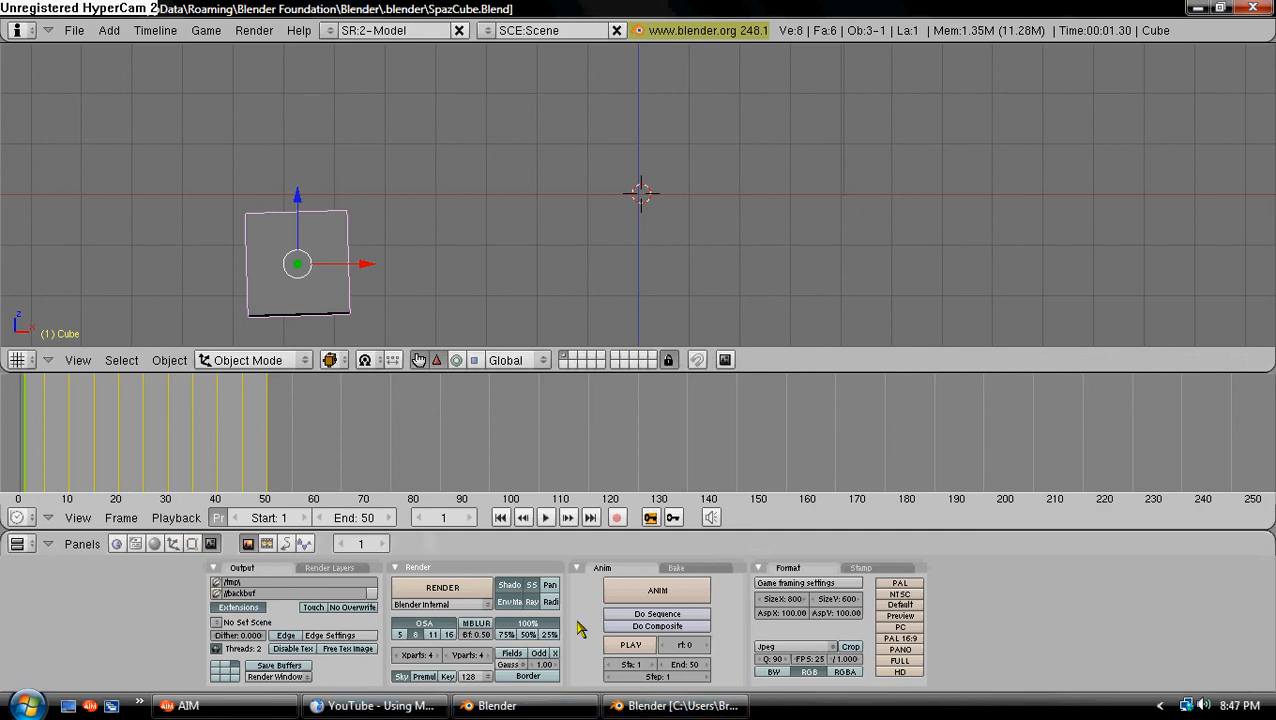